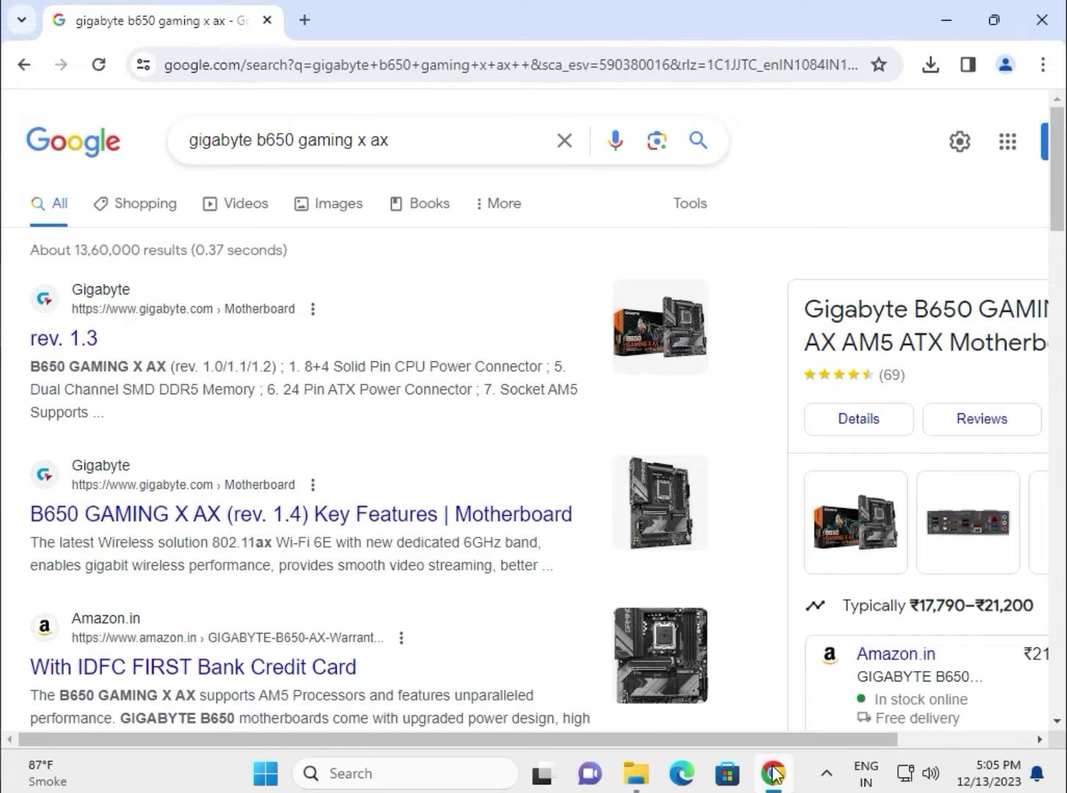
{"action": "mouse_move", "coordinate": [246, 141]}
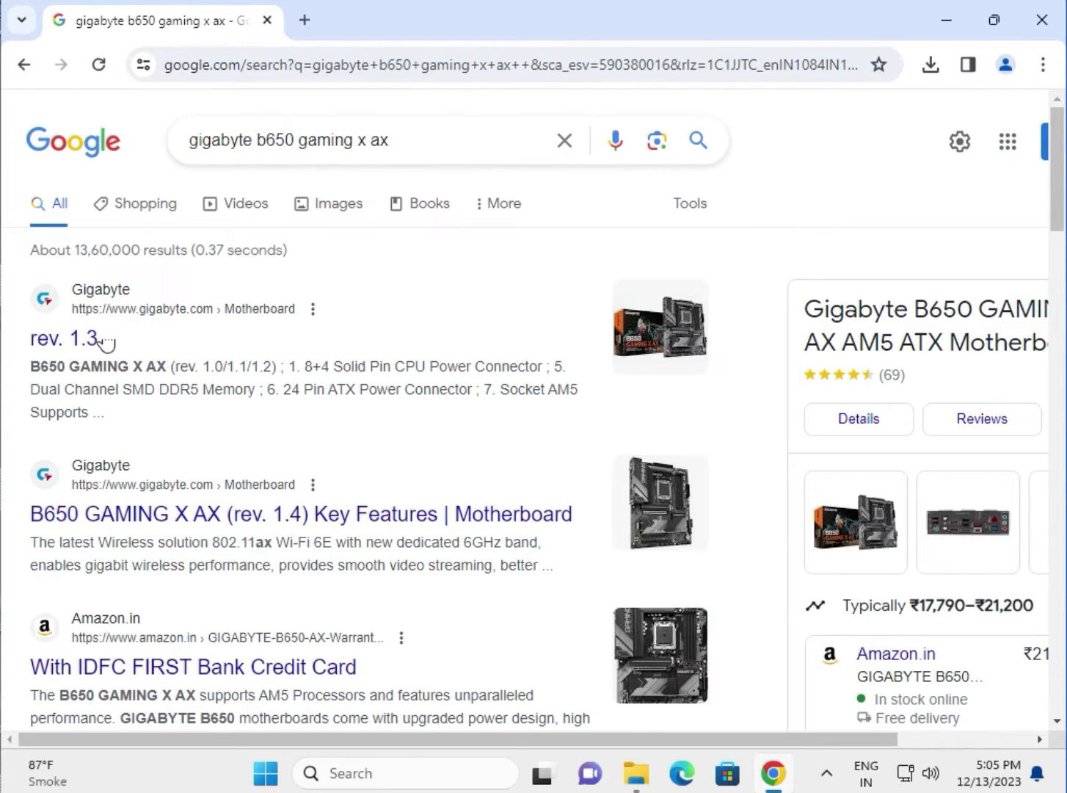
{"action": "mouse_move", "coordinate": [120, 345]}
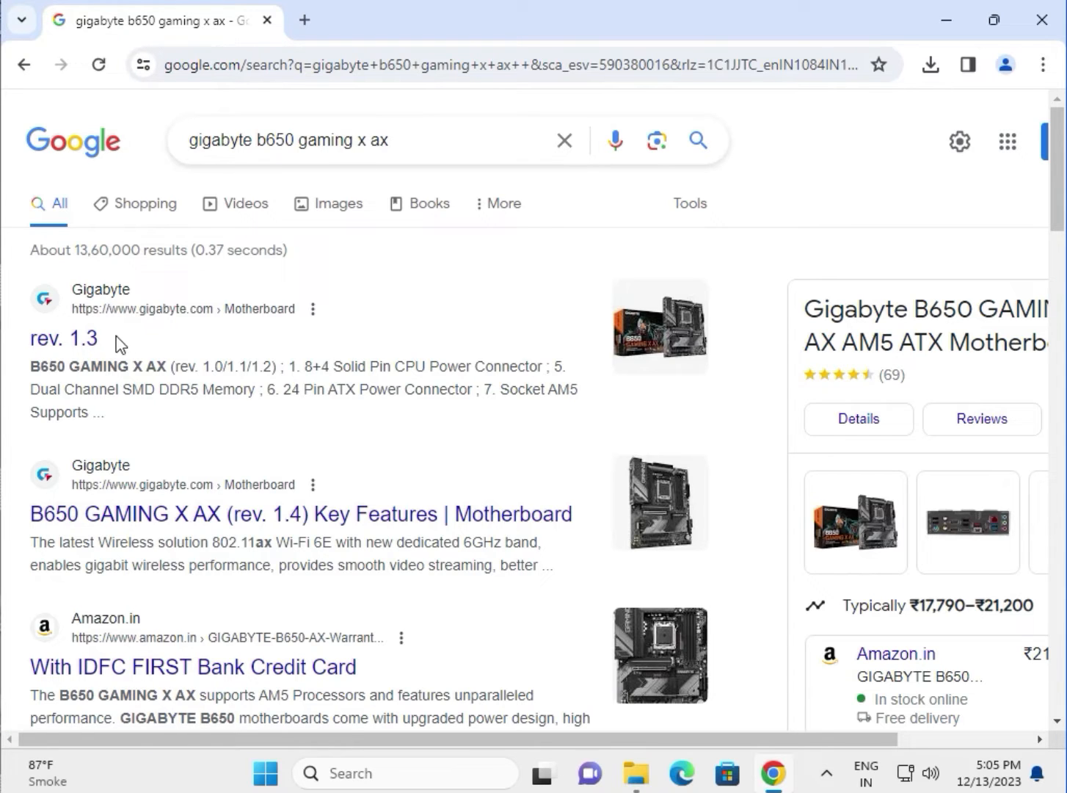
{"action": "mouse_move", "coordinate": [65, 338]}
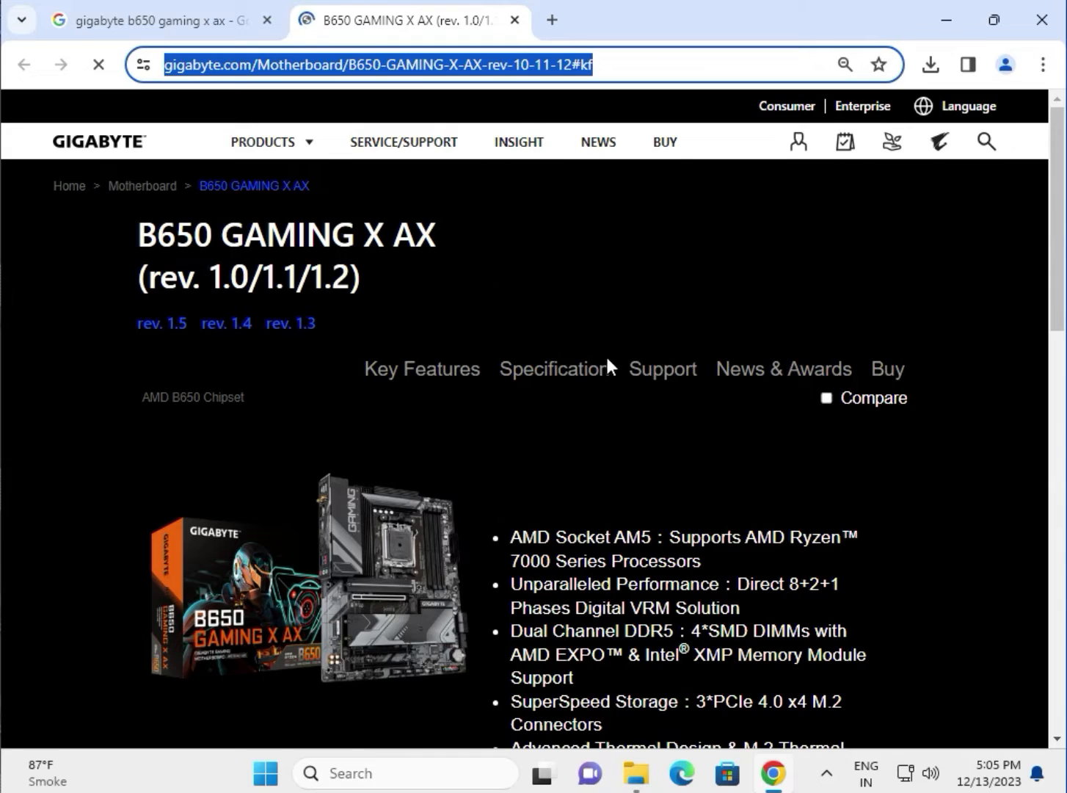
Step: Bring up the motherboard's Support page and its driver downloads list
{"action": "left_click", "coordinate": [662, 369]}
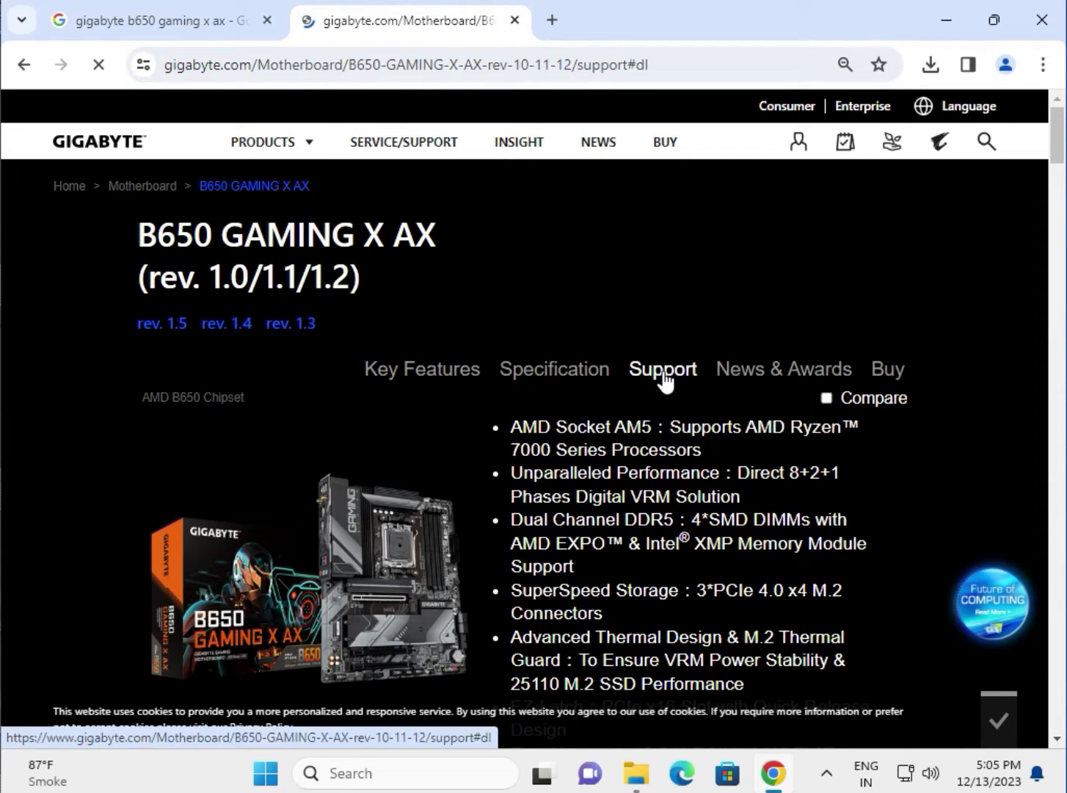
{"action": "left_click", "coordinate": [662, 368]}
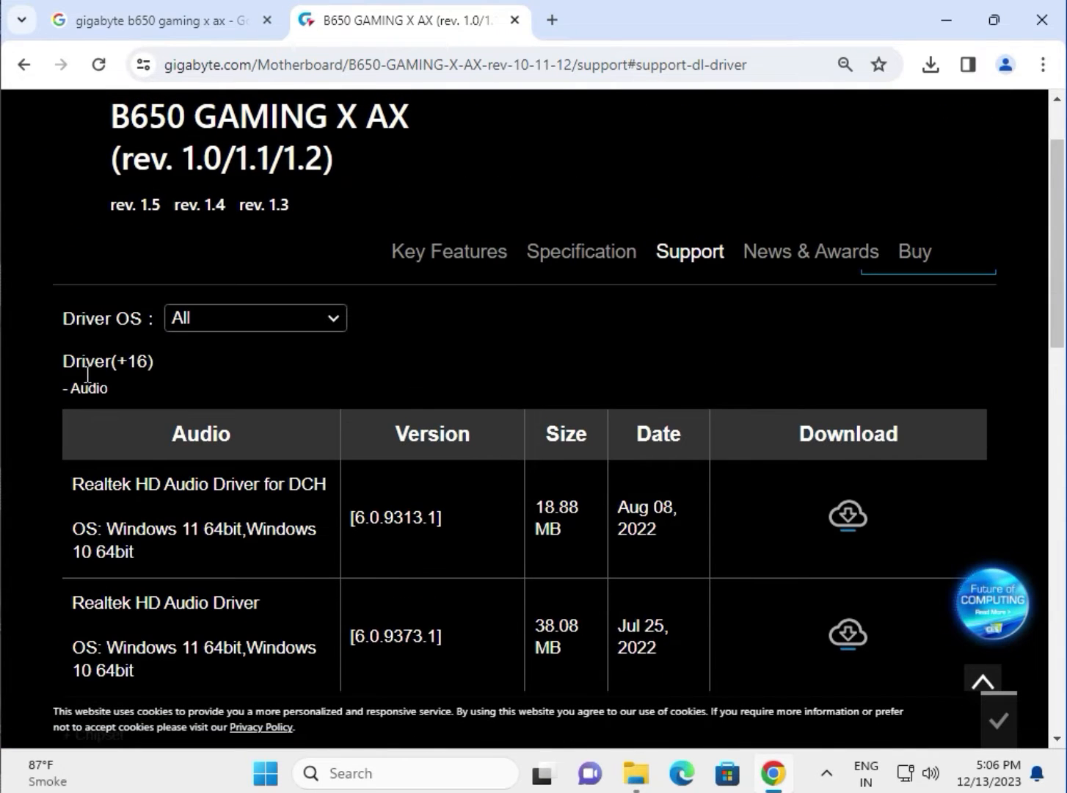
{"action": "left_click", "coordinate": [255, 317]}
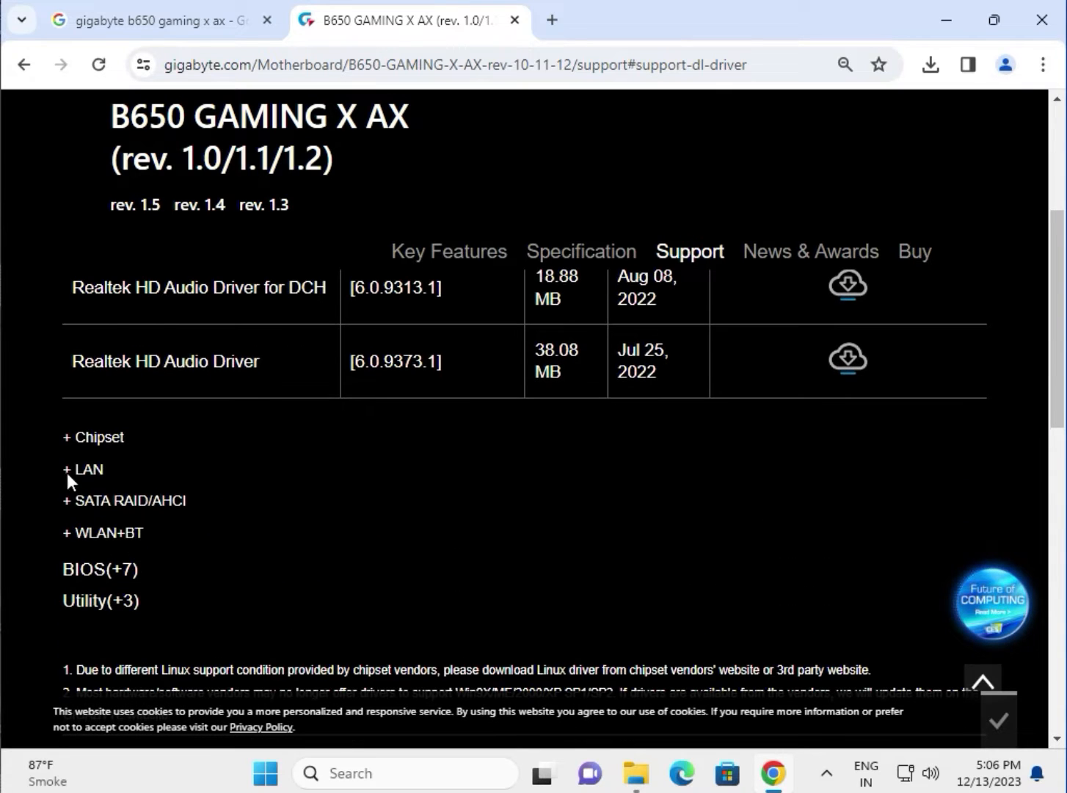
{"action": "mouse_move", "coordinate": [102, 531]}
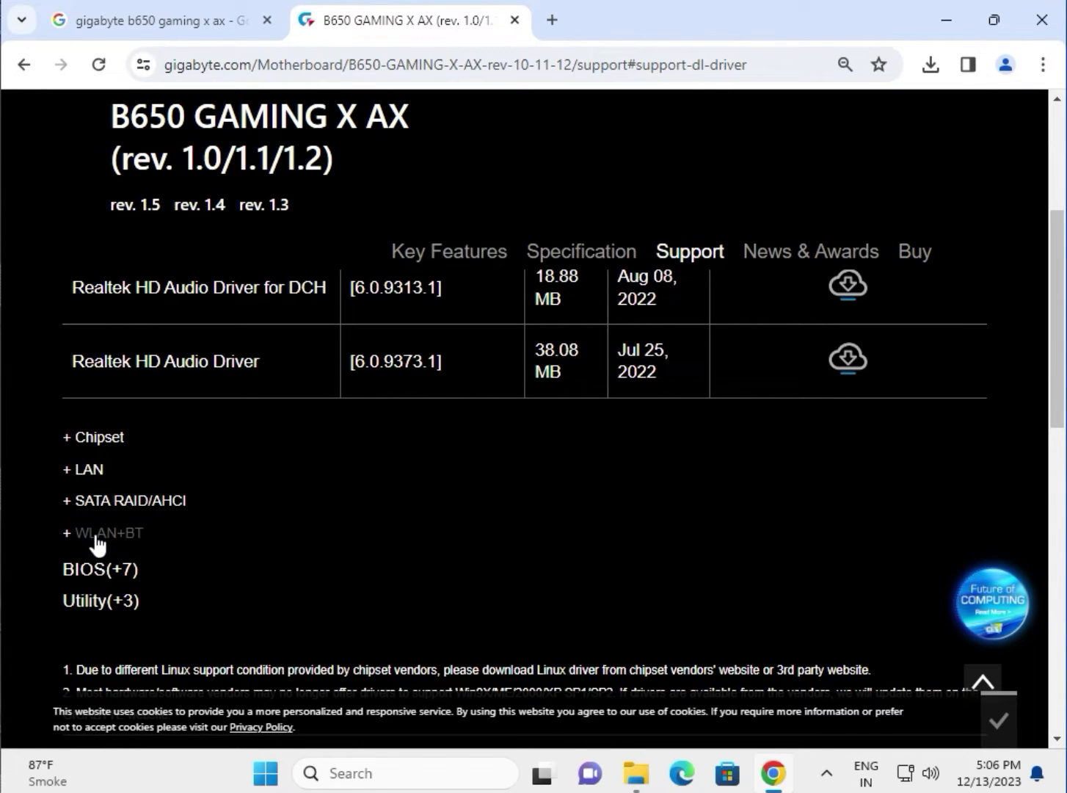
Step: Expand the WLAN+BT and BIOS lists, reviewing BIOS versions up to F20a for Windows 11 64bit
{"action": "left_click", "coordinate": [102, 532]}
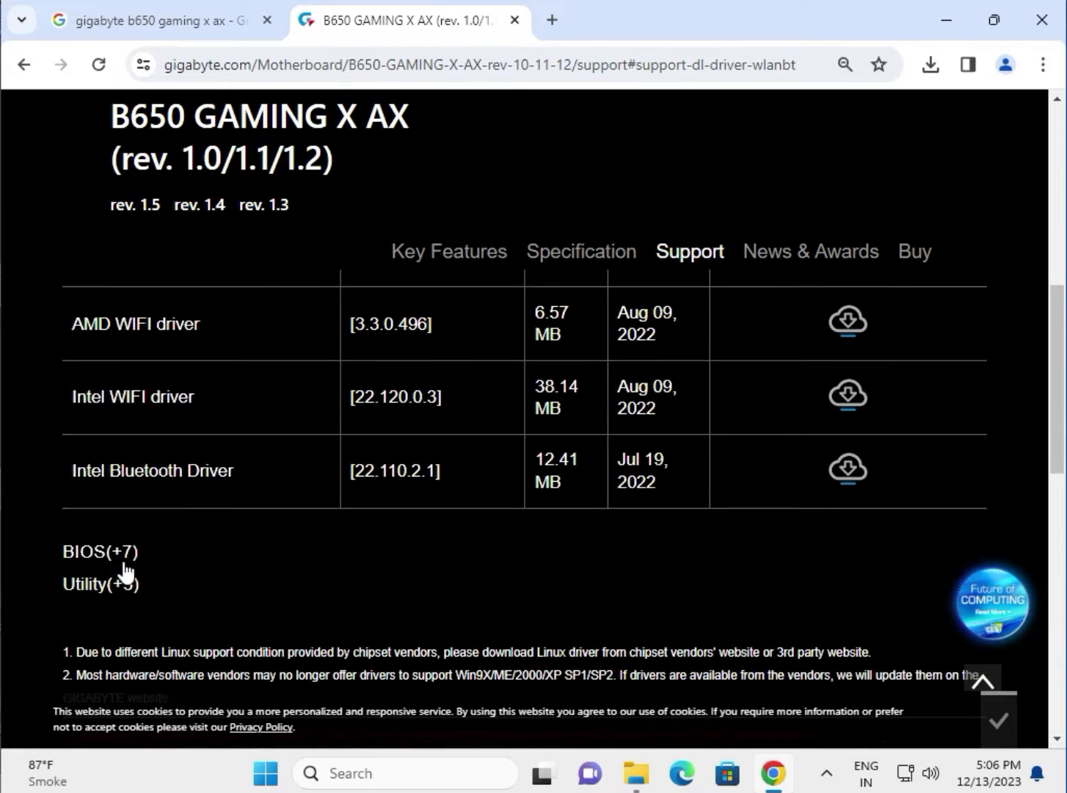
{"action": "left_click", "coordinate": [91, 551]}
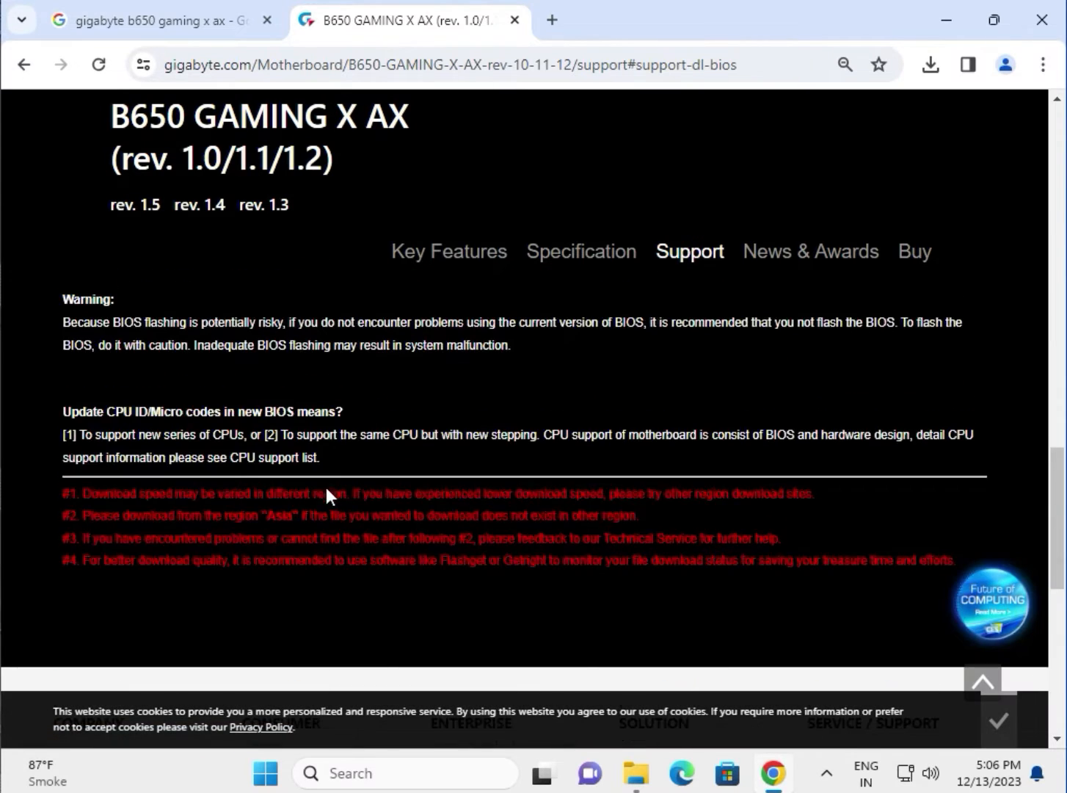
{"action": "scroll", "scroll_direction": "down", "scroll_amount": 3}
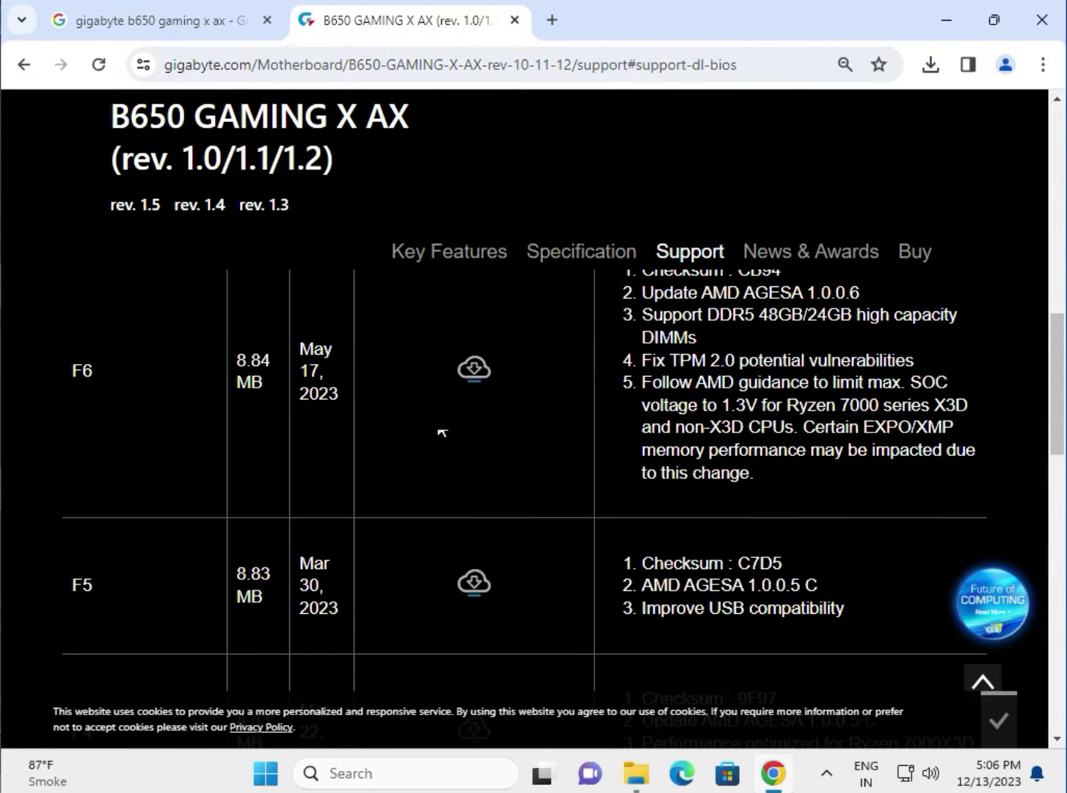
{"action": "scroll", "scroll_direction": "up", "scroll_amount": 3}
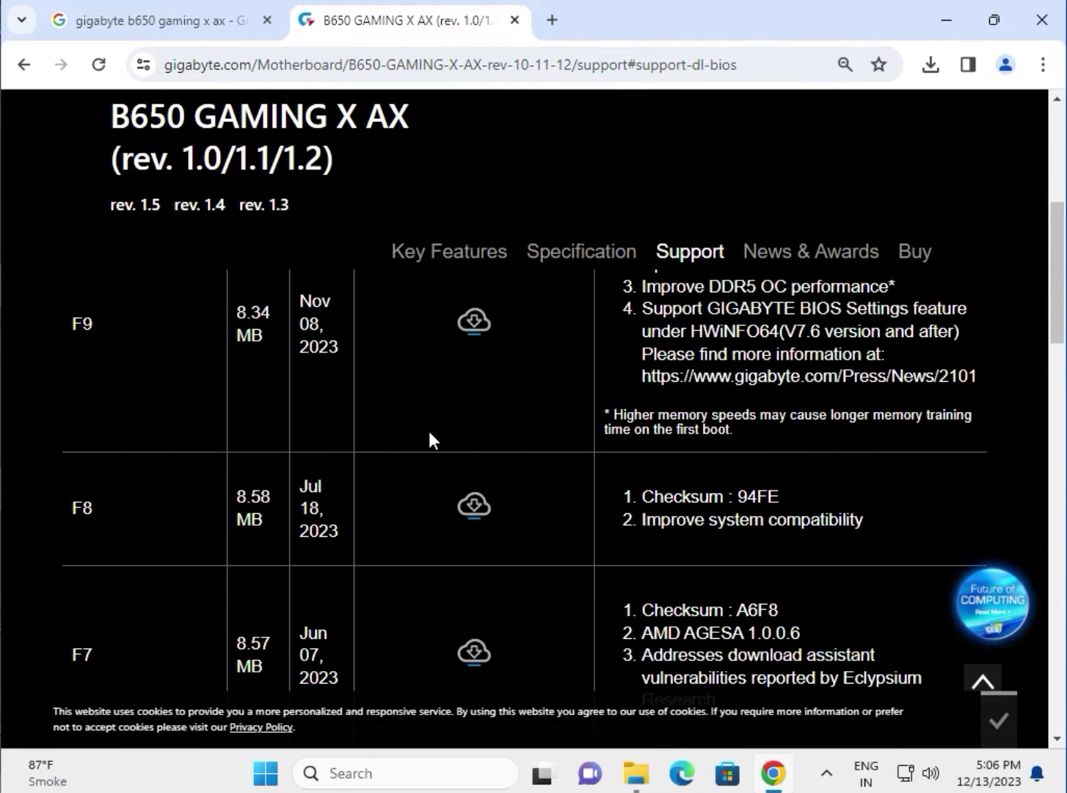
{"action": "scroll", "scroll_direction": "up", "scroll_amount": 3}
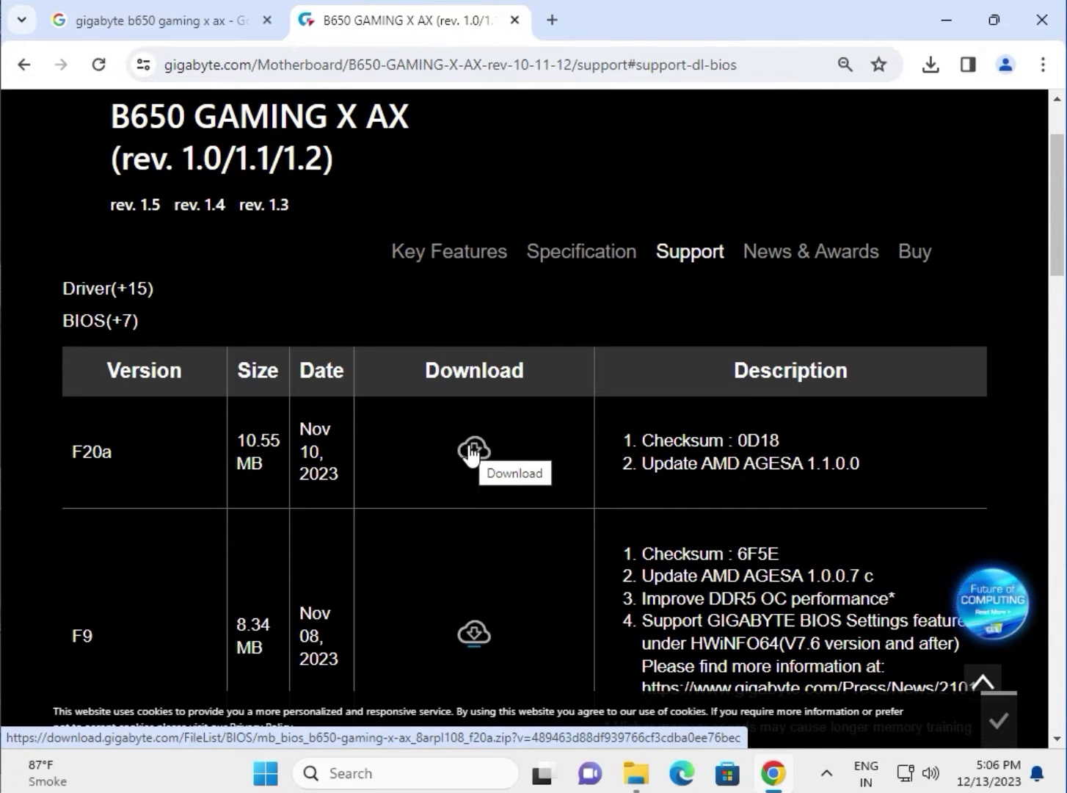
{"action": "scroll", "scroll_direction": "up", "scroll_amount": 3}
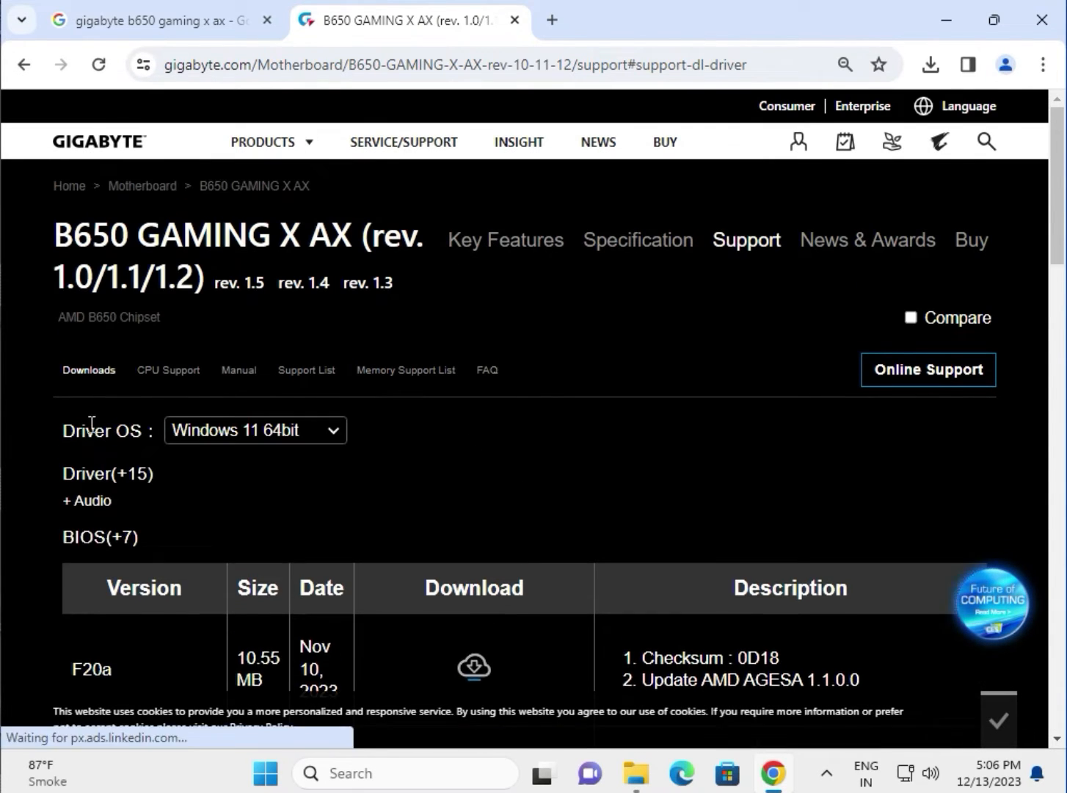
Step: Download the Realtek HD Audio Driver for DCH from the Audio category and open the zip
{"action": "left_click", "coordinate": [85, 501]}
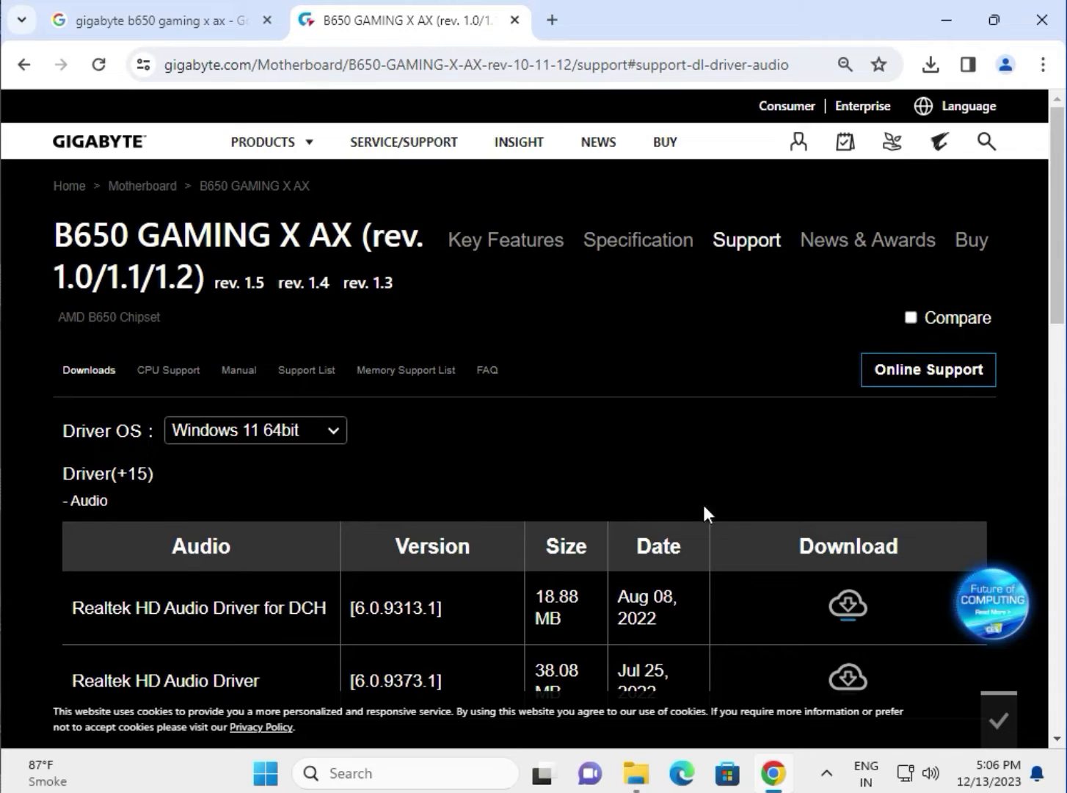
{"action": "mouse_move", "coordinate": [847, 606]}
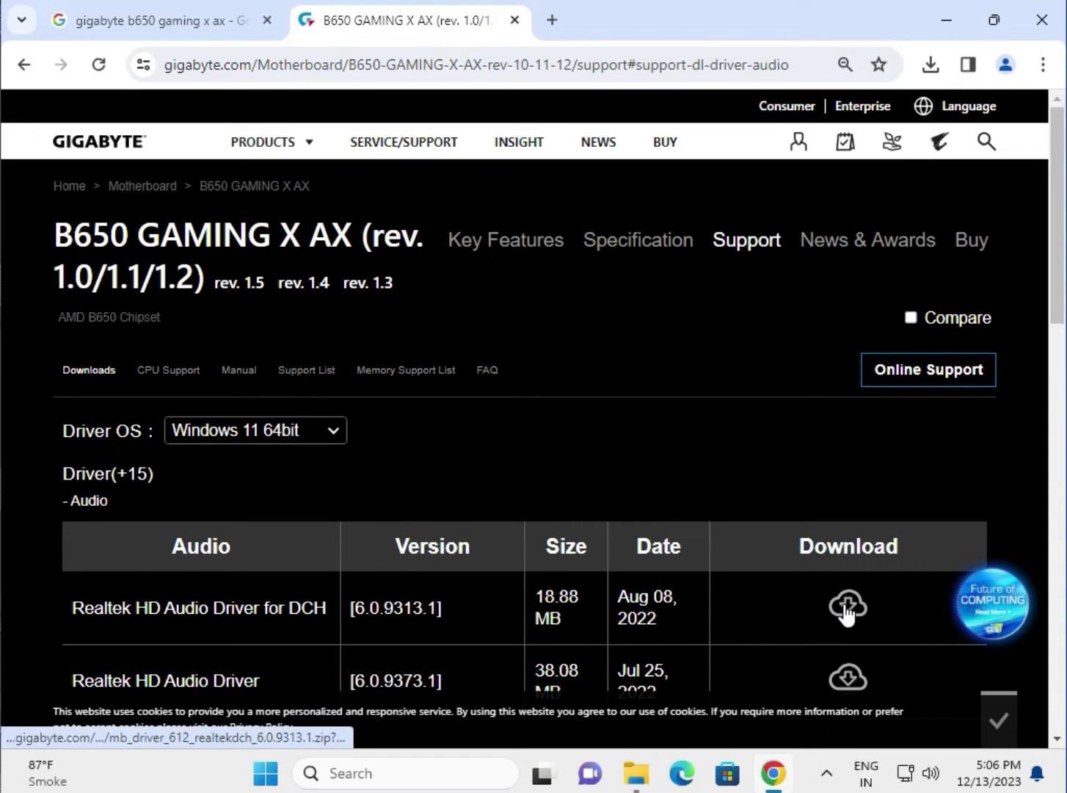
{"action": "left_click", "coordinate": [847, 608]}
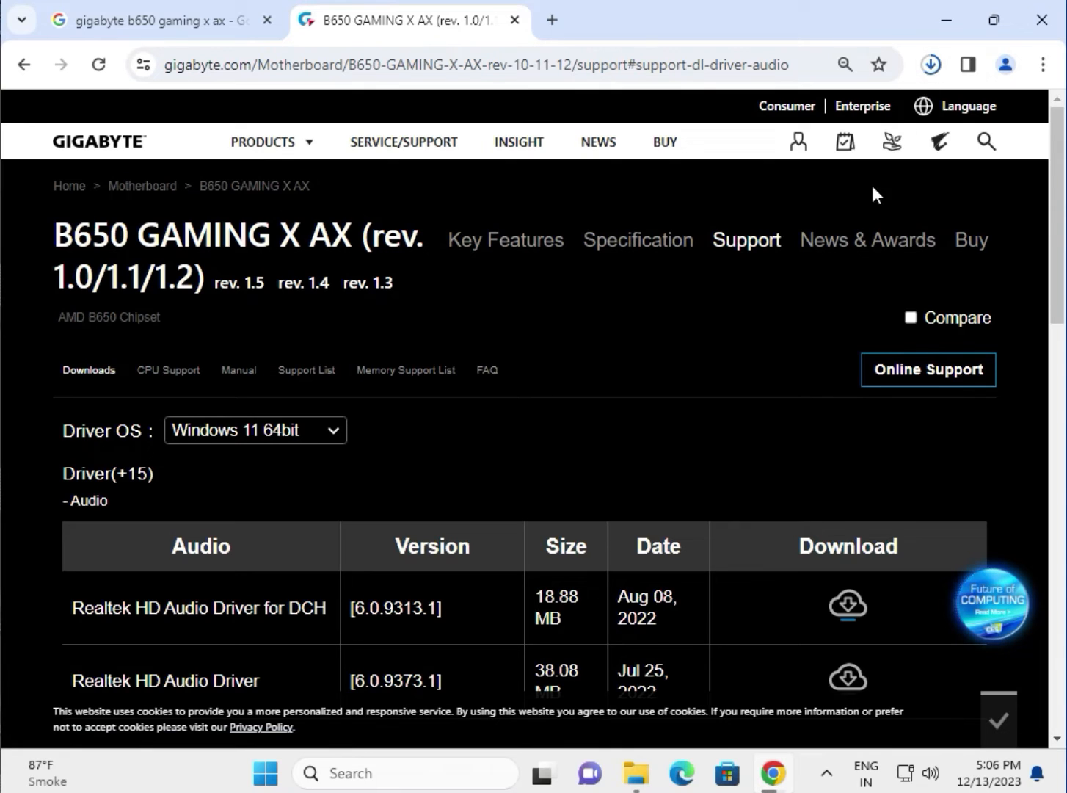
{"action": "mouse_move", "coordinate": [809, 174]}
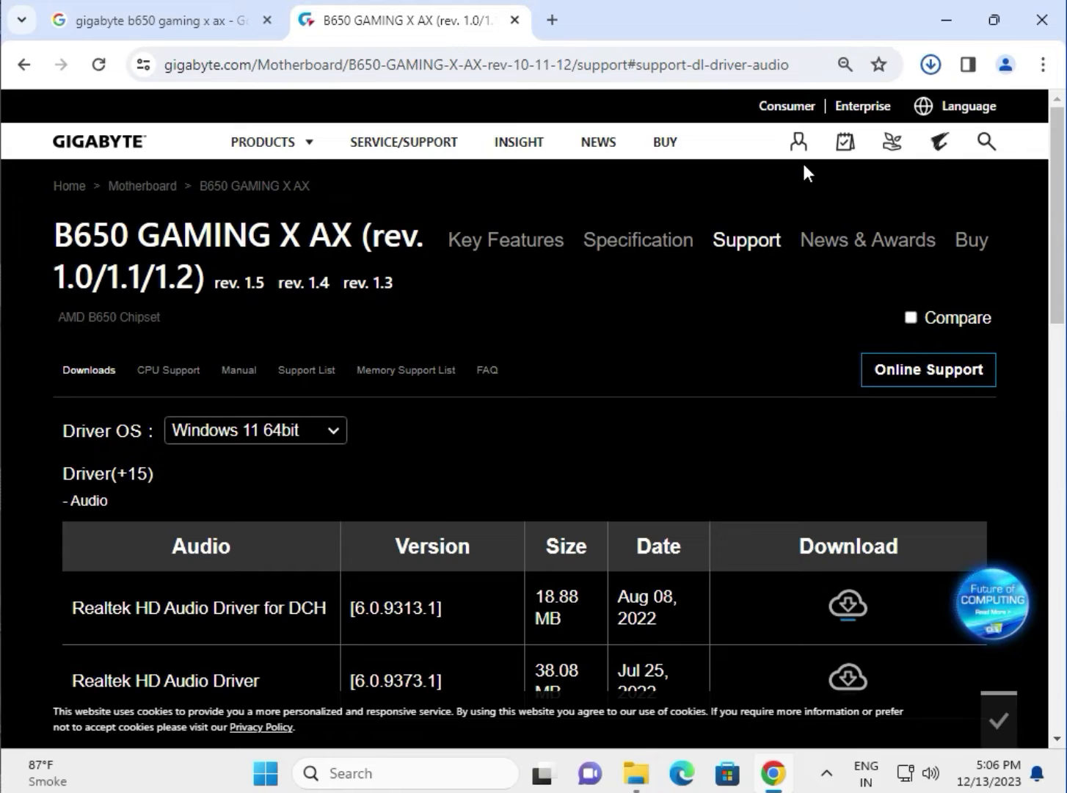
{"action": "left_click", "coordinate": [929, 65]}
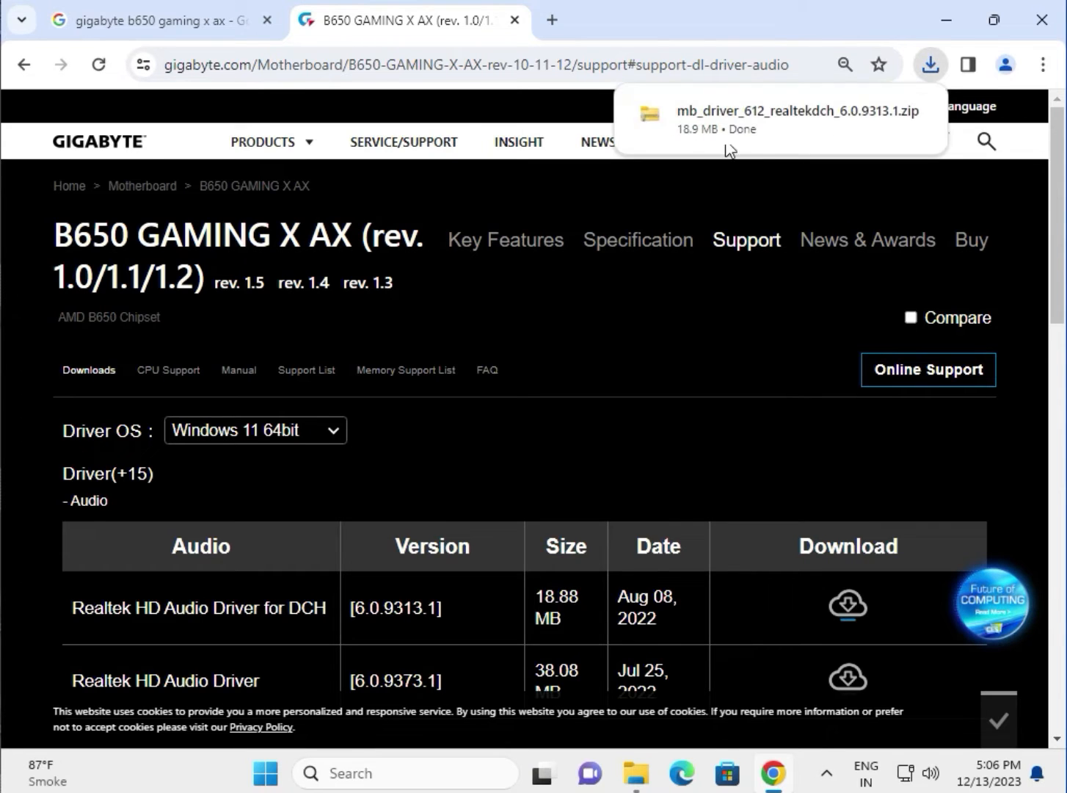
{"action": "left_click", "coordinate": [798, 119]}
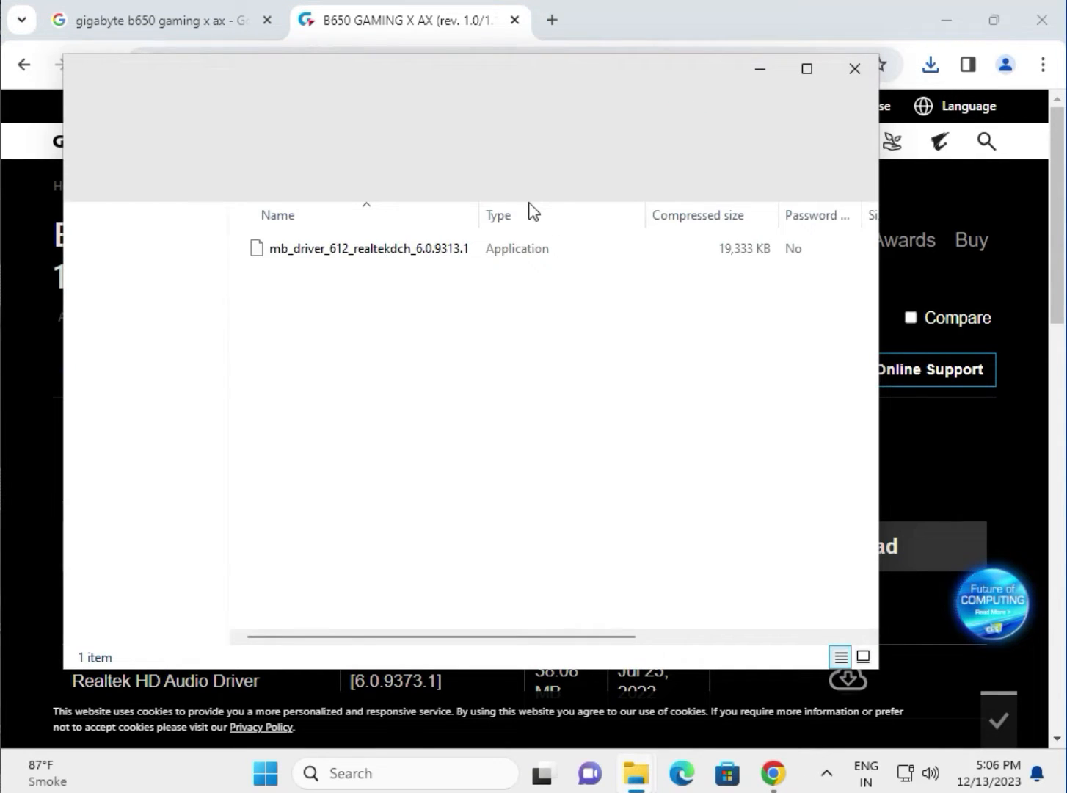
Step: Launch mb_driver_612_realtekdch_6.0.9313.1 from the zip and allow the UAC prompt
{"action": "left_click", "coordinate": [364, 248]}
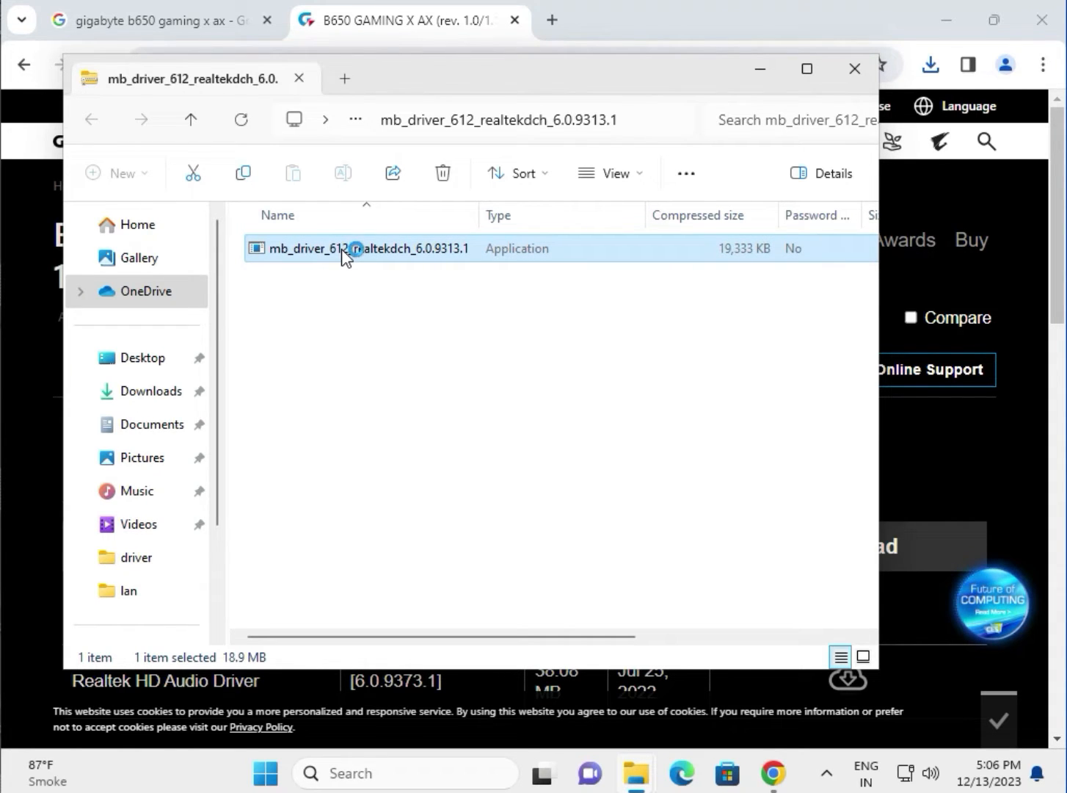
{"action": "double_click", "coordinate": [346, 248]}
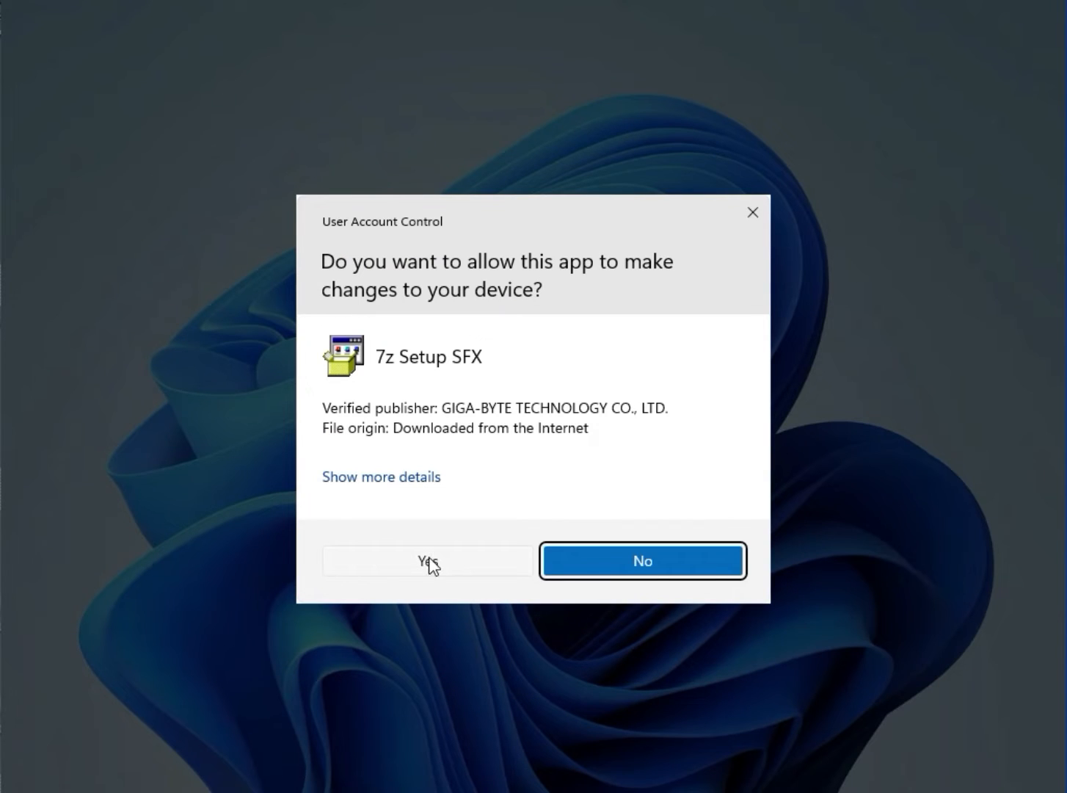
{"action": "left_click", "coordinate": [425, 561]}
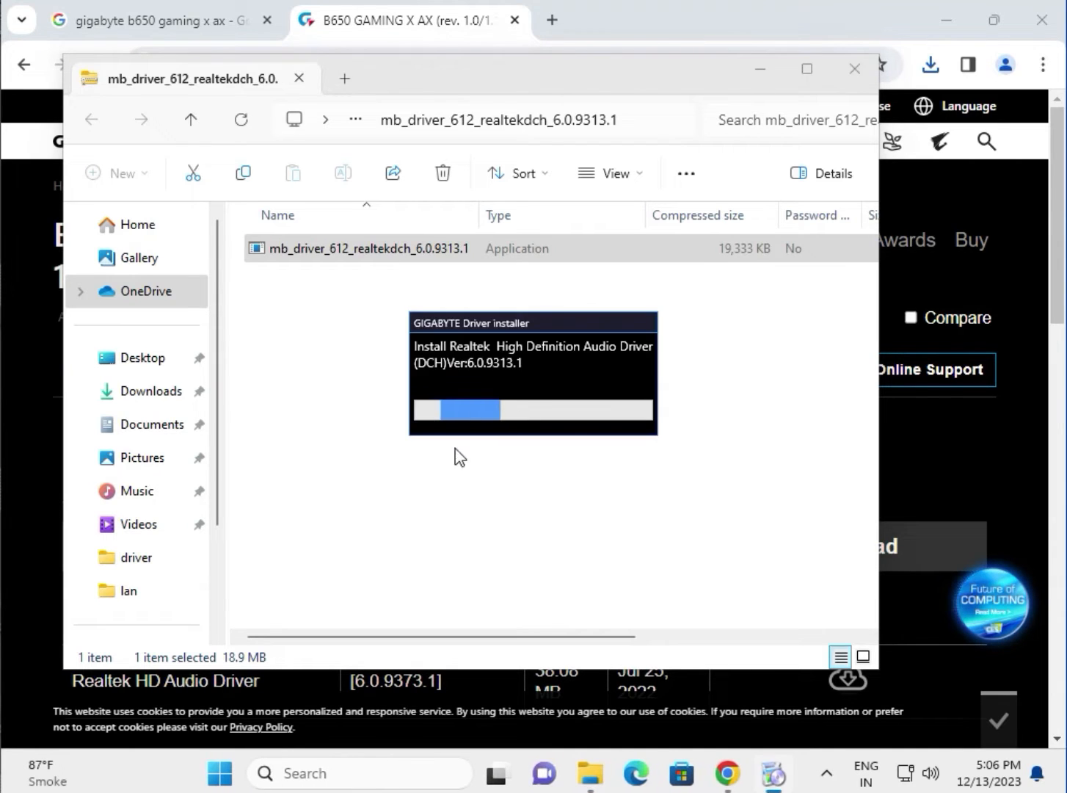
{"action": "mouse_move", "coordinate": [535, 415]}
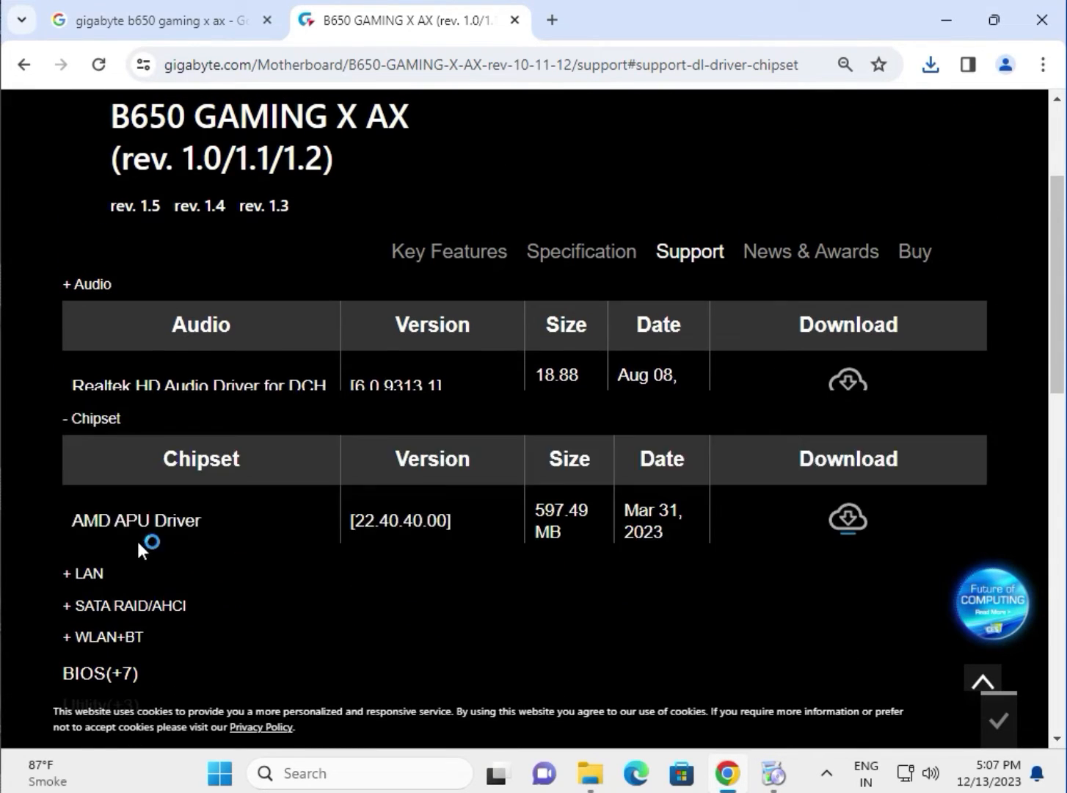
Step: Expand the Chipset list, then the LAN list to show the Realtek LAN drivers
{"action": "left_click", "coordinate": [85, 284]}
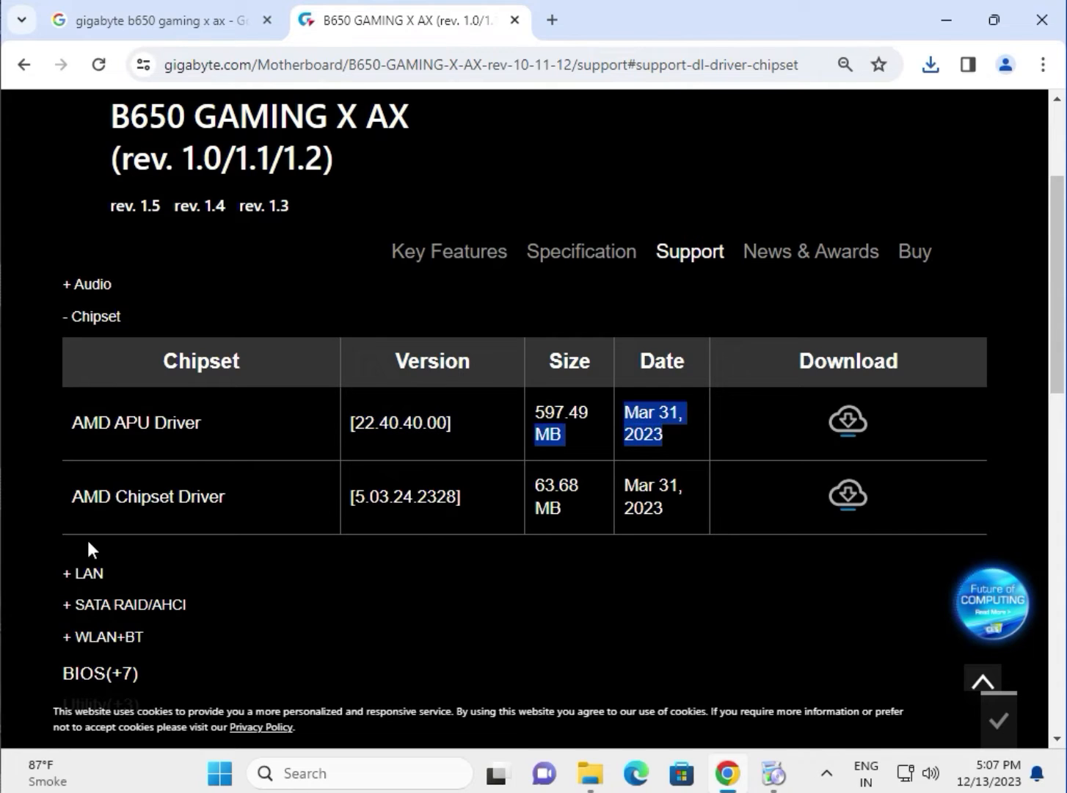
{"action": "left_click", "coordinate": [82, 572]}
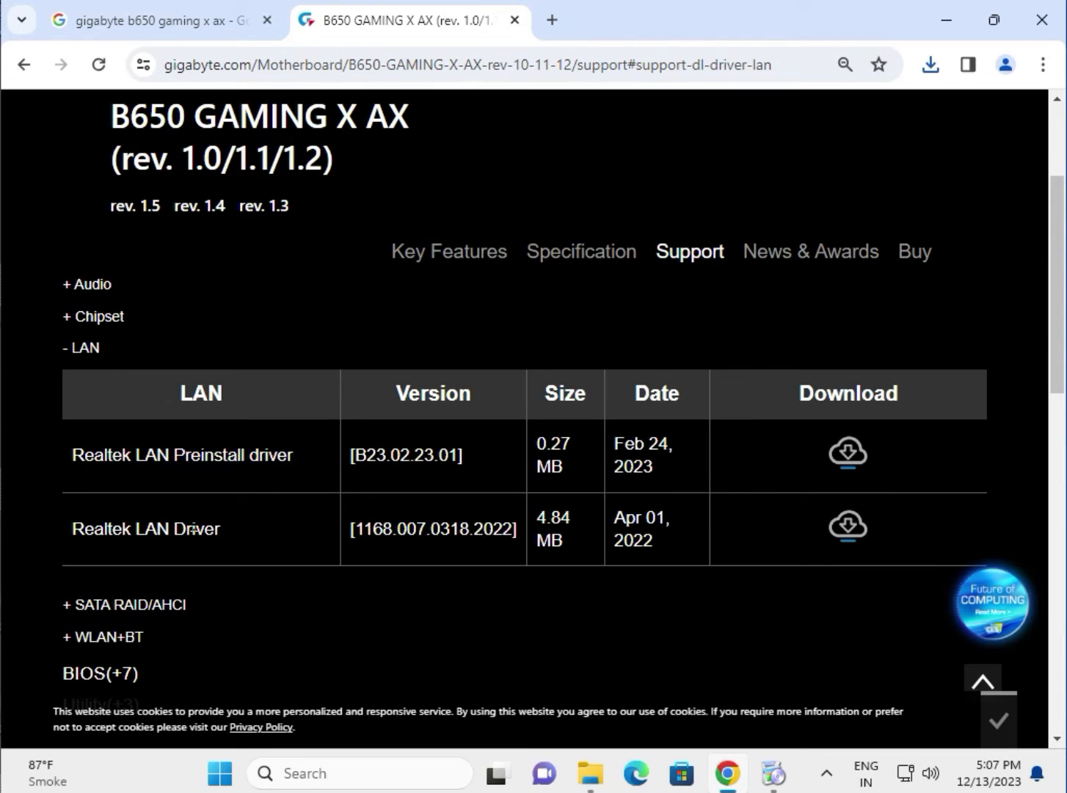
{"action": "double_click", "coordinate": [144, 528]}
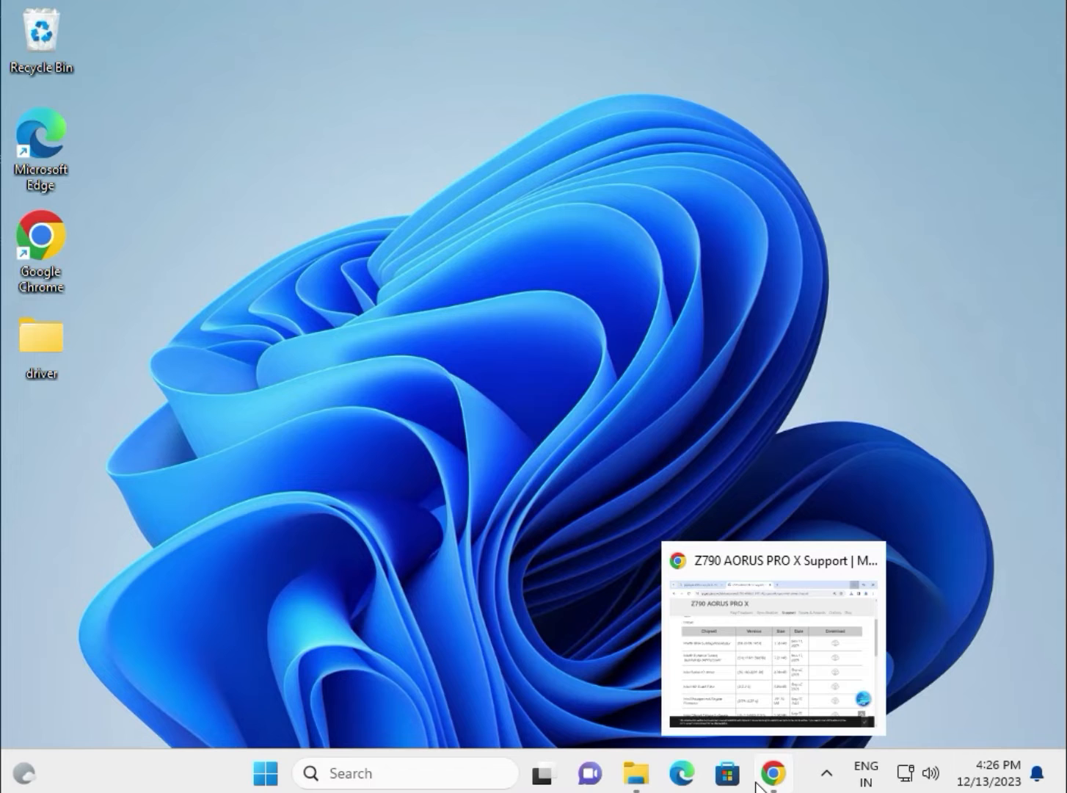
{"action": "mouse_move", "coordinate": [565, 285]}
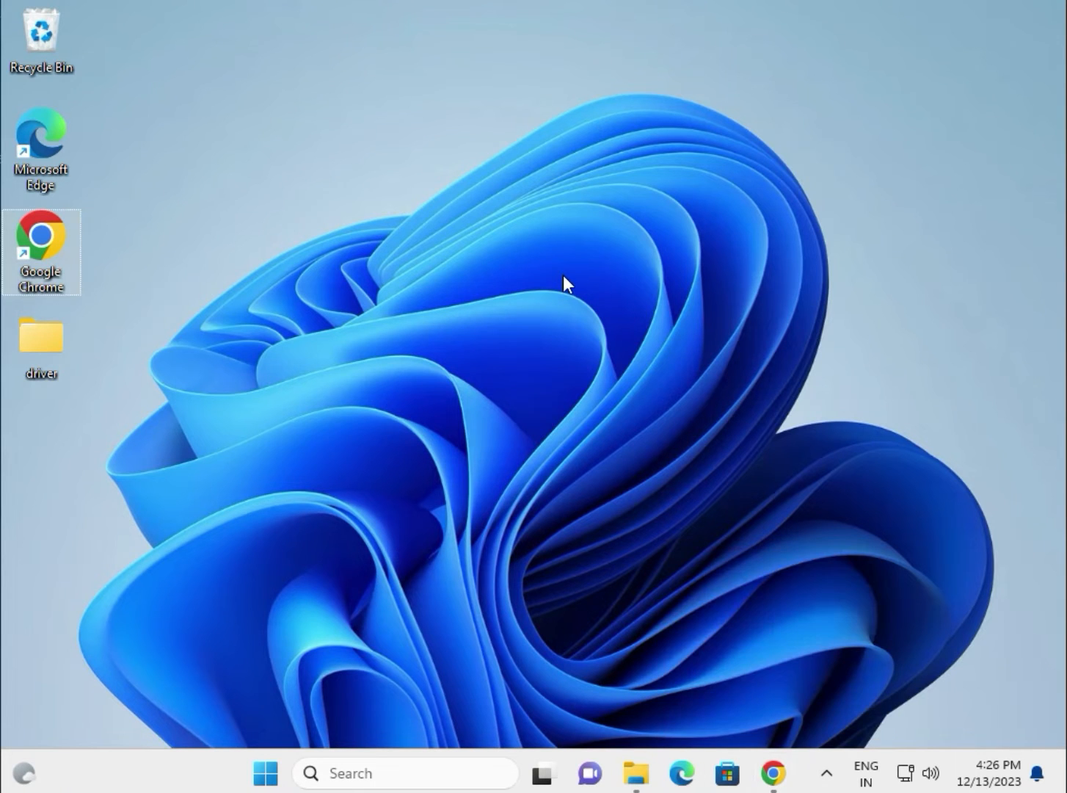
{"action": "mouse_move", "coordinate": [517, 293]}
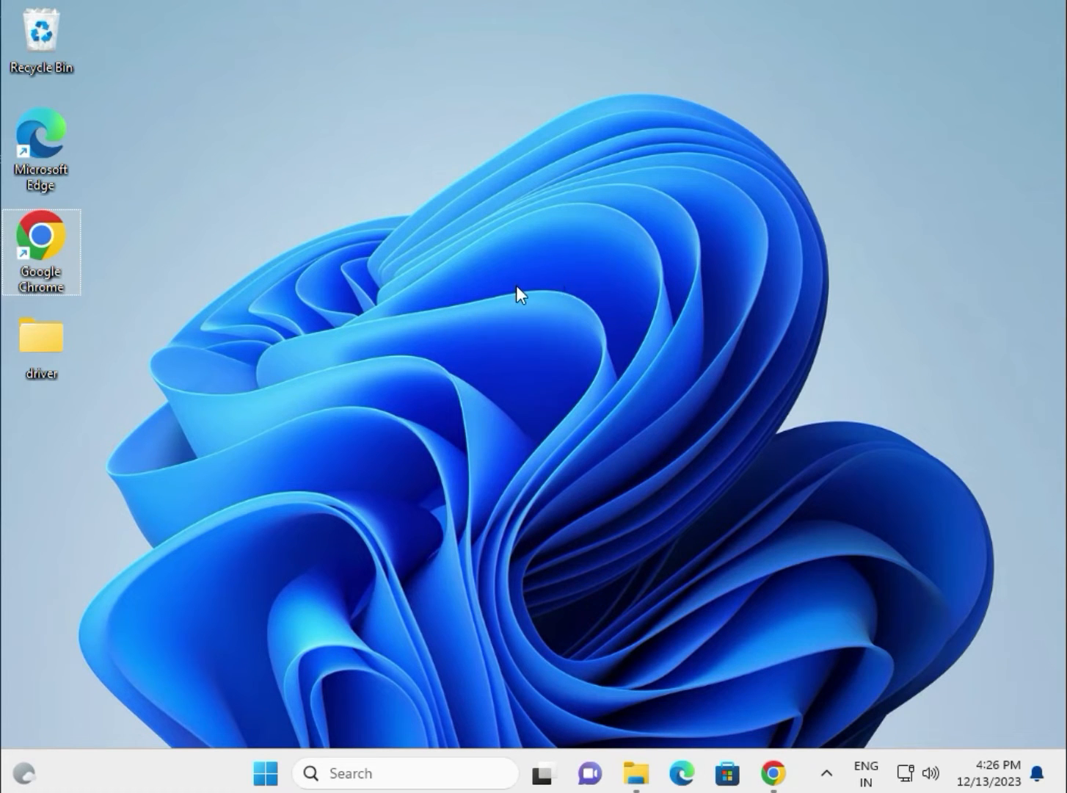
{"action": "mouse_move", "coordinate": [78, 359]}
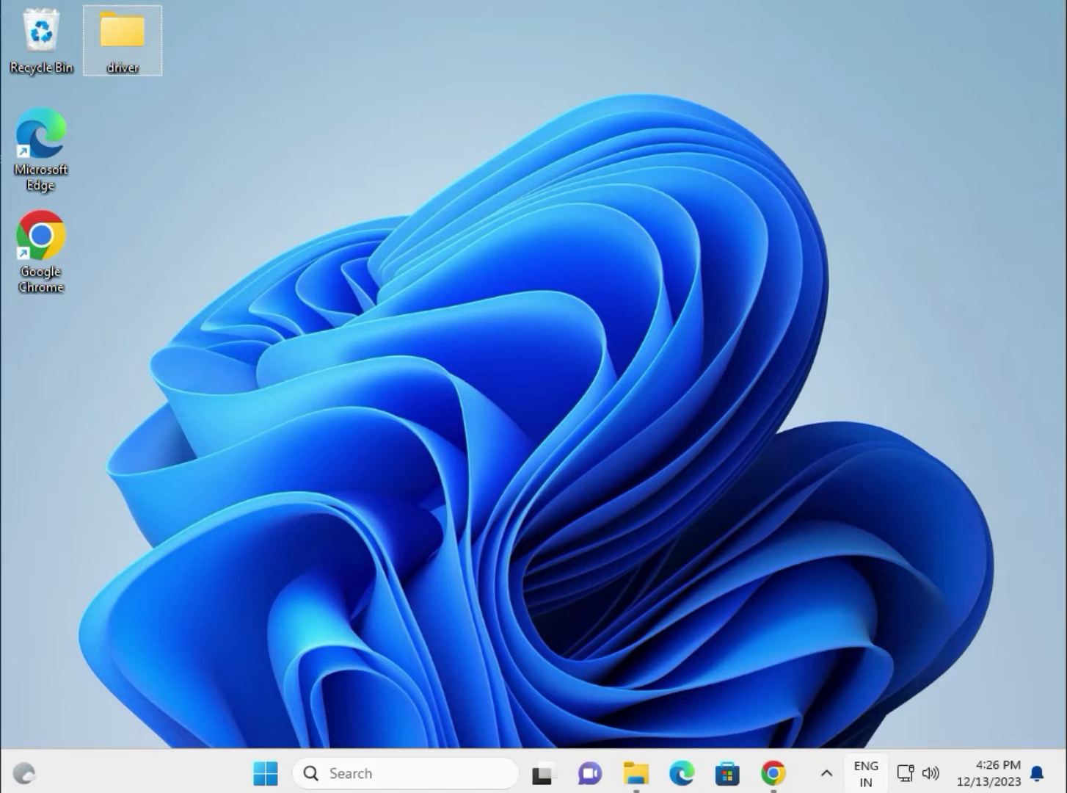
Step: Check the keyboard input language list, then bring up the Start button's Quick Link menu
{"action": "left_click", "coordinate": [865, 772]}
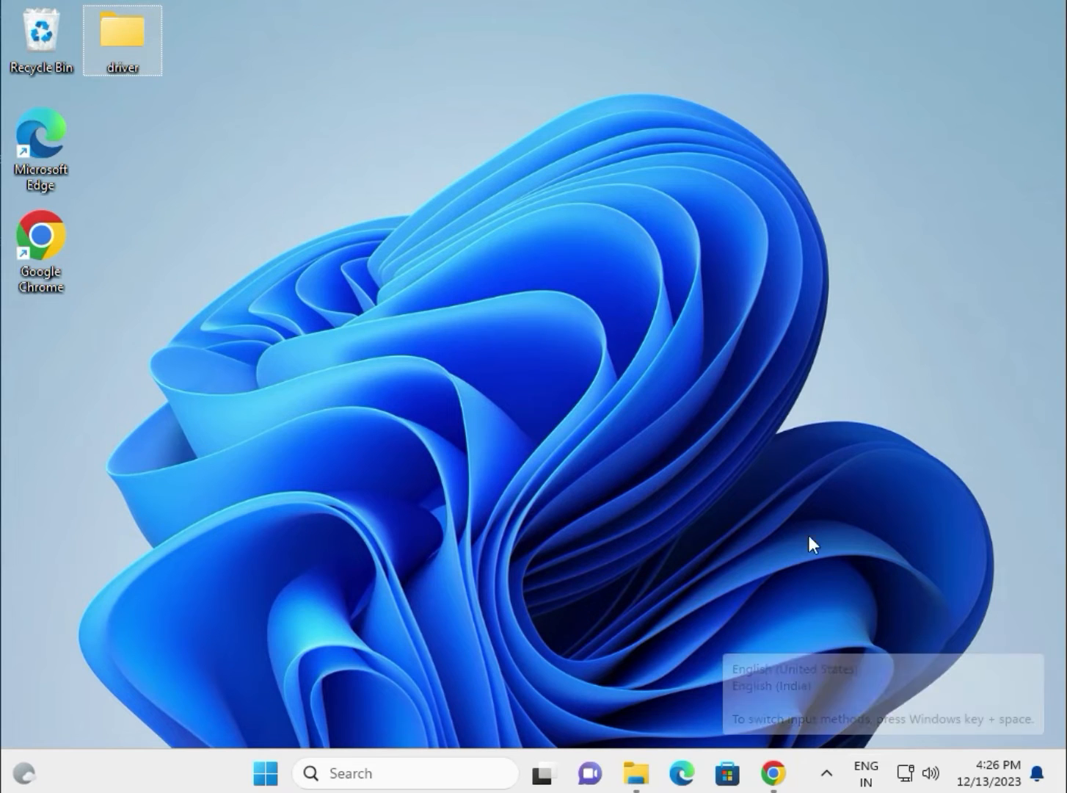
{"action": "mouse_move", "coordinate": [772, 772]}
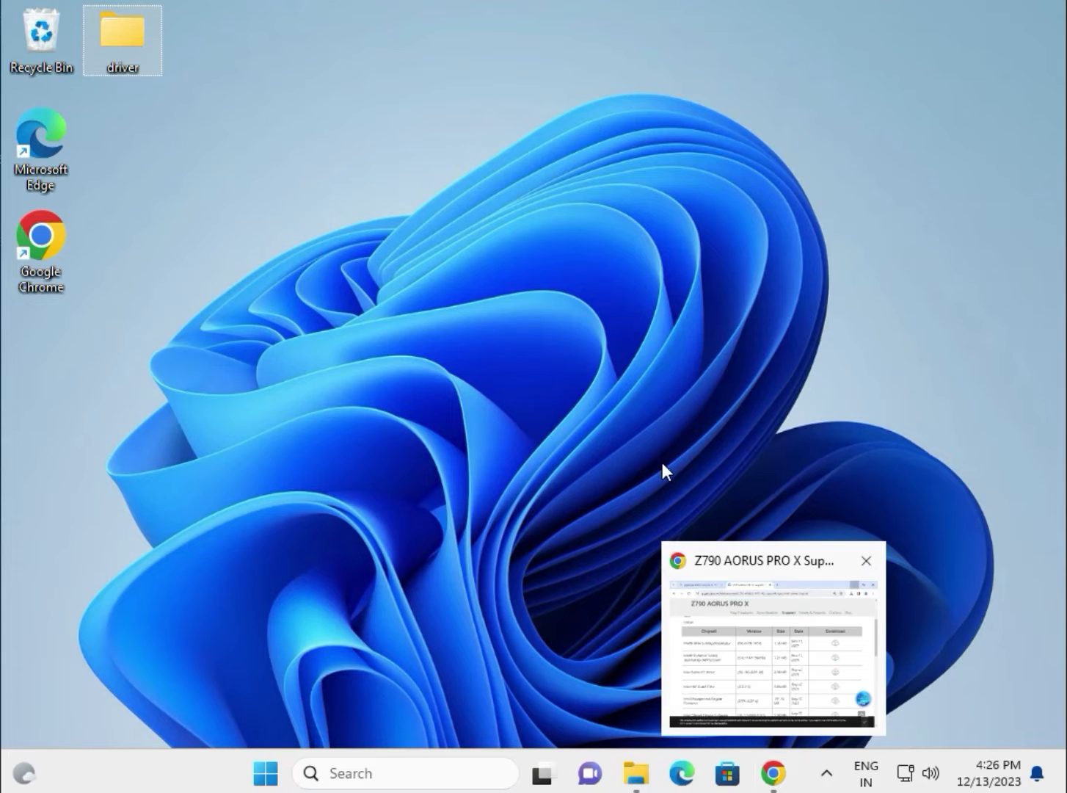
{"action": "left_click", "coordinate": [866, 561]}
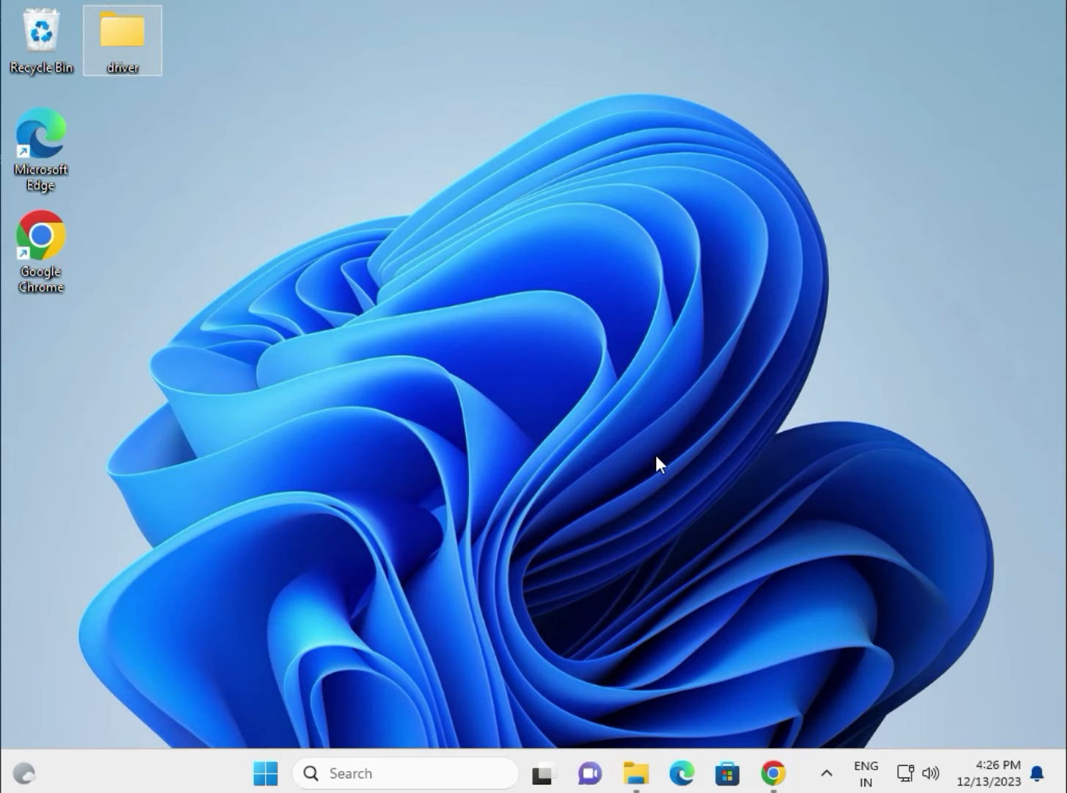
{"action": "mouse_move", "coordinate": [658, 455]}
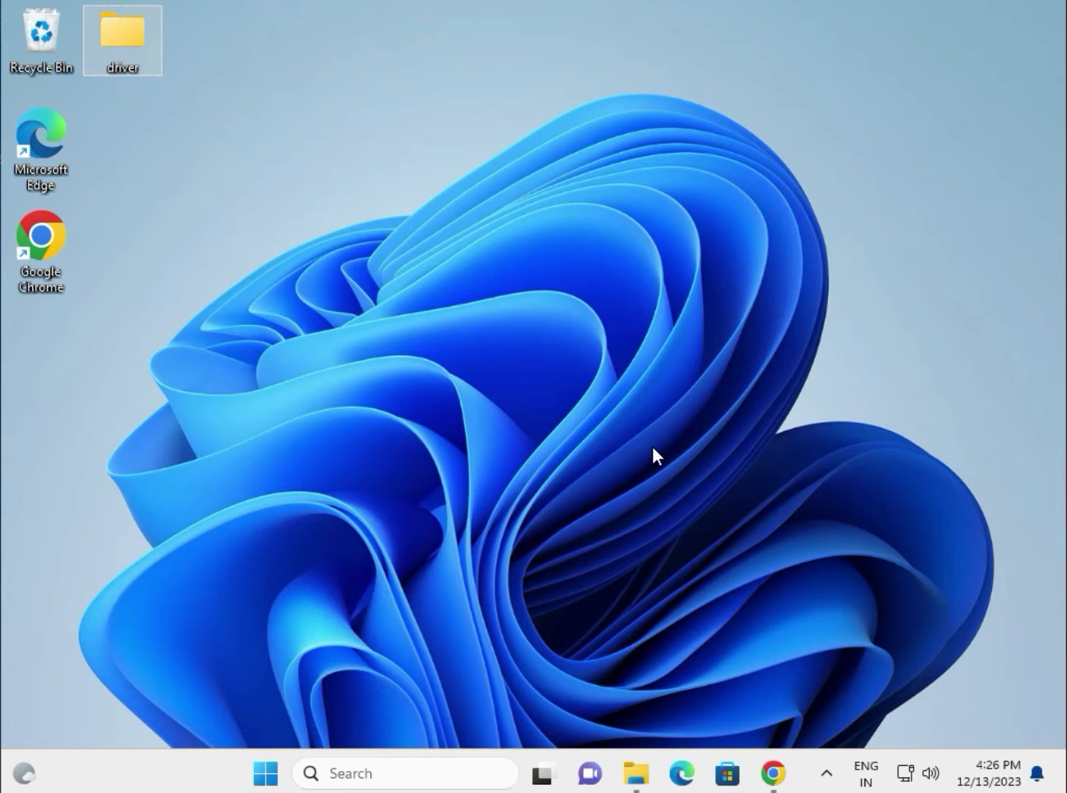
{"action": "mouse_move", "coordinate": [646, 451]}
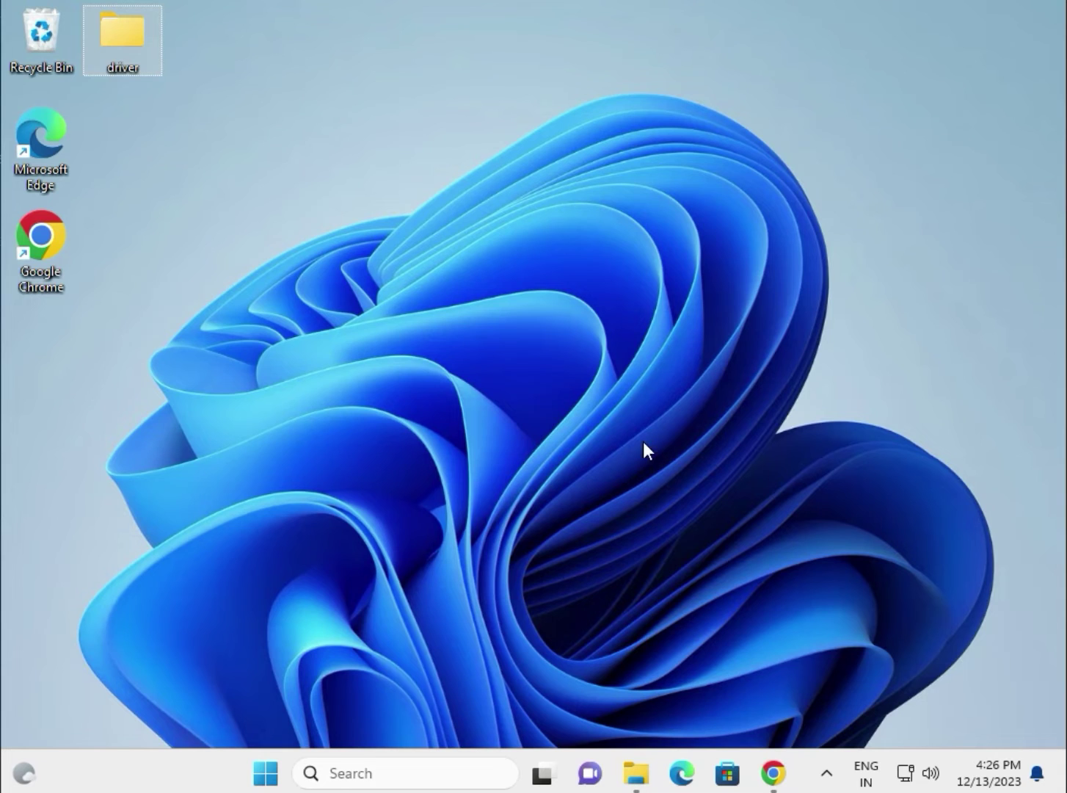
{"action": "mouse_move", "coordinate": [359, 334]}
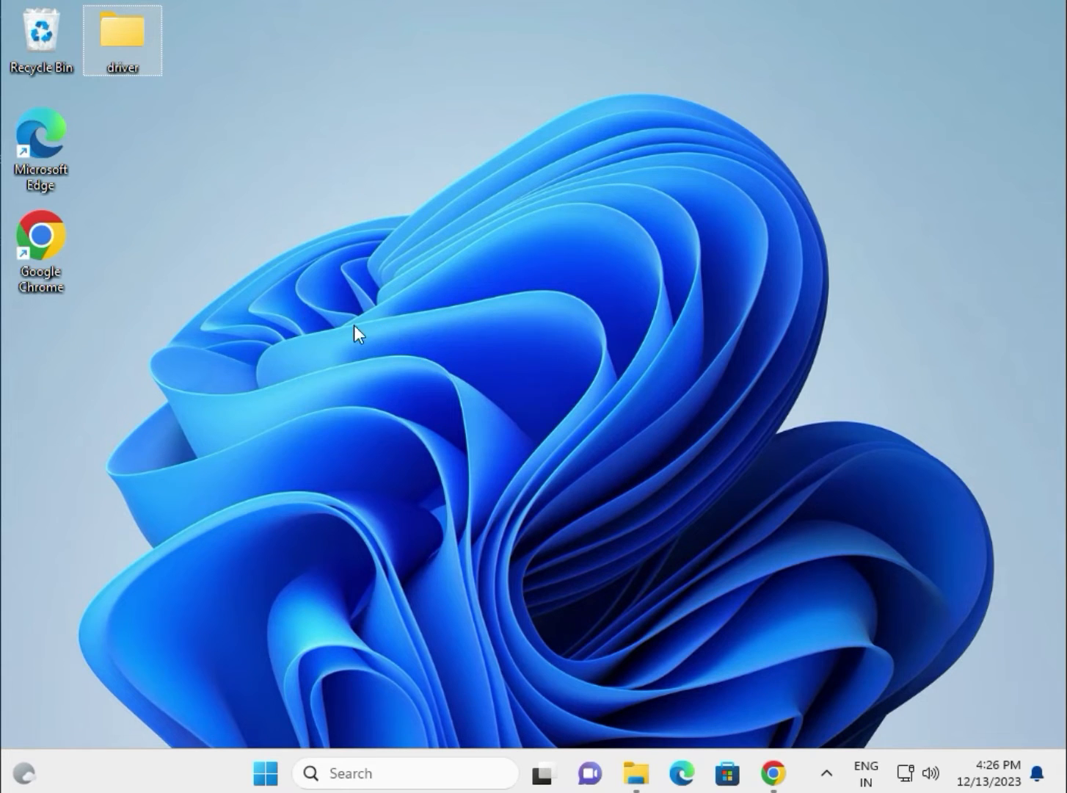
{"action": "mouse_move", "coordinate": [123, 32]}
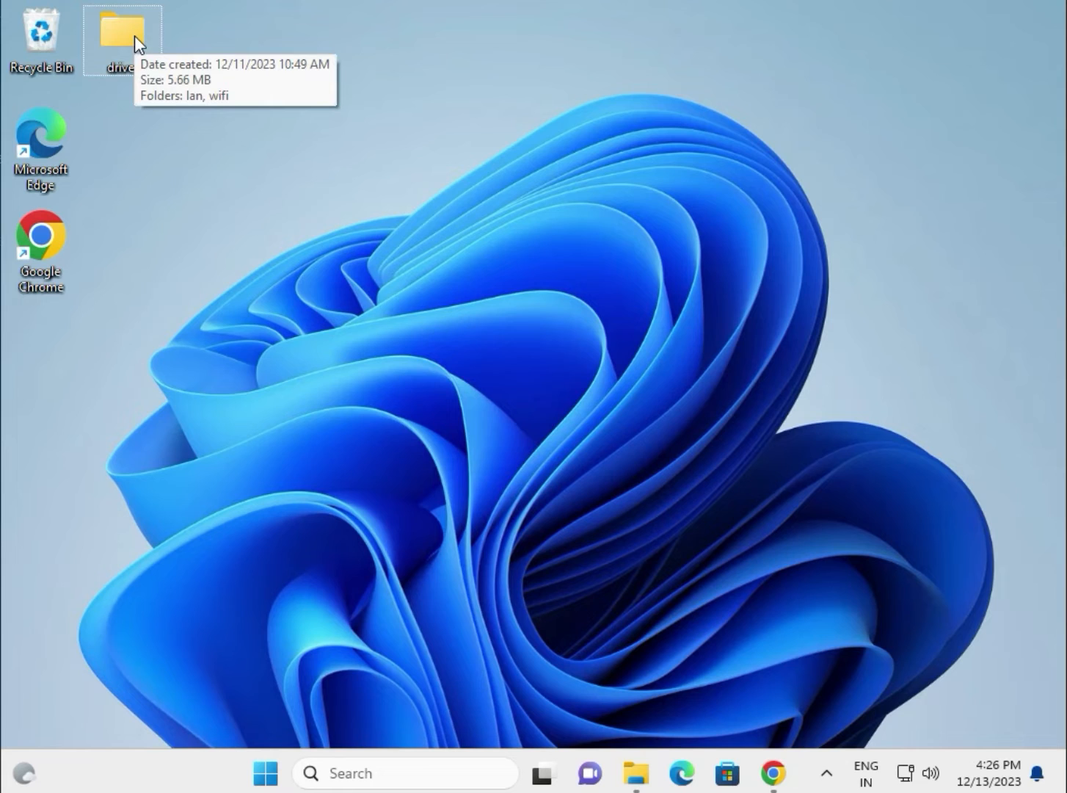
{"action": "mouse_move", "coordinate": [126, 49]}
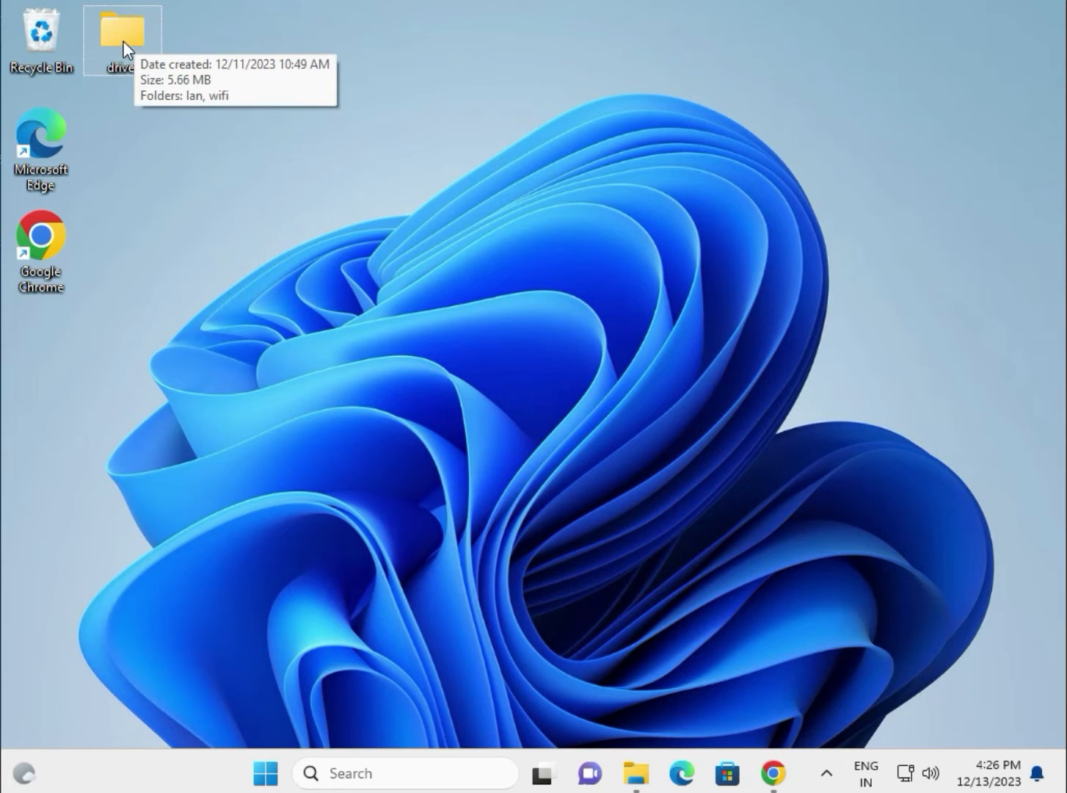
{"action": "mouse_move", "coordinate": [314, 667]}
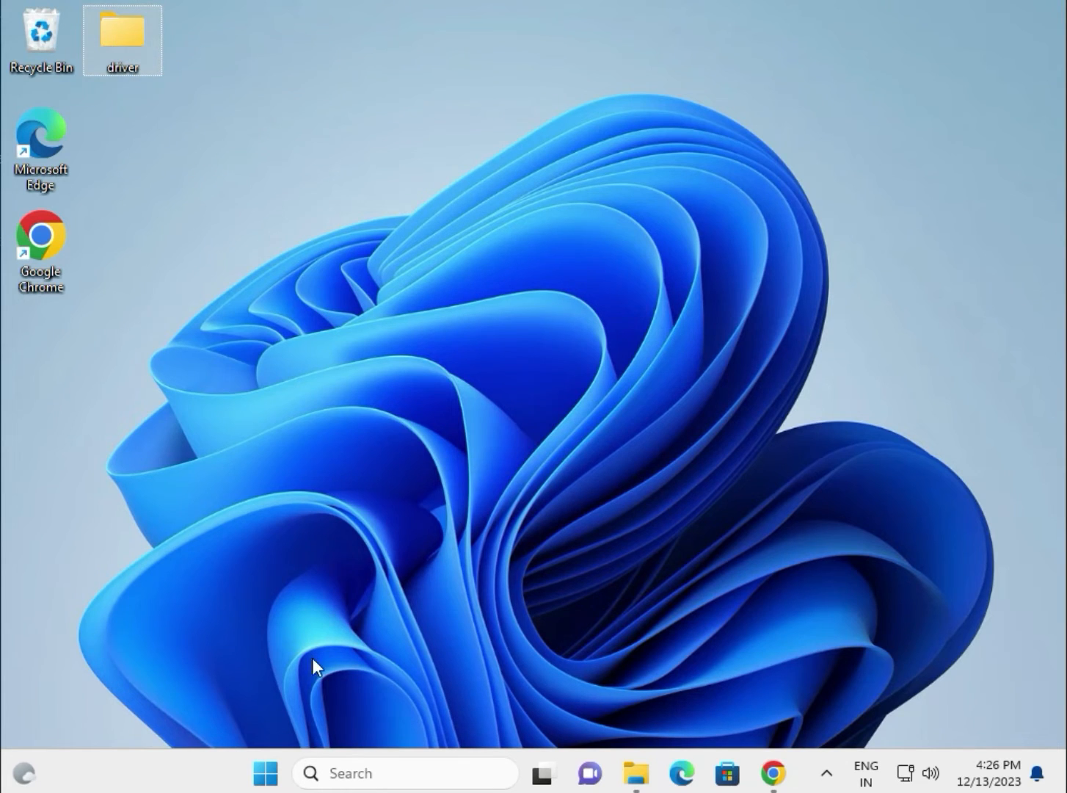
{"action": "mouse_move", "coordinate": [306, 772]}
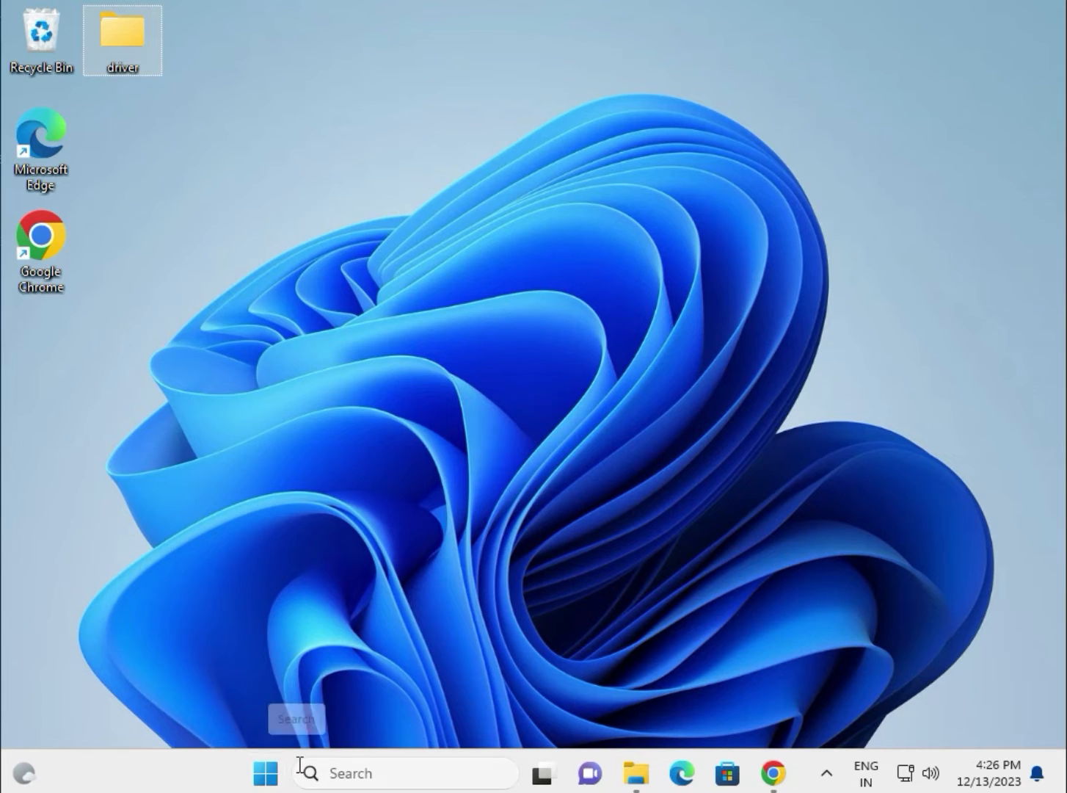
{"action": "right_click", "coordinate": [264, 772]}
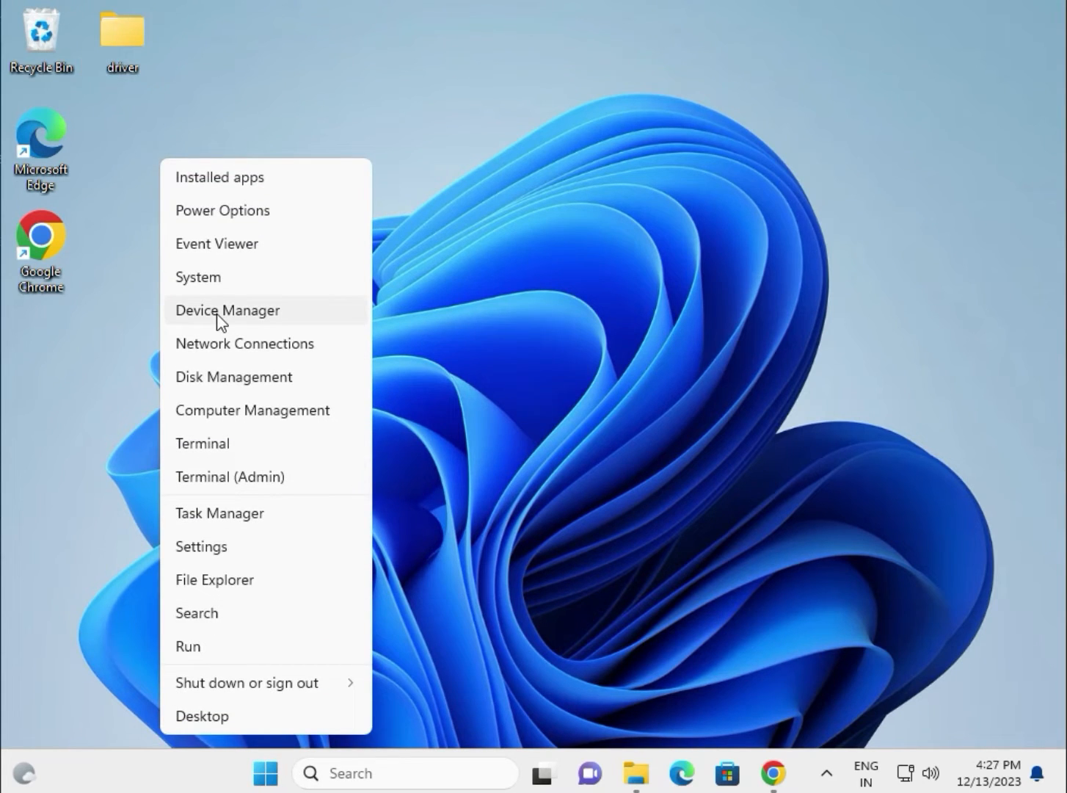
Step: Launch Device Manager from the Quick Link menu
{"action": "left_click", "coordinate": [228, 310]}
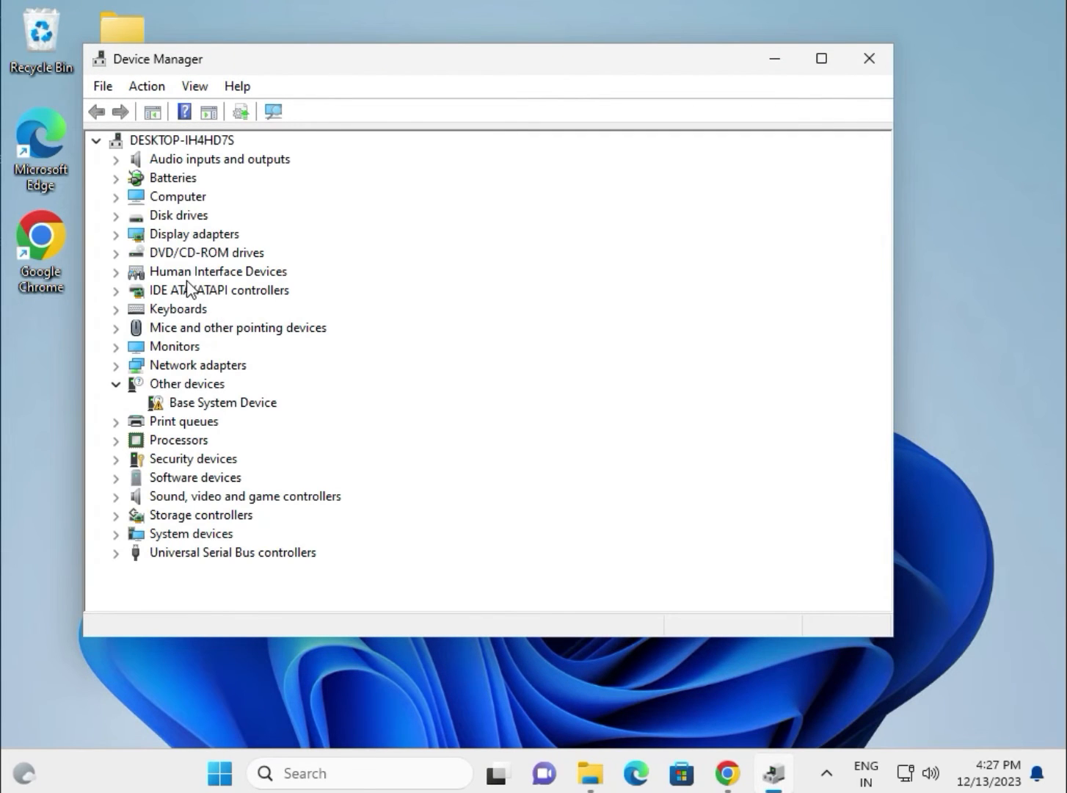
{"action": "mouse_move", "coordinate": [155, 285]}
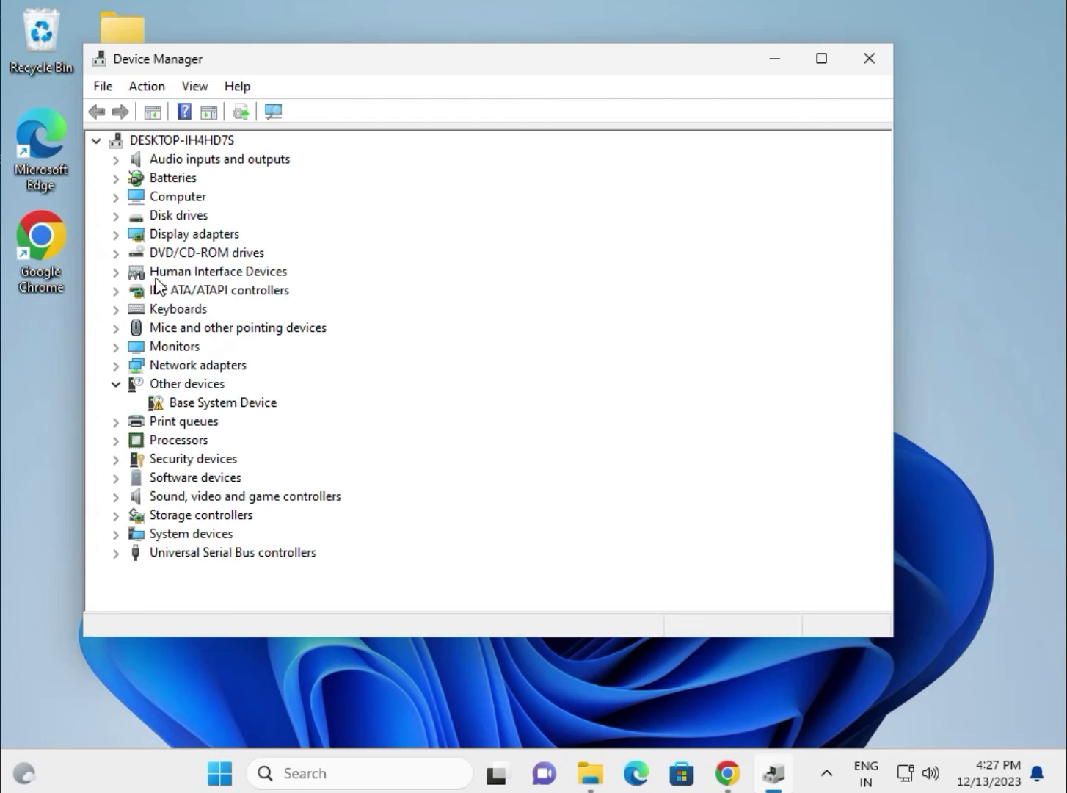
{"action": "mouse_move", "coordinate": [164, 284]}
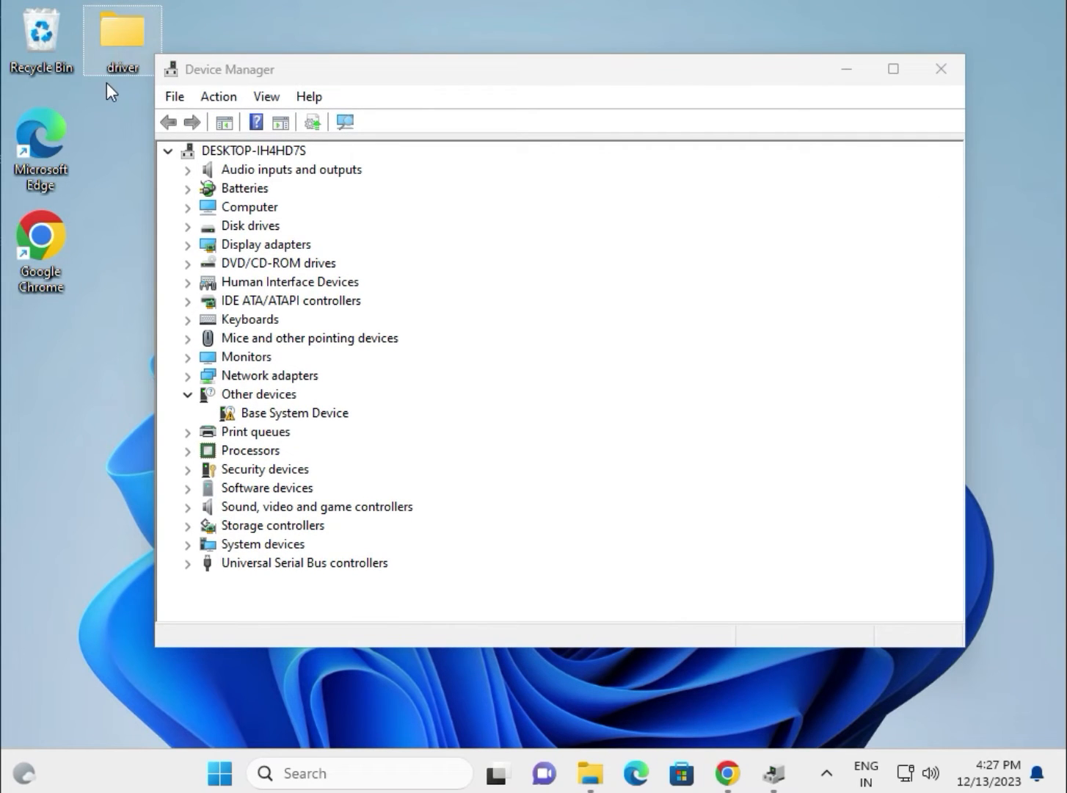
{"action": "mouse_move", "coordinate": [253, 244]}
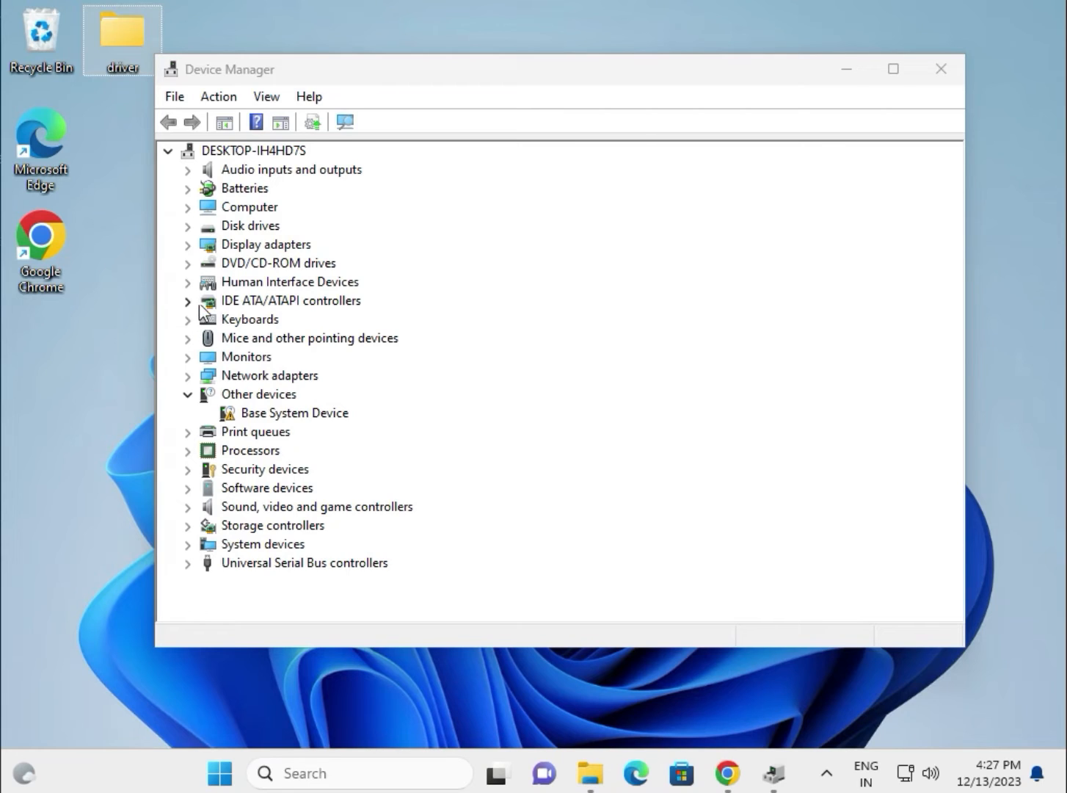
{"action": "mouse_move", "coordinate": [264, 400]}
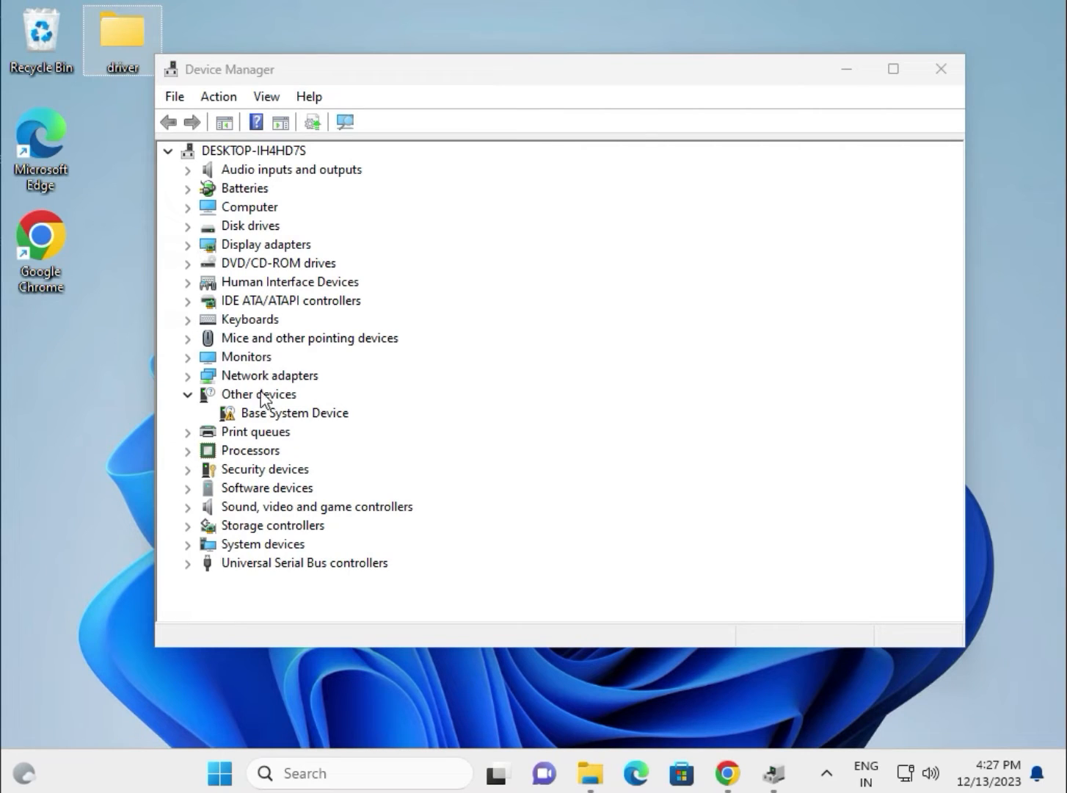
{"action": "mouse_move", "coordinate": [197, 370]}
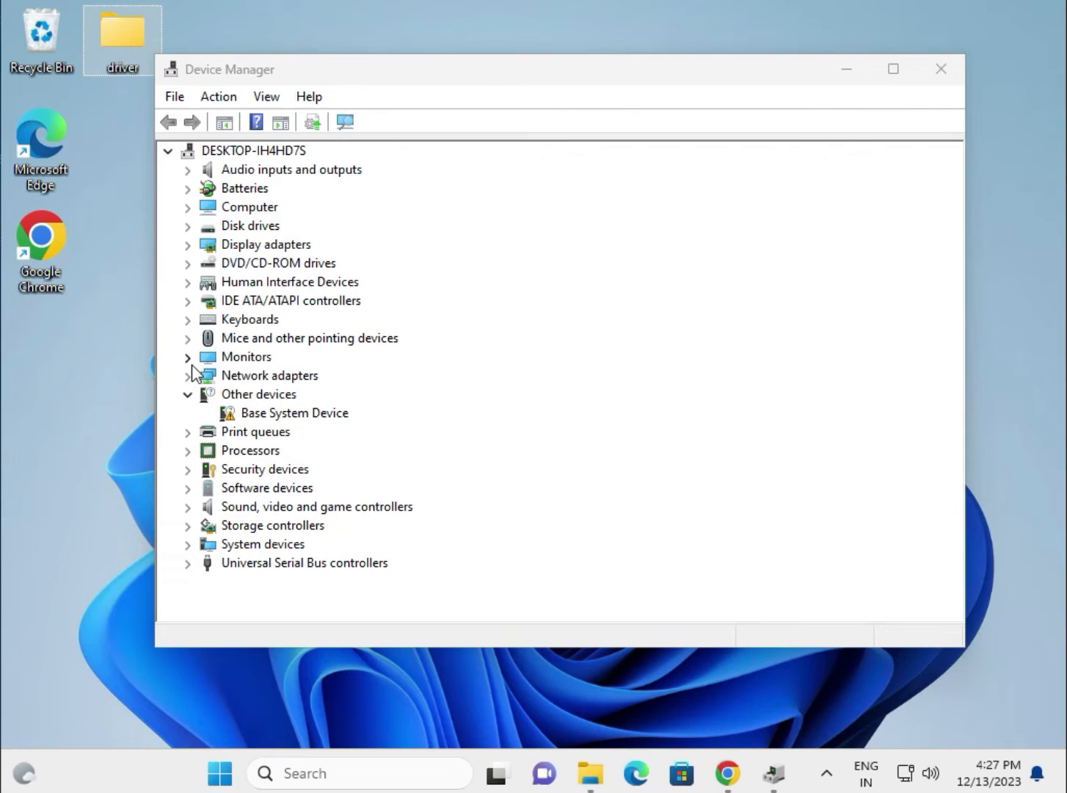
{"action": "mouse_move", "coordinate": [228, 270]}
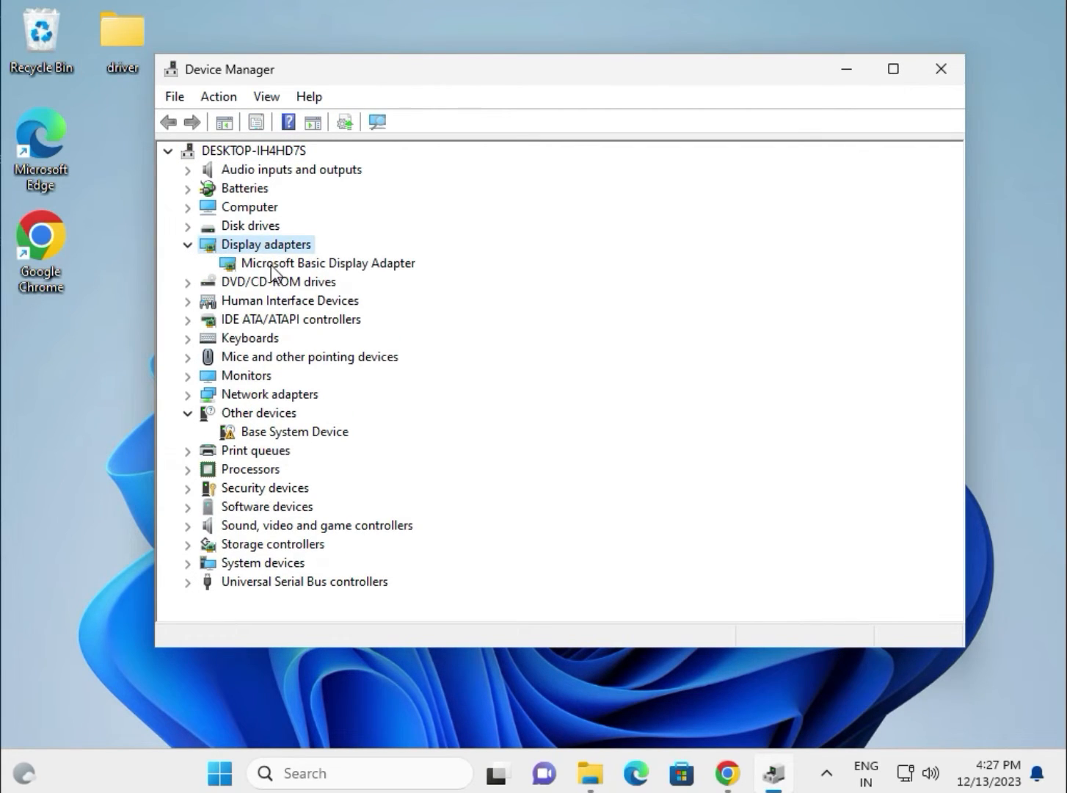
Step: Start a manual driver update for the Microsoft Basic Display Adapter
{"action": "right_click", "coordinate": [327, 262]}
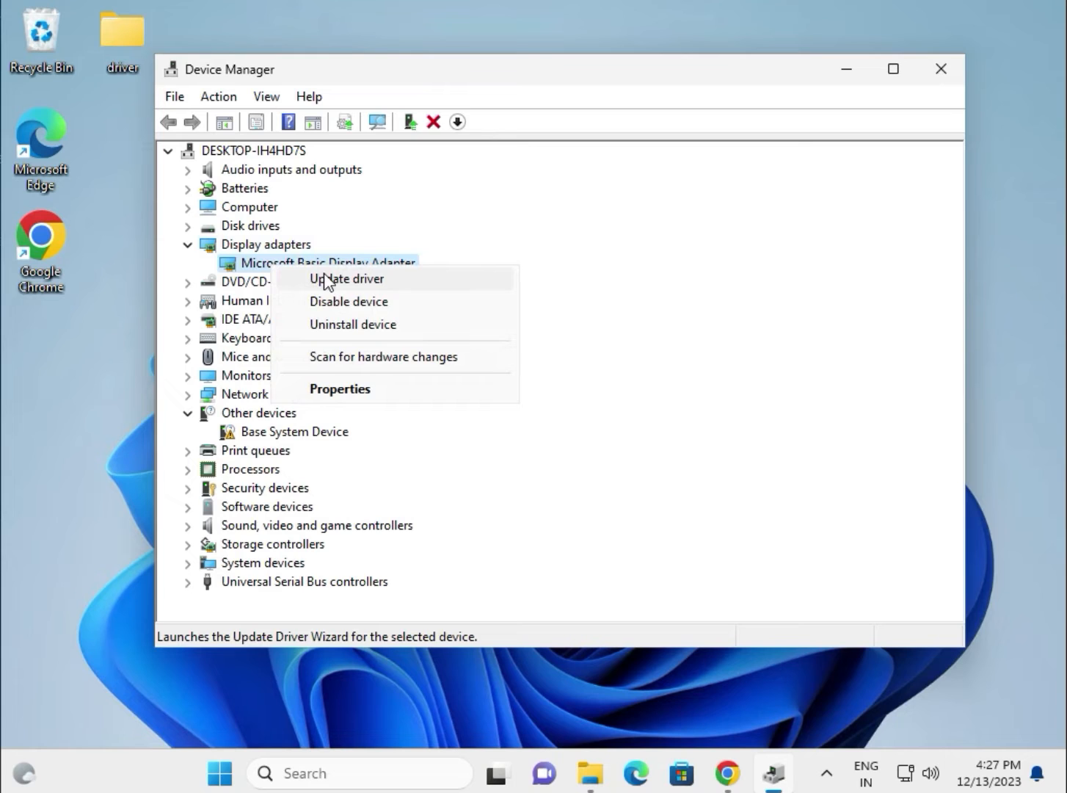
{"action": "left_click", "coordinate": [346, 279]}
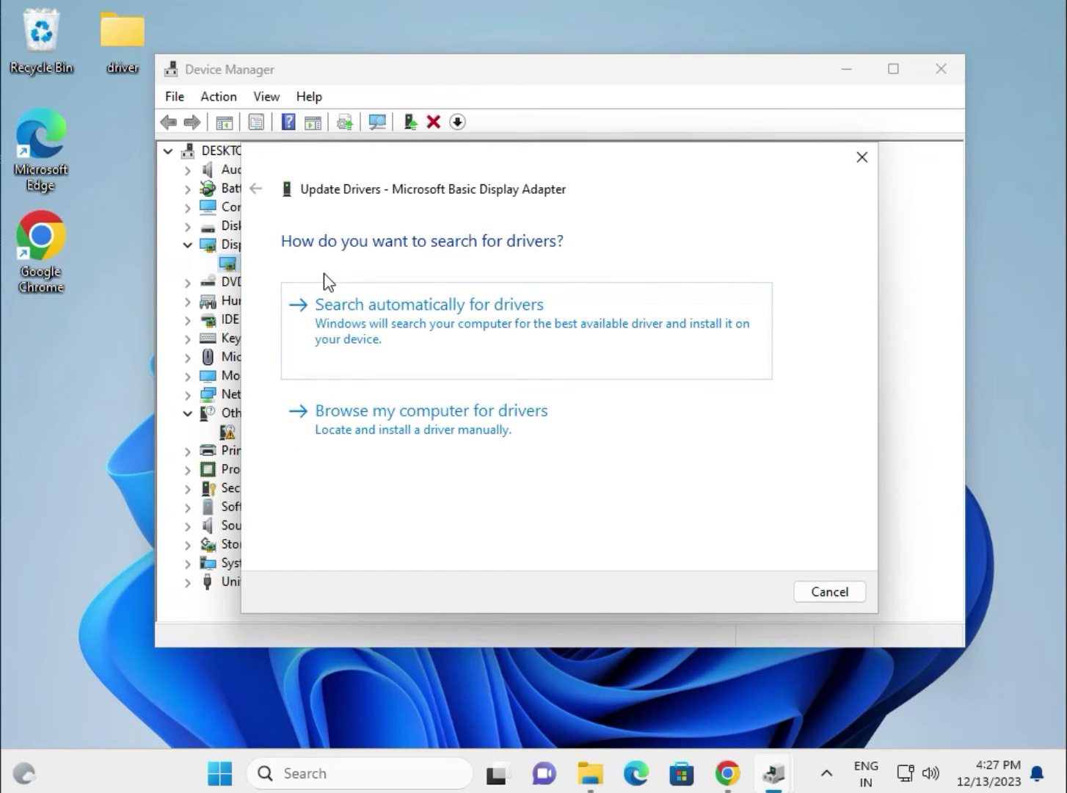
{"action": "mouse_move", "coordinate": [387, 428]}
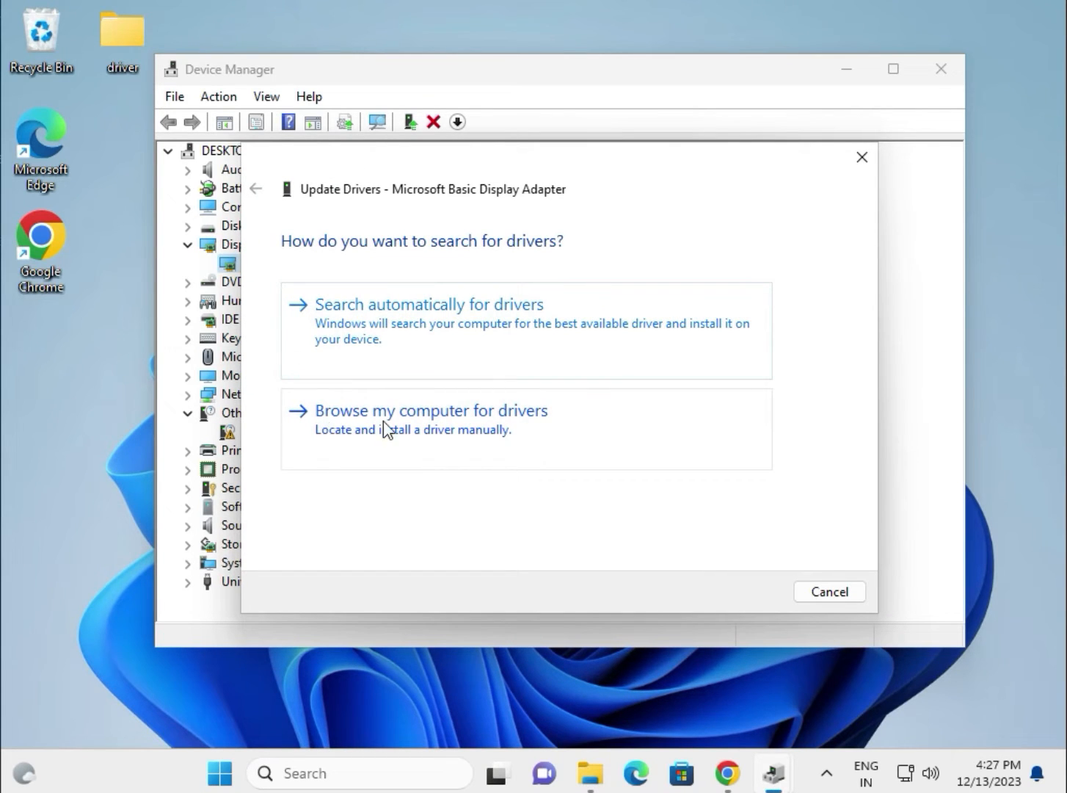
{"action": "left_click", "coordinate": [432, 409]}
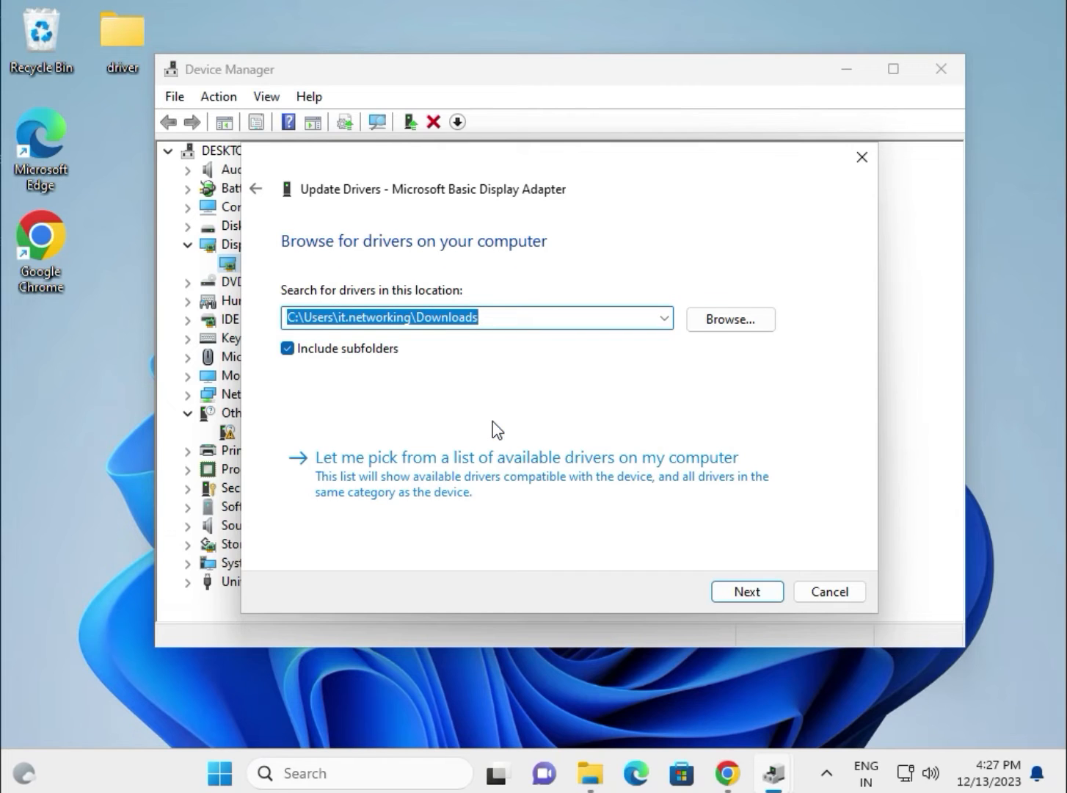
{"action": "left_click", "coordinate": [729, 318]}
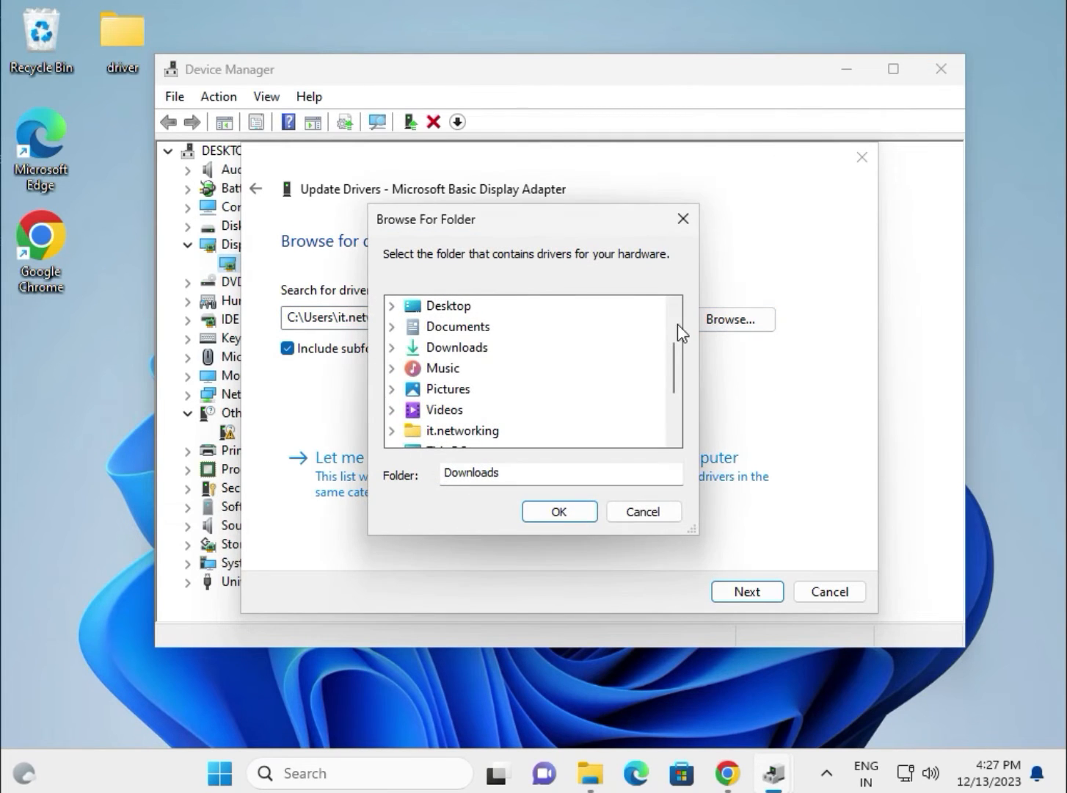
Step: Search the Desktop driver folder; Windows reports the best driver already installed
{"action": "left_click", "coordinate": [420, 305]}
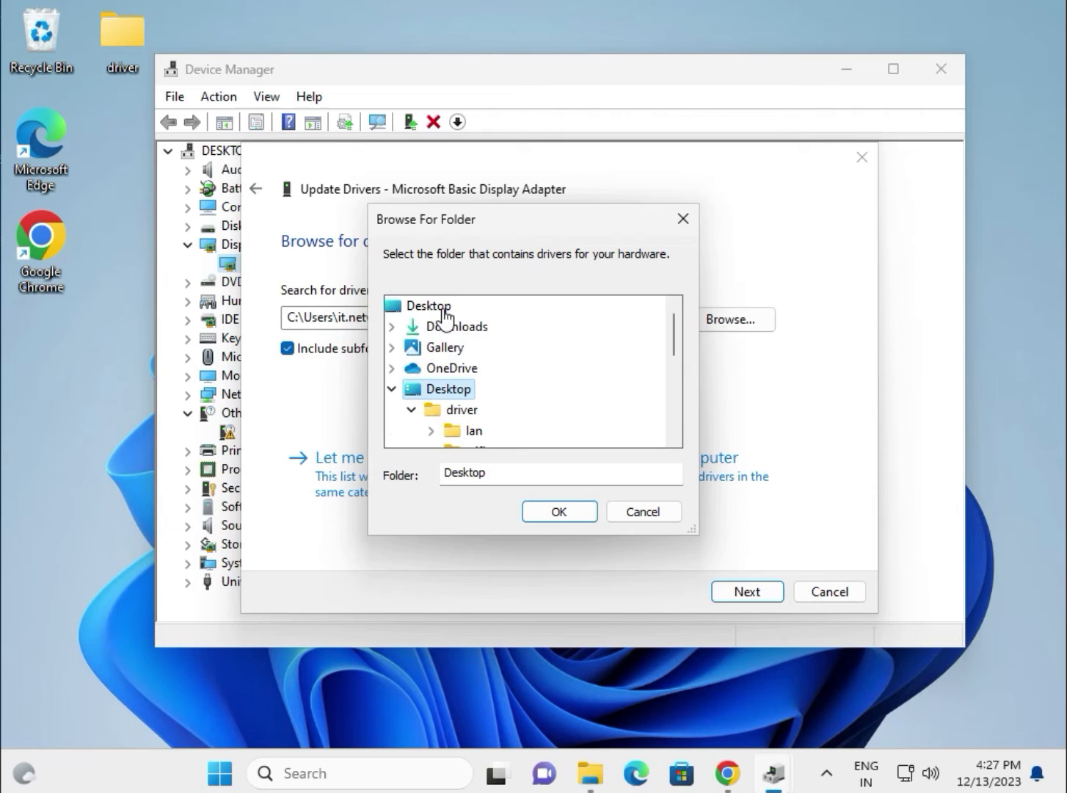
{"action": "left_click", "coordinate": [463, 408]}
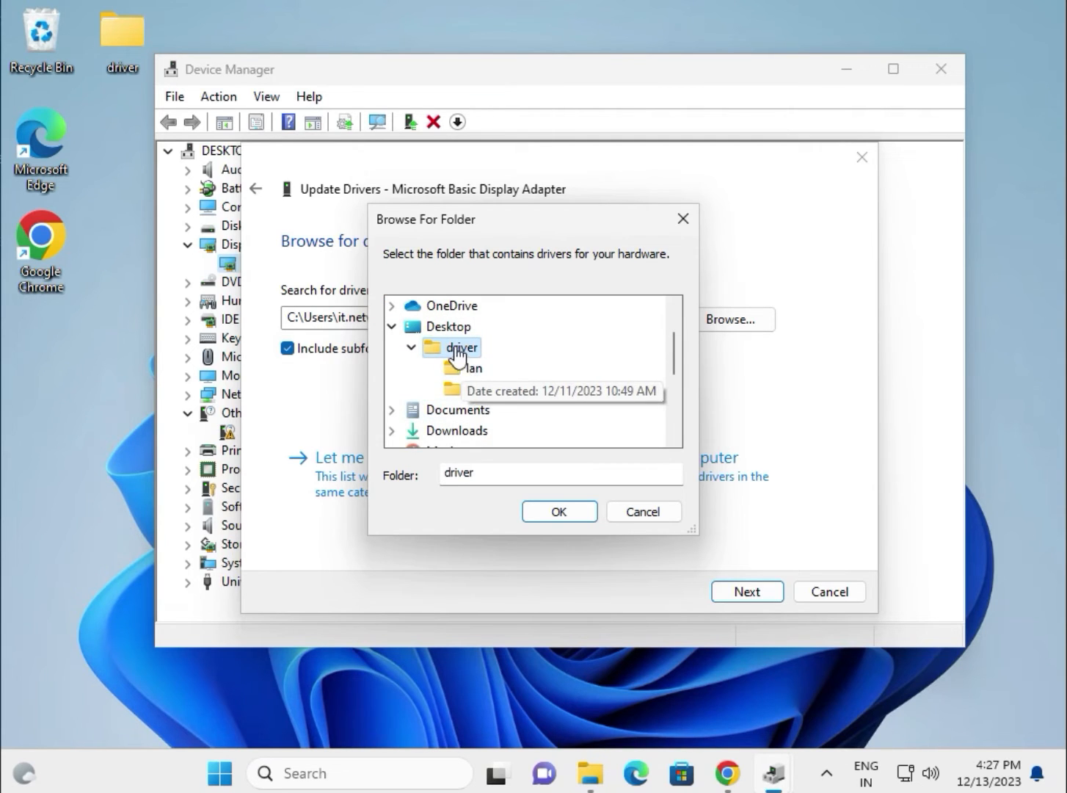
{"action": "mouse_move", "coordinate": [476, 370]}
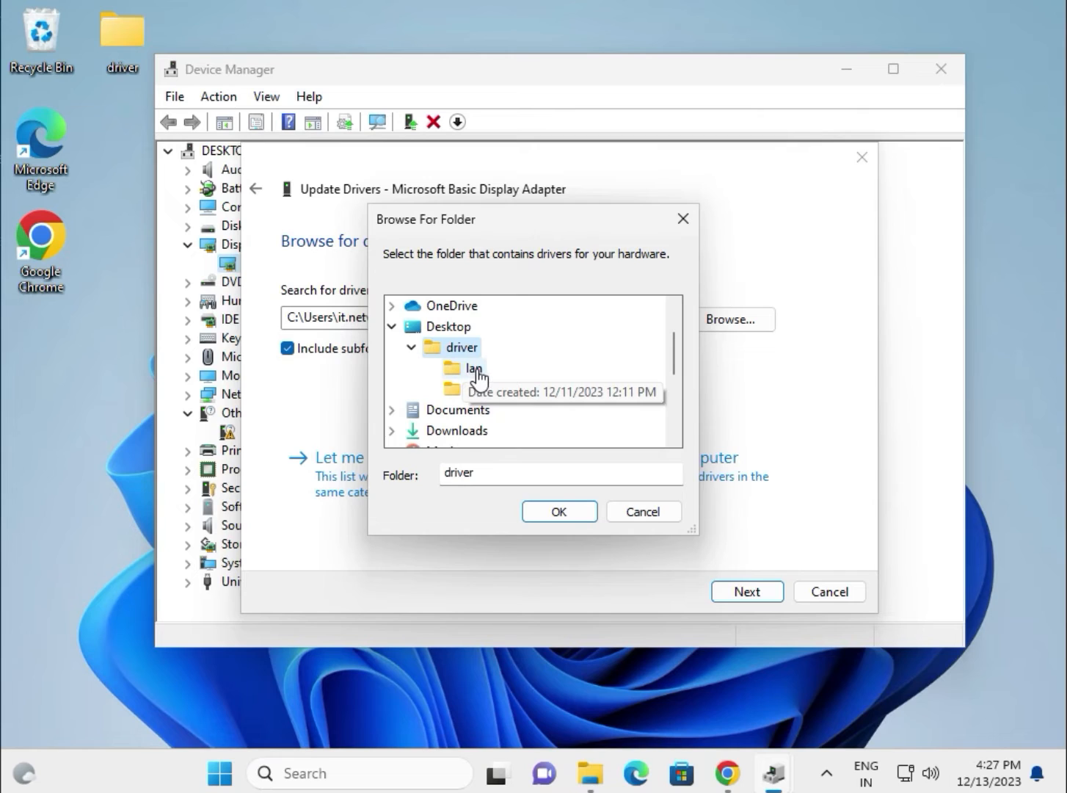
{"action": "mouse_move", "coordinate": [478, 396]}
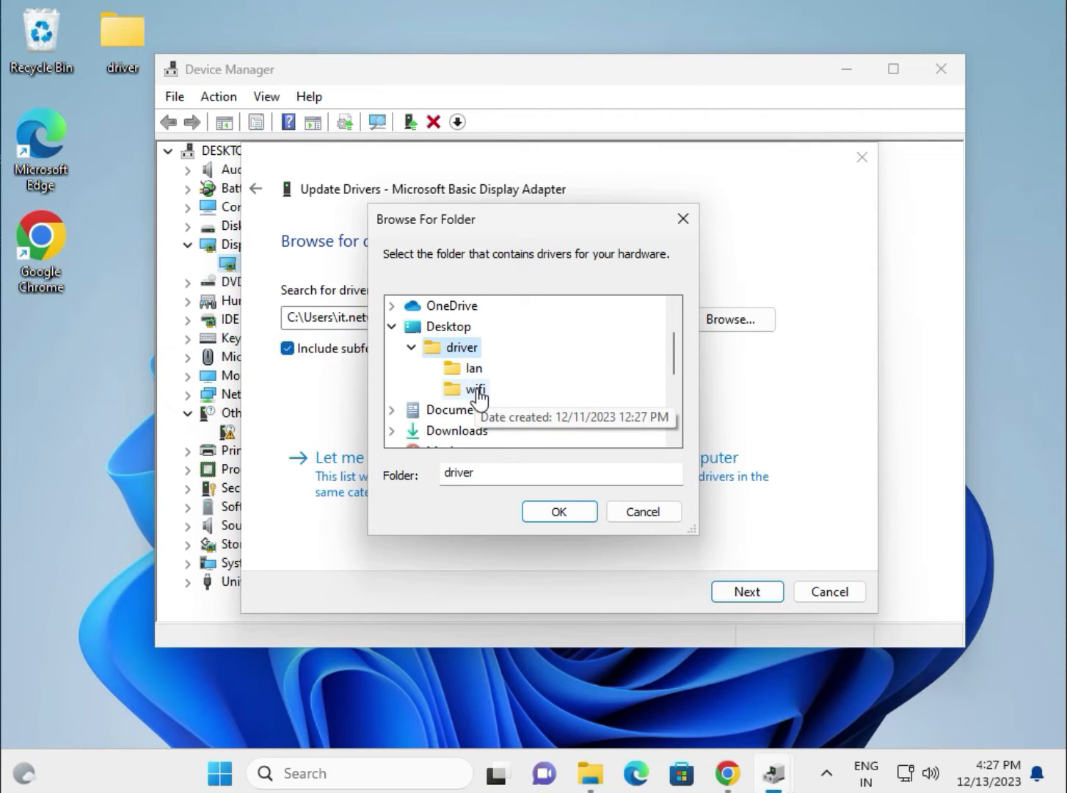
{"action": "mouse_move", "coordinate": [473, 388]}
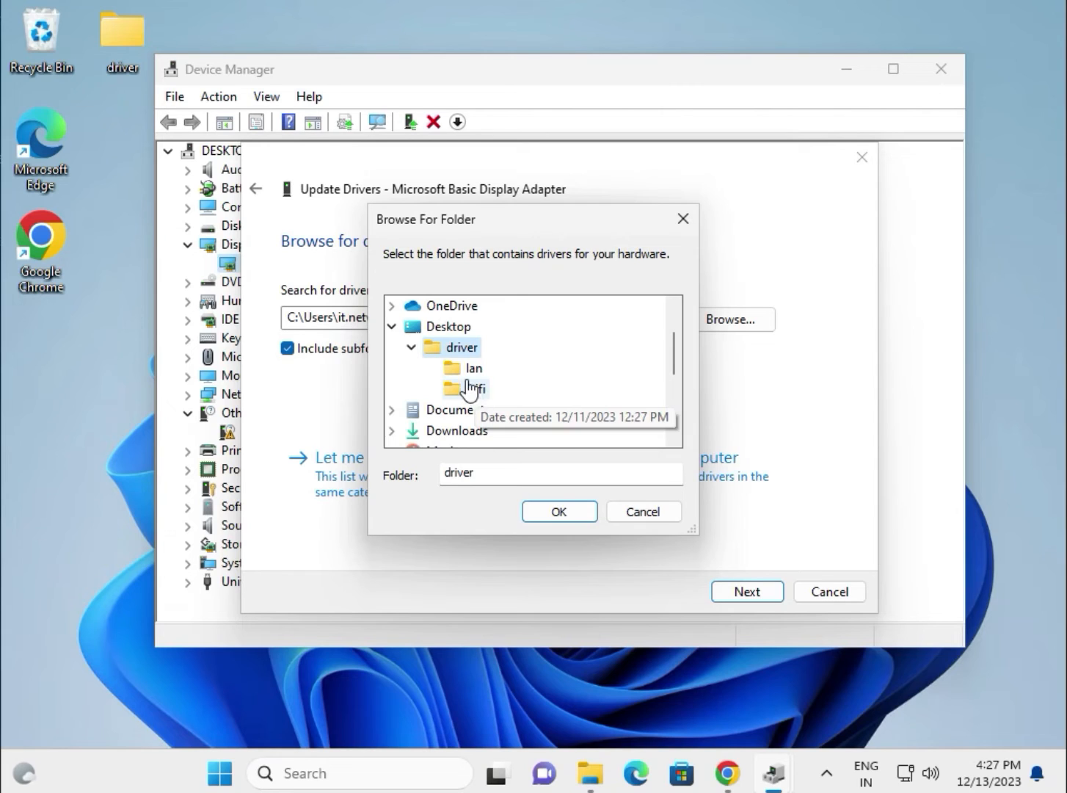
{"action": "mouse_move", "coordinate": [463, 375]}
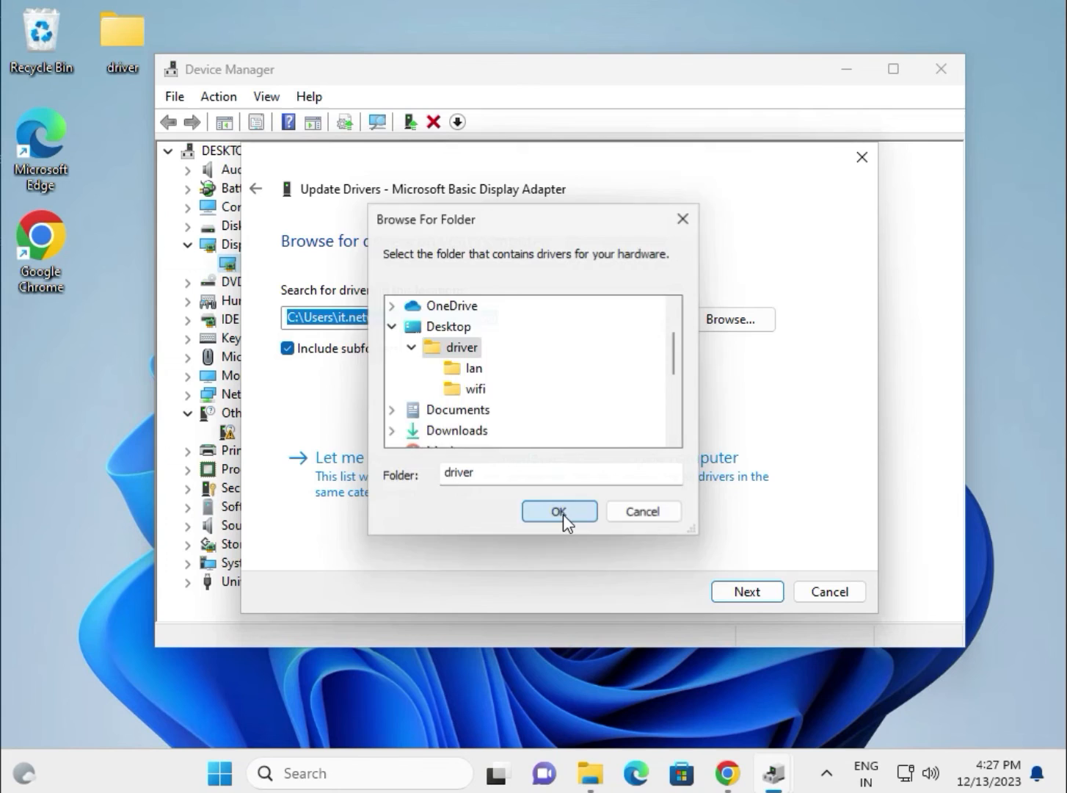
{"action": "left_click", "coordinate": [559, 511]}
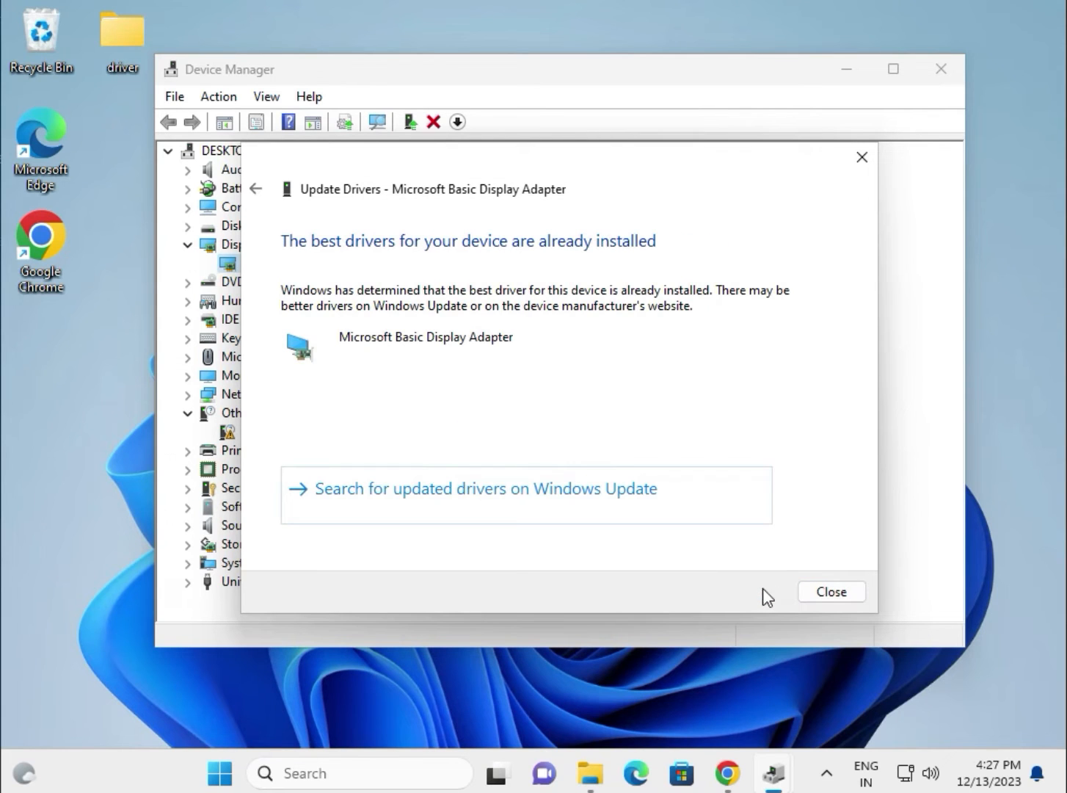
{"action": "left_click", "coordinate": [831, 591]}
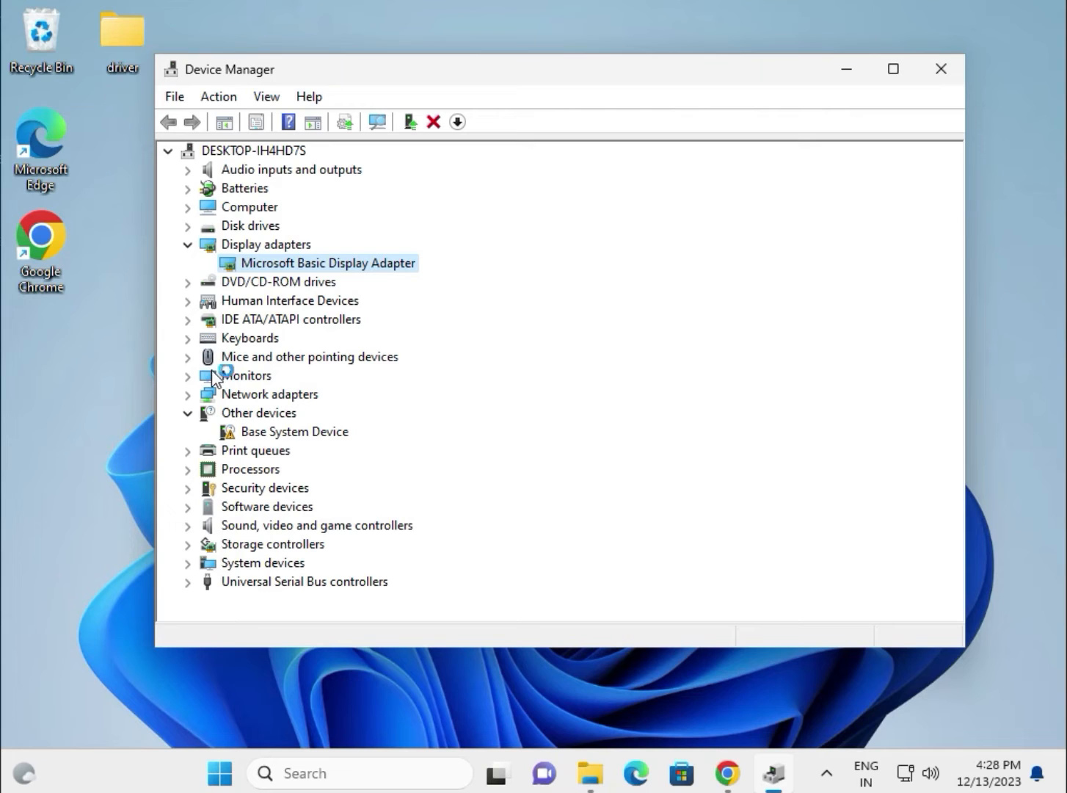
Step: Expand Network adapters and start updating the Intel PRO/1000 MT Desktop Adapter driver
{"action": "left_click", "coordinate": [188, 394]}
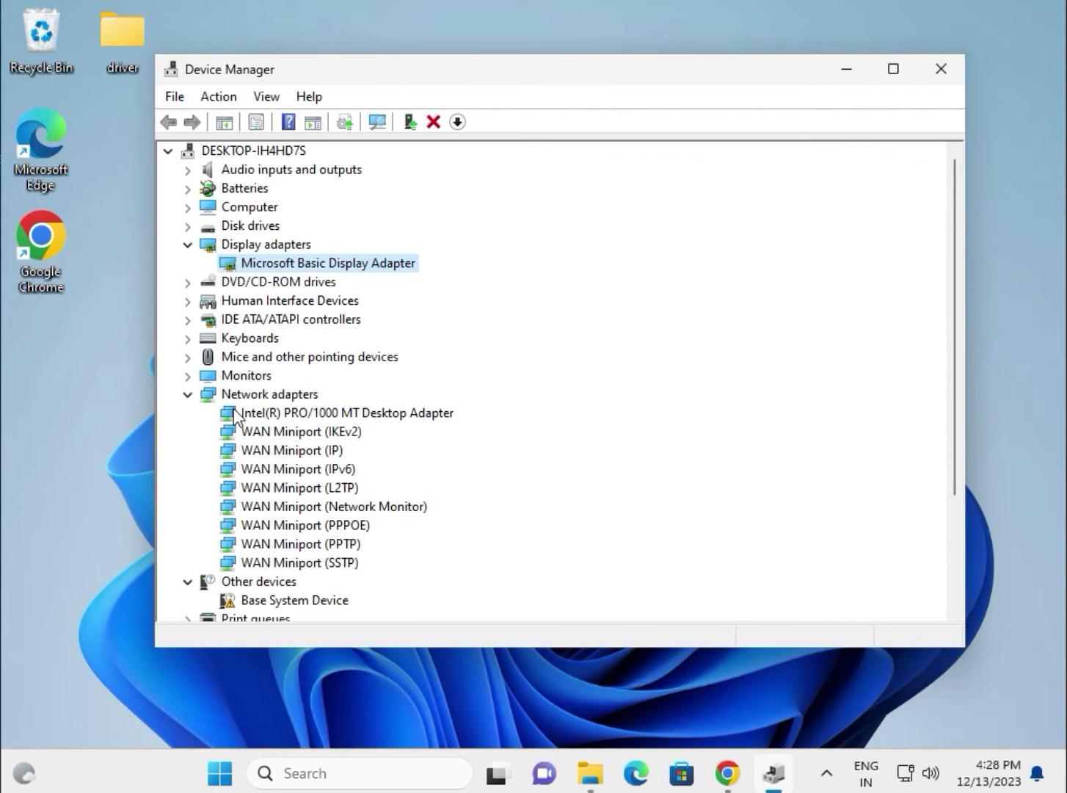
{"action": "right_click", "coordinate": [351, 411]}
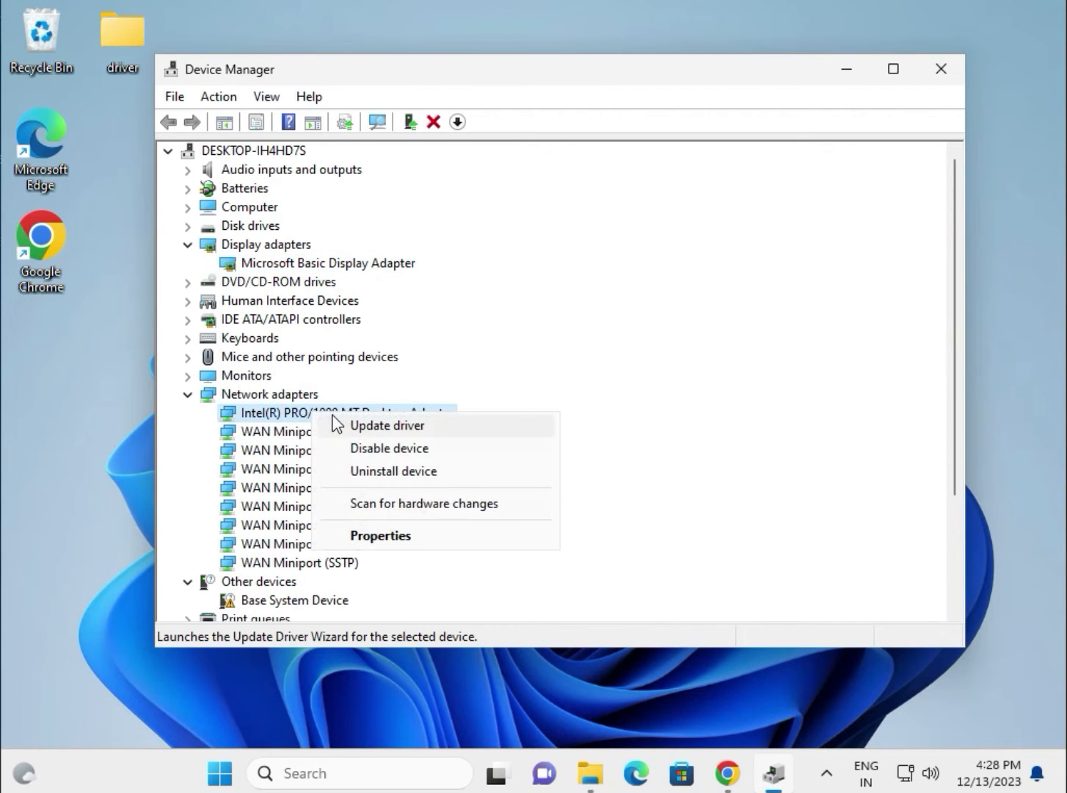
{"action": "left_click", "coordinate": [555, 459]}
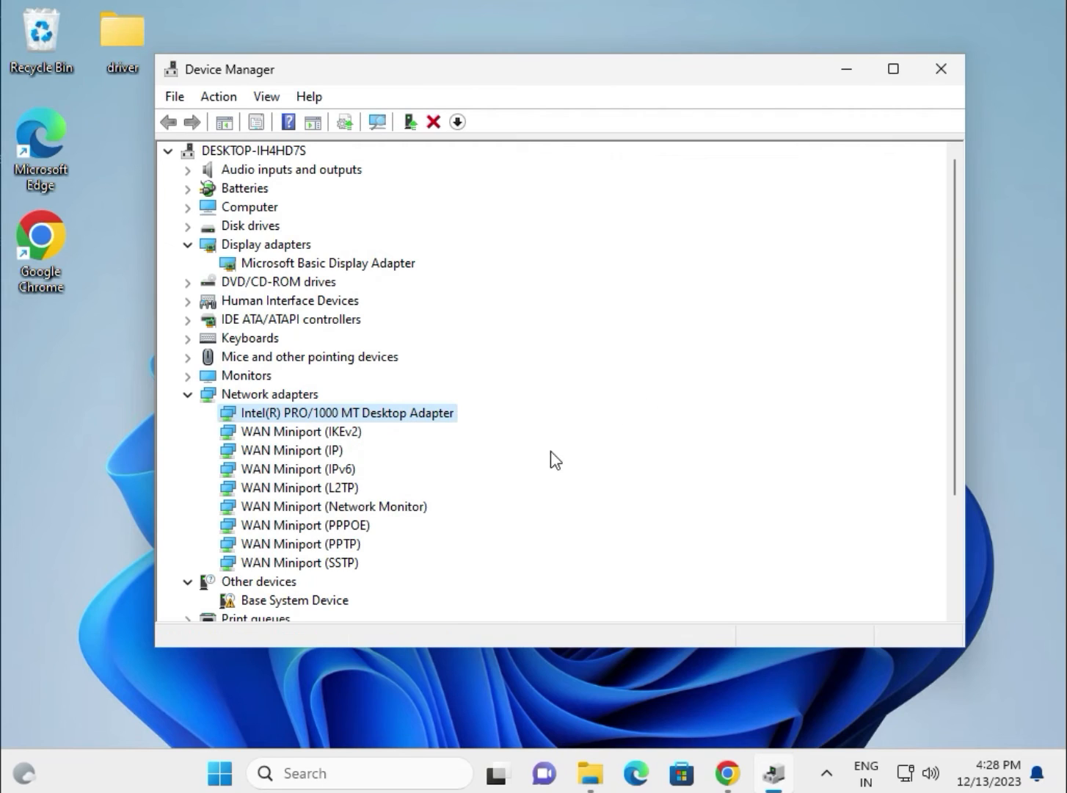
{"action": "mouse_move", "coordinate": [276, 428]}
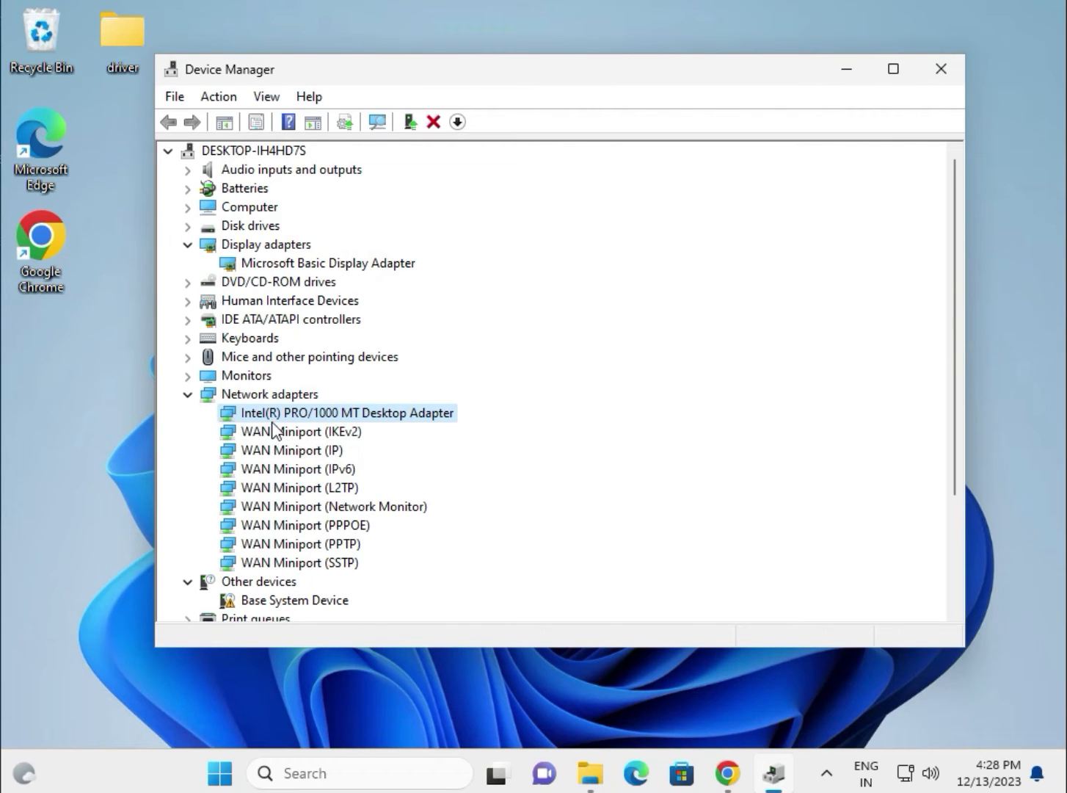
{"action": "mouse_move", "coordinate": [350, 422]}
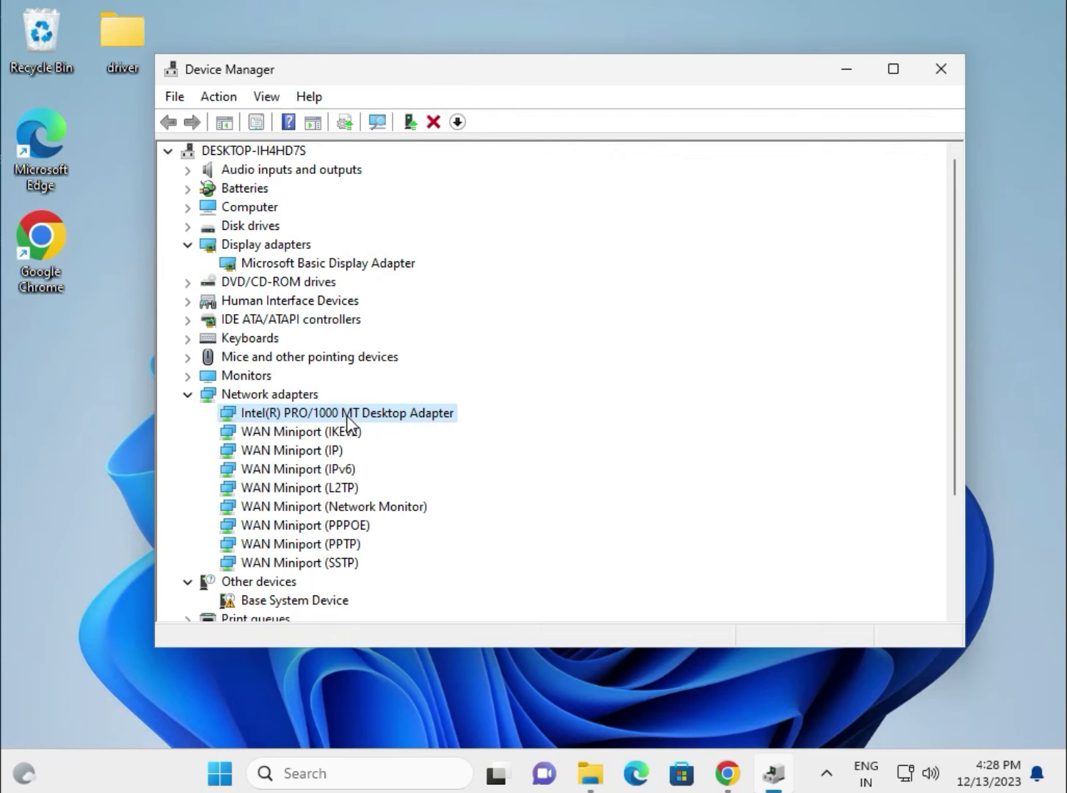
{"action": "right_click", "coordinate": [346, 411]}
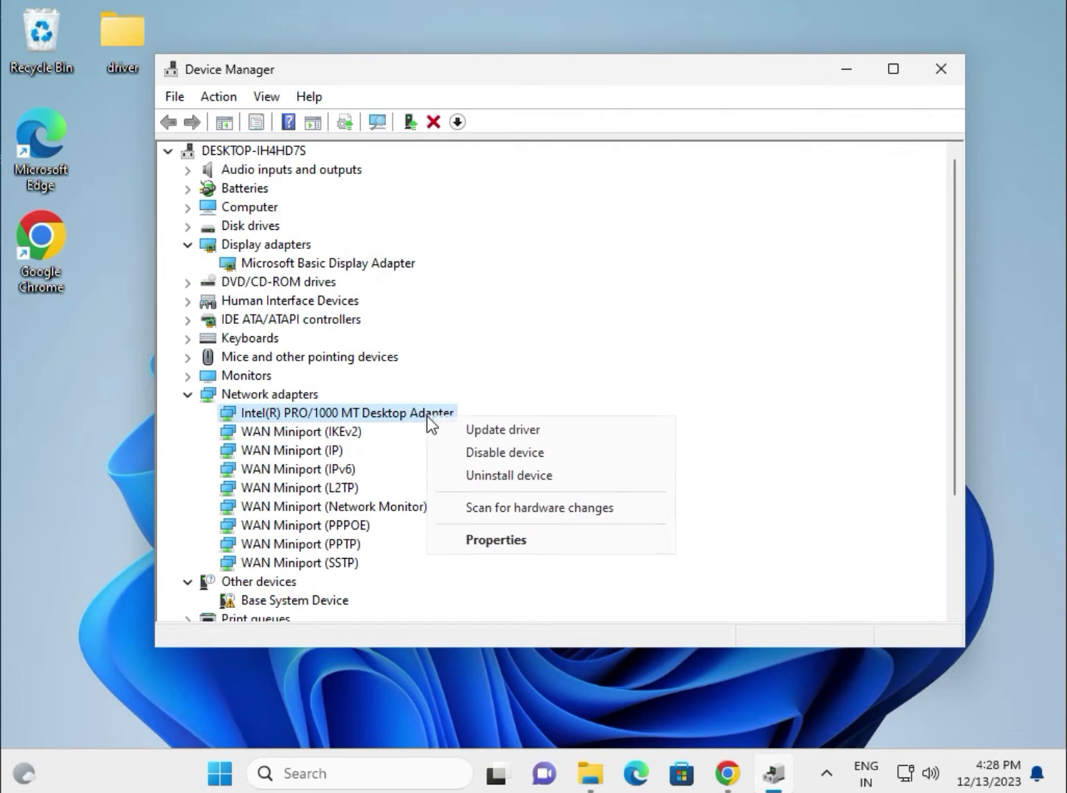
{"action": "left_click", "coordinate": [501, 428]}
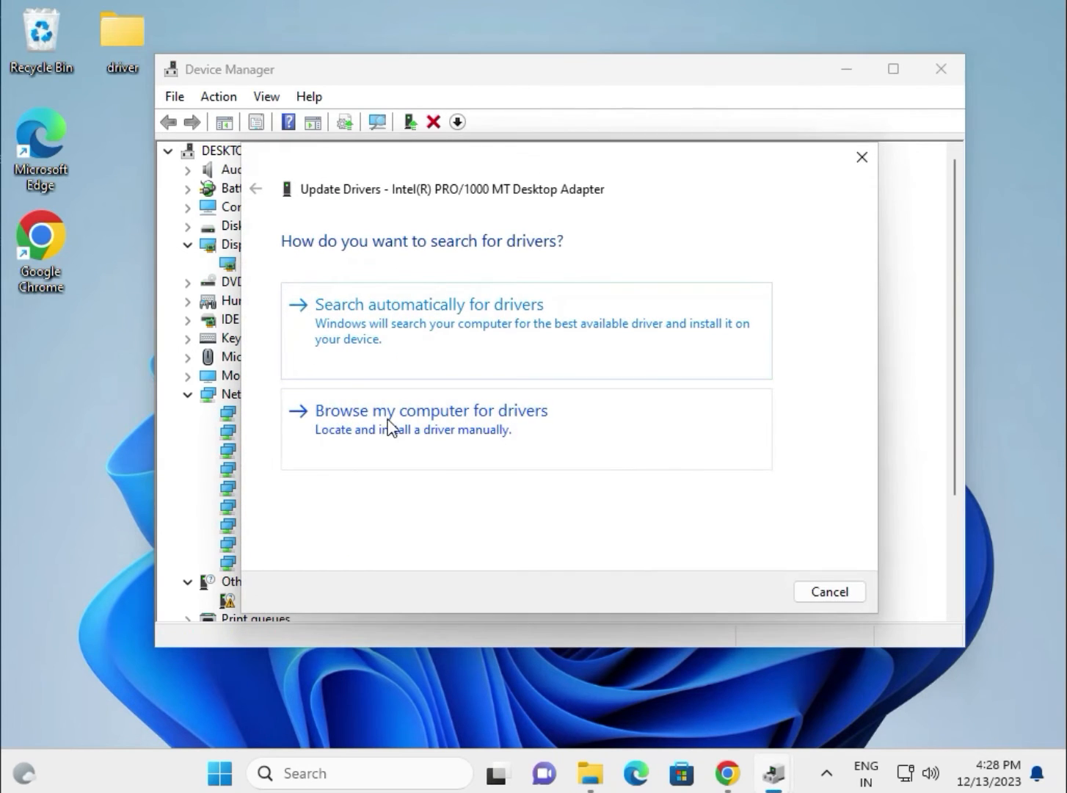
{"action": "mouse_move", "coordinate": [470, 430]}
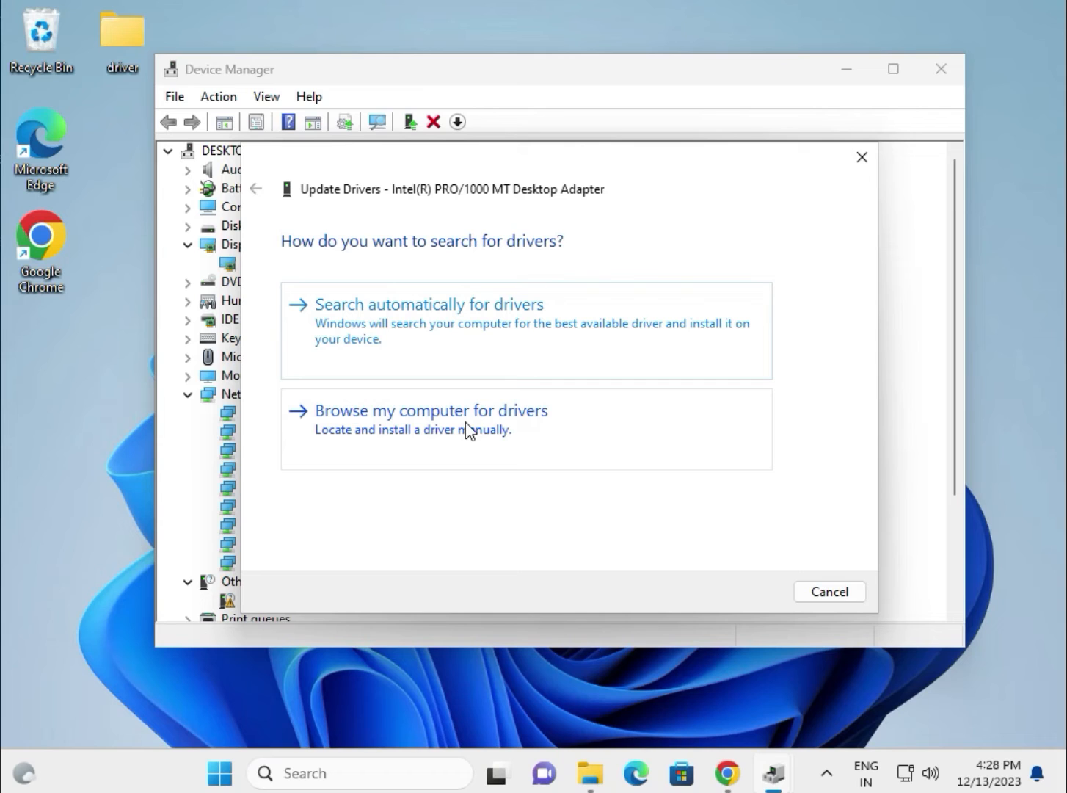
Step: Browse for the driver manually and search the Desktop driver folder
{"action": "left_click", "coordinate": [431, 409]}
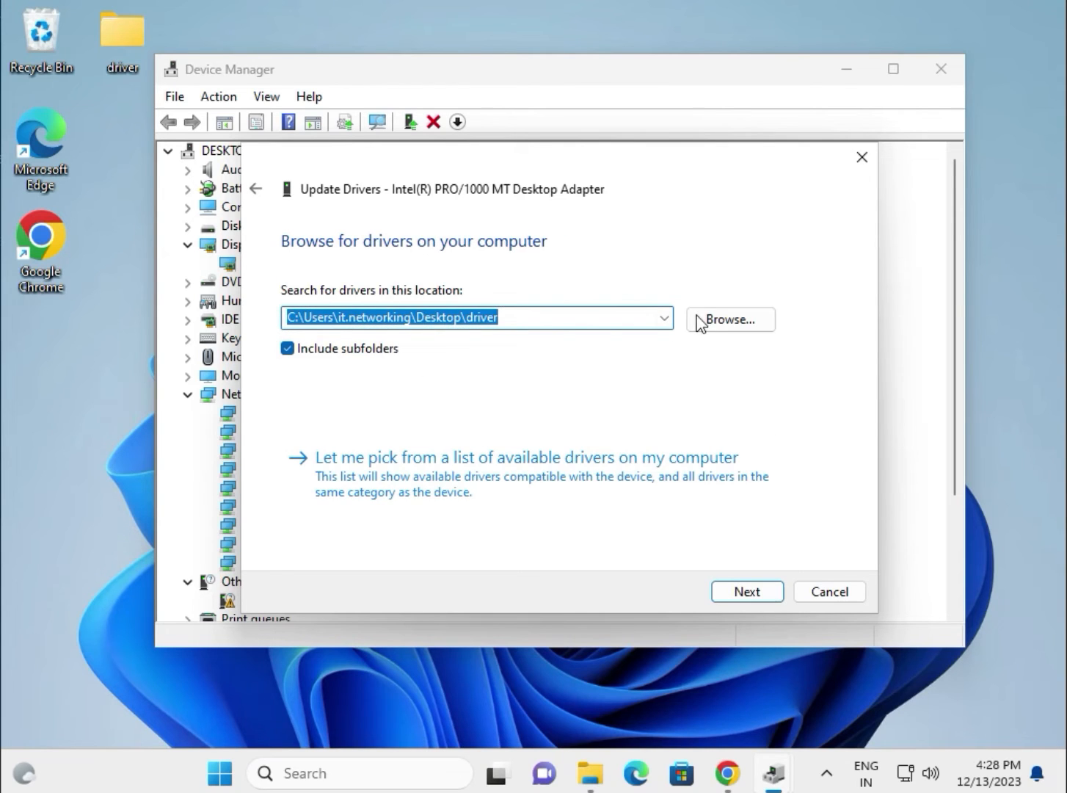
{"action": "left_click", "coordinate": [728, 320]}
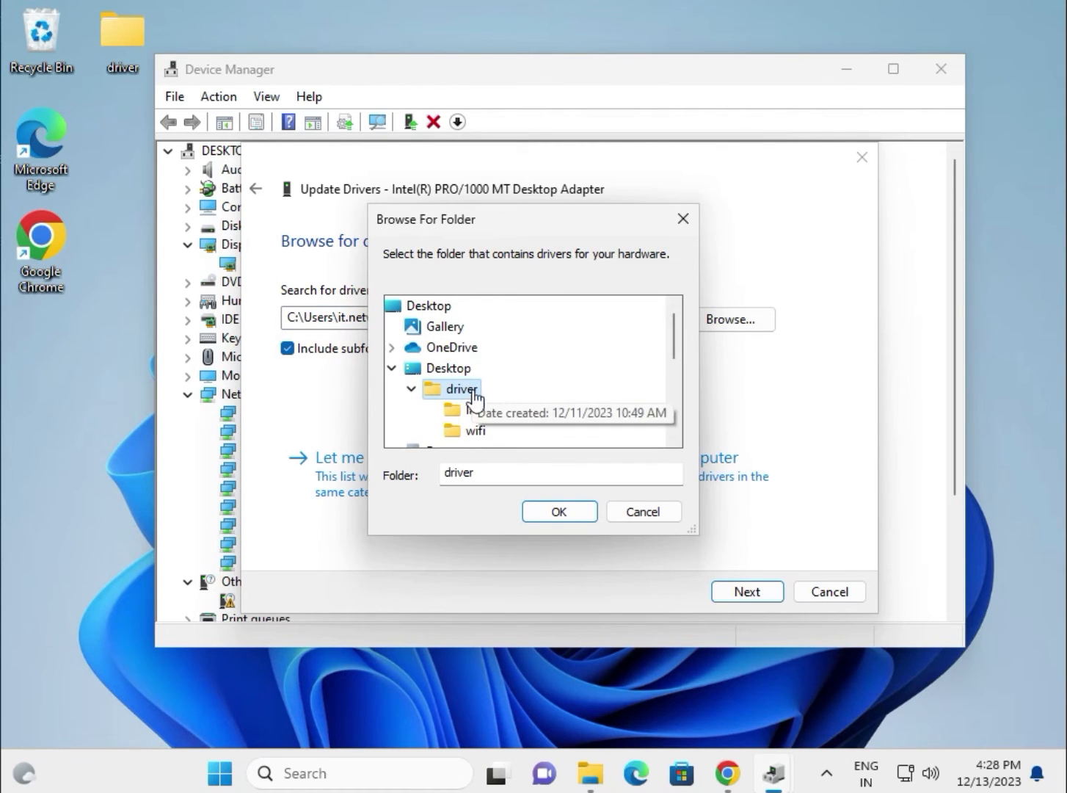
{"action": "left_click", "coordinate": [558, 510]}
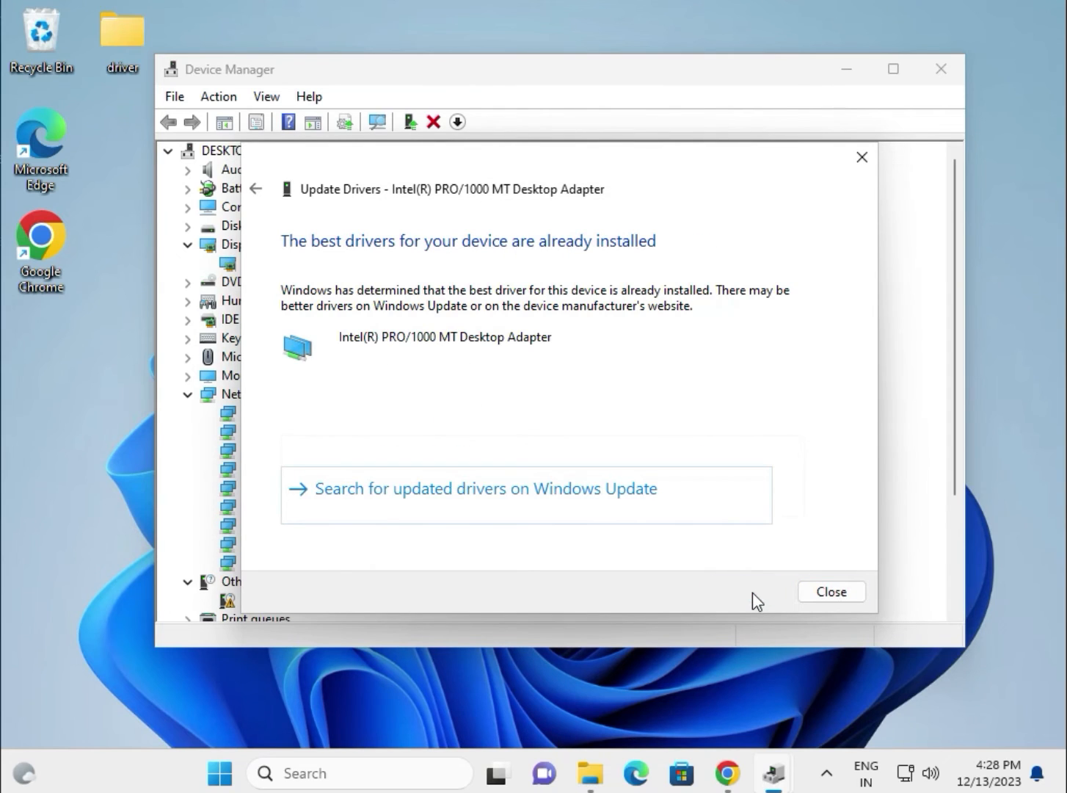
{"action": "mouse_move", "coordinate": [117, 47]}
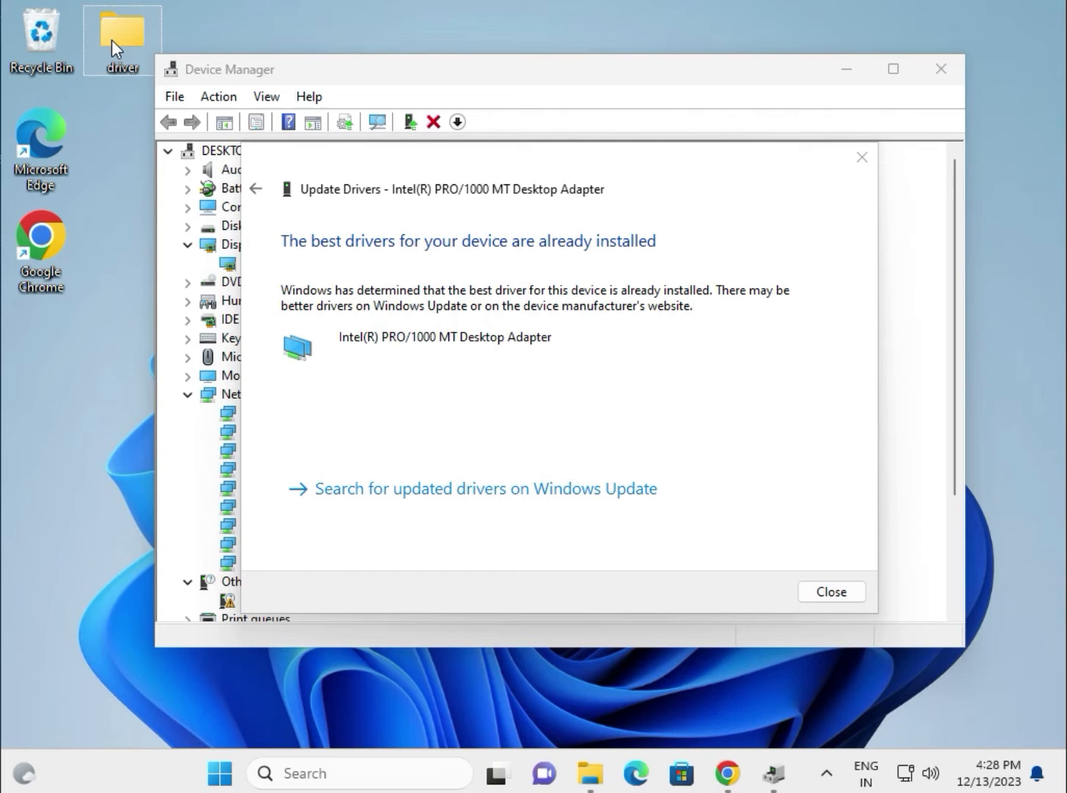
{"action": "mouse_move", "coordinate": [122, 33]}
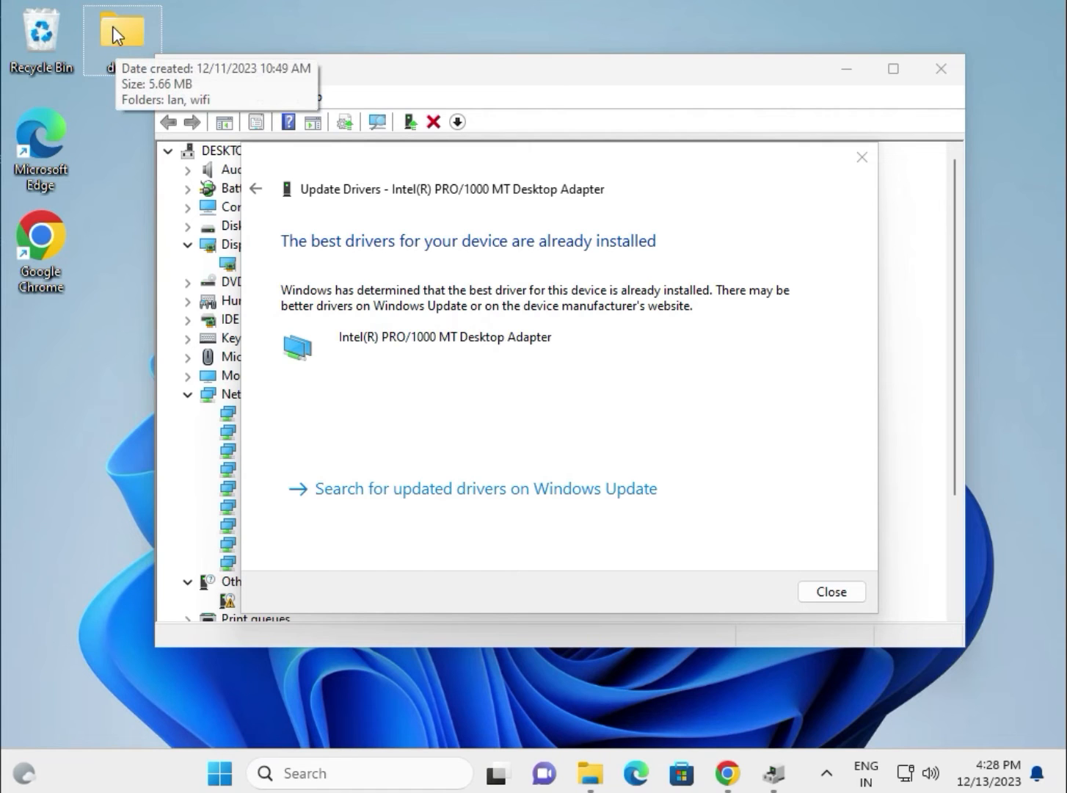
{"action": "mouse_move", "coordinate": [831, 591]}
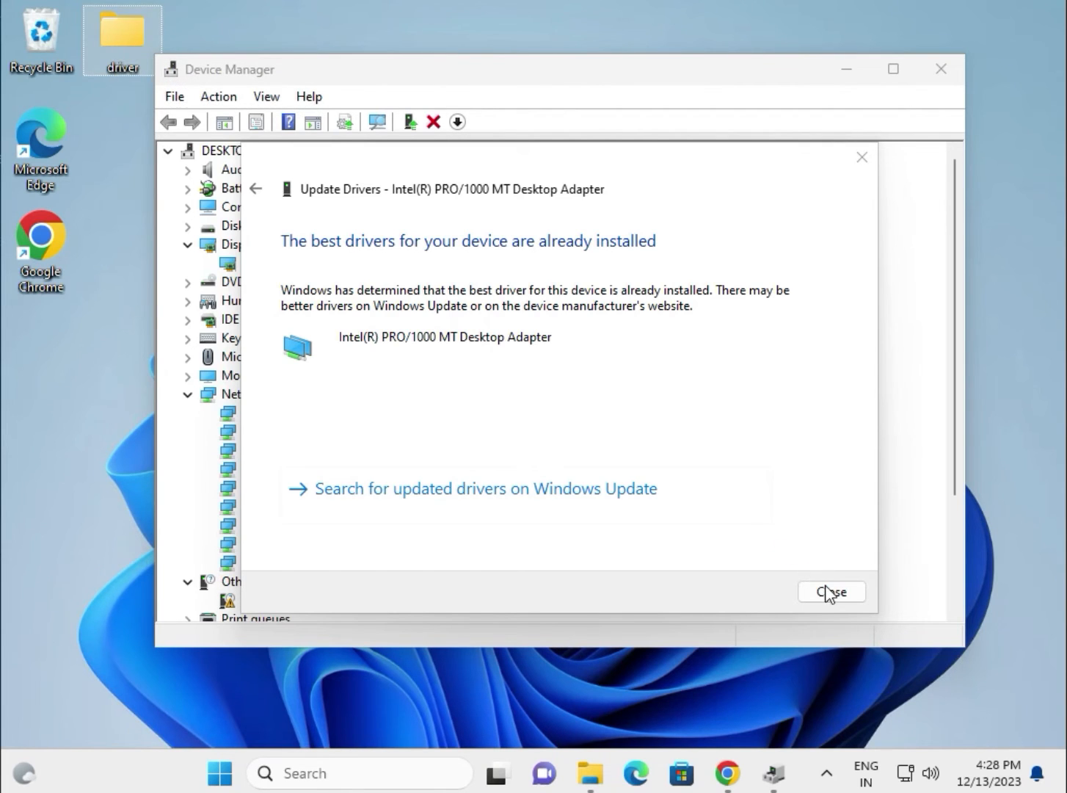
Step: Dismiss the network result, expand Processors and start updating the Intel Core i3-6098P driver
{"action": "left_click", "coordinate": [831, 591]}
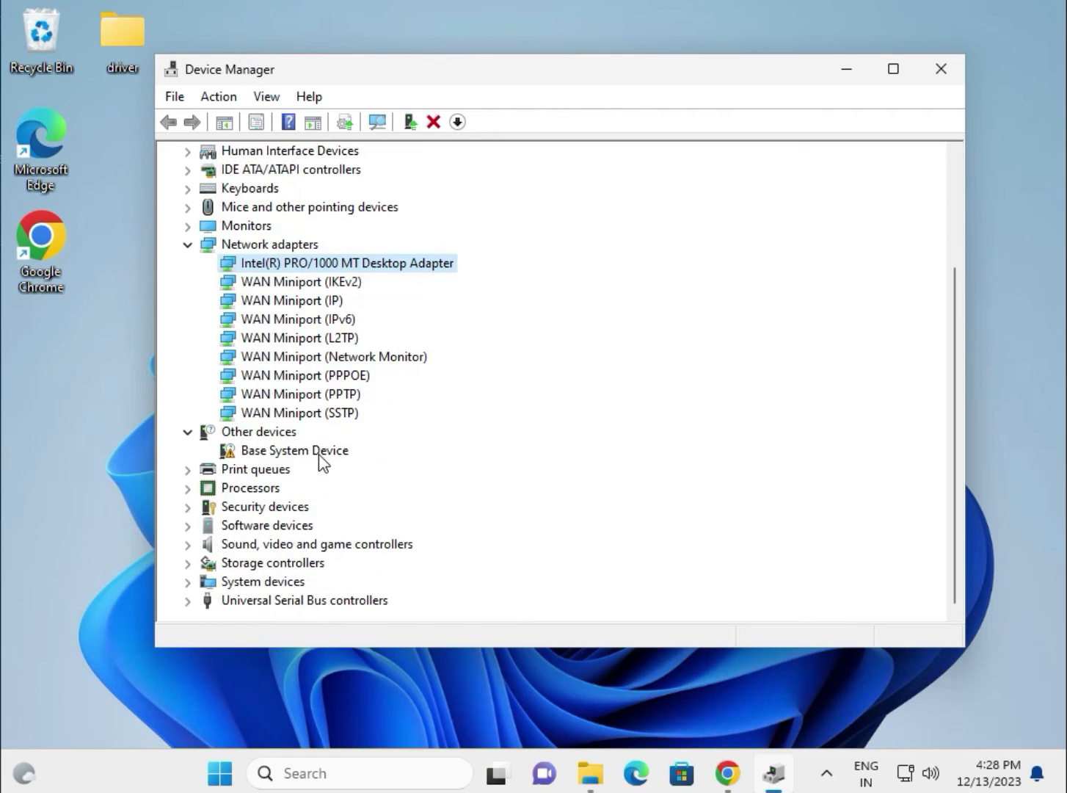
{"action": "left_click", "coordinate": [188, 488]}
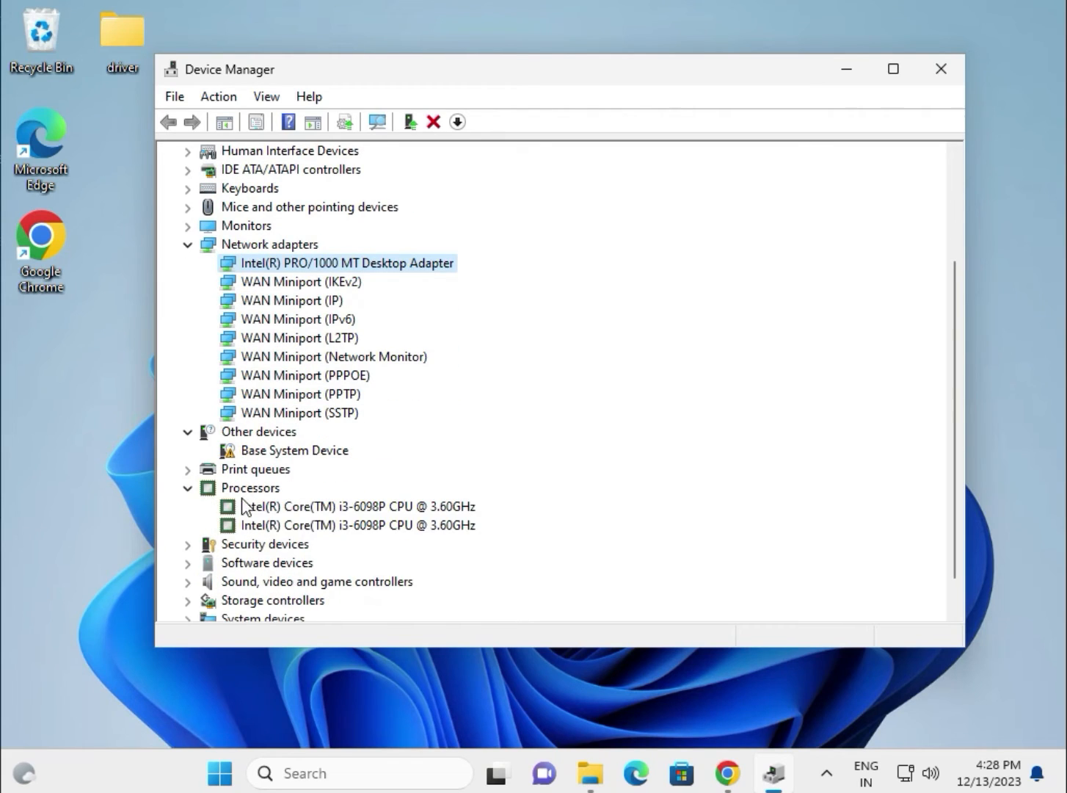
{"action": "left_click", "coordinate": [358, 506]}
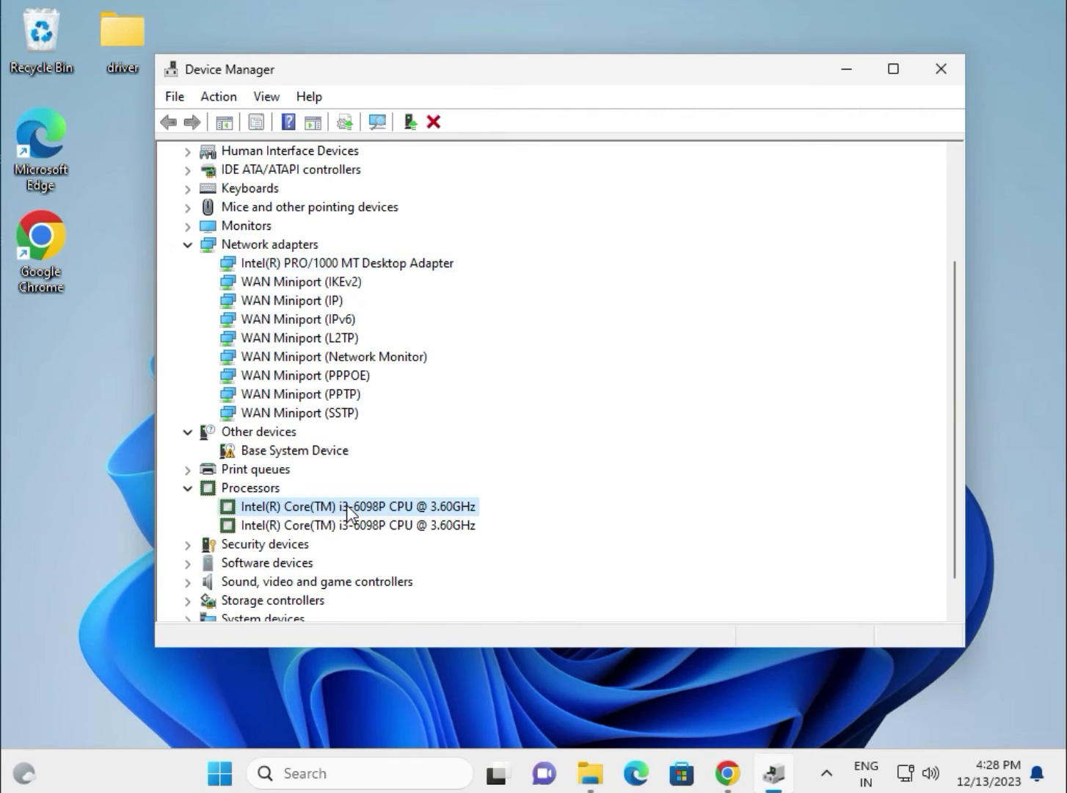
{"action": "right_click", "coordinate": [357, 507]}
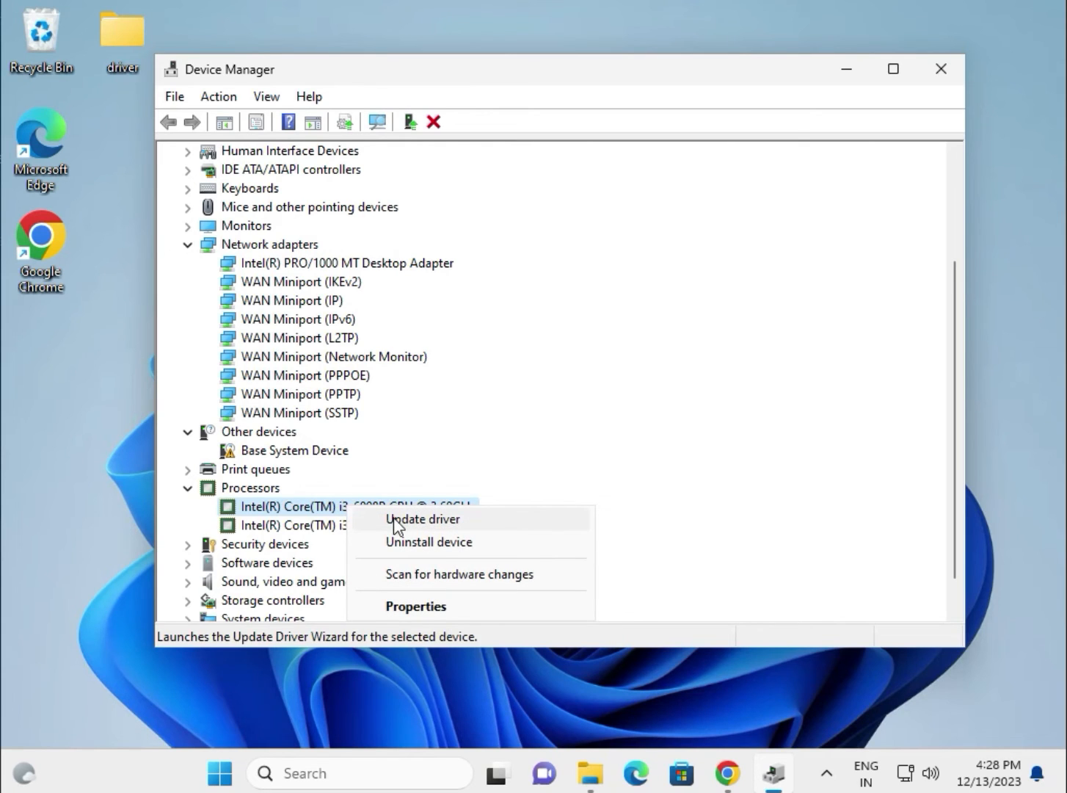
{"action": "left_click", "coordinate": [422, 520]}
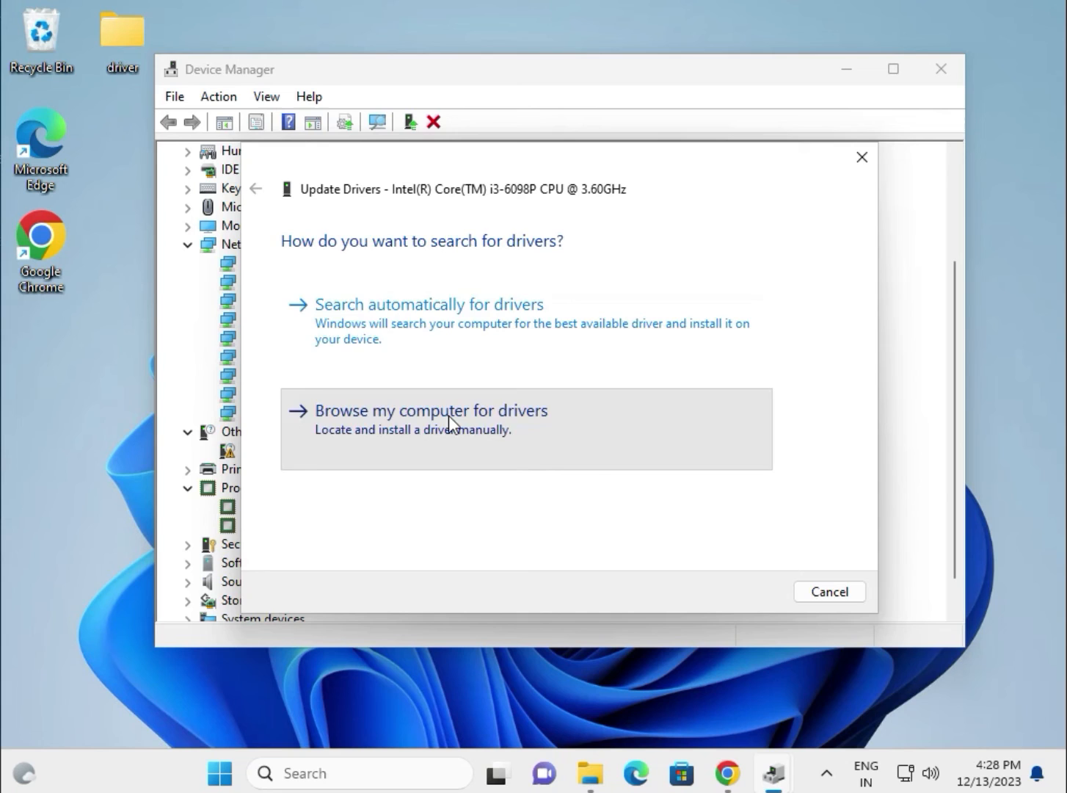
Step: Search the Desktop driver folder for the processor and dismiss the already-installed result
{"action": "left_click", "coordinate": [432, 411]}
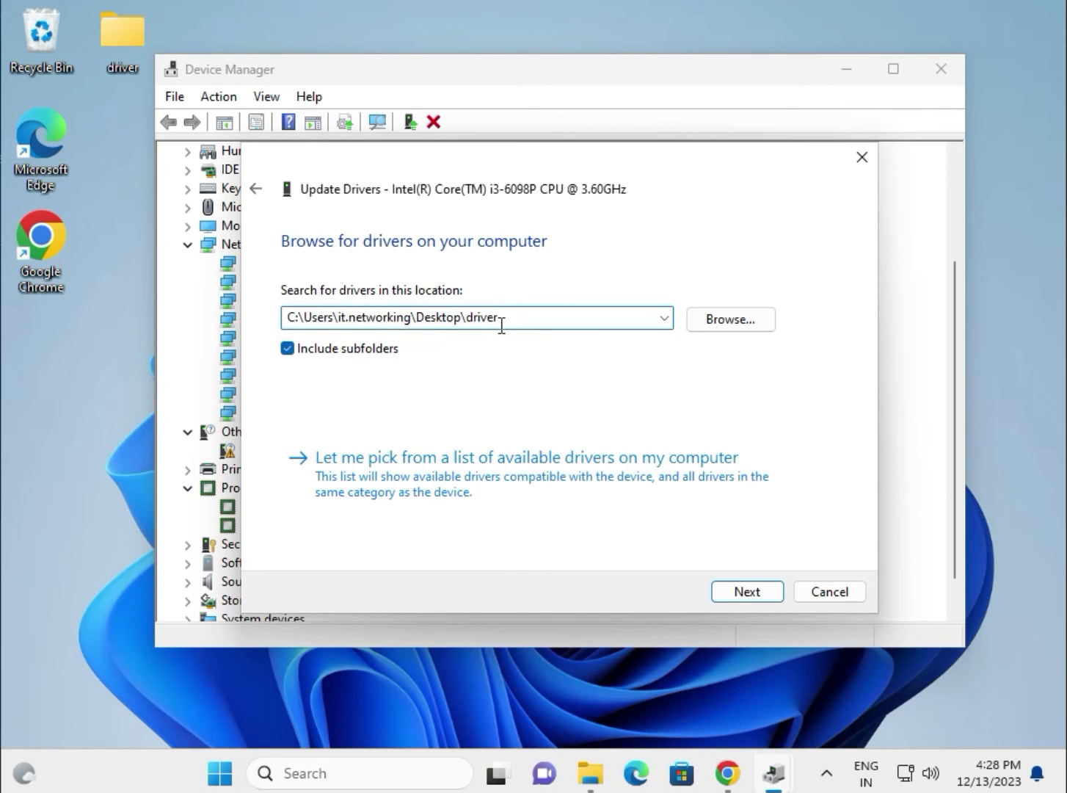
{"action": "left_click", "coordinate": [729, 318]}
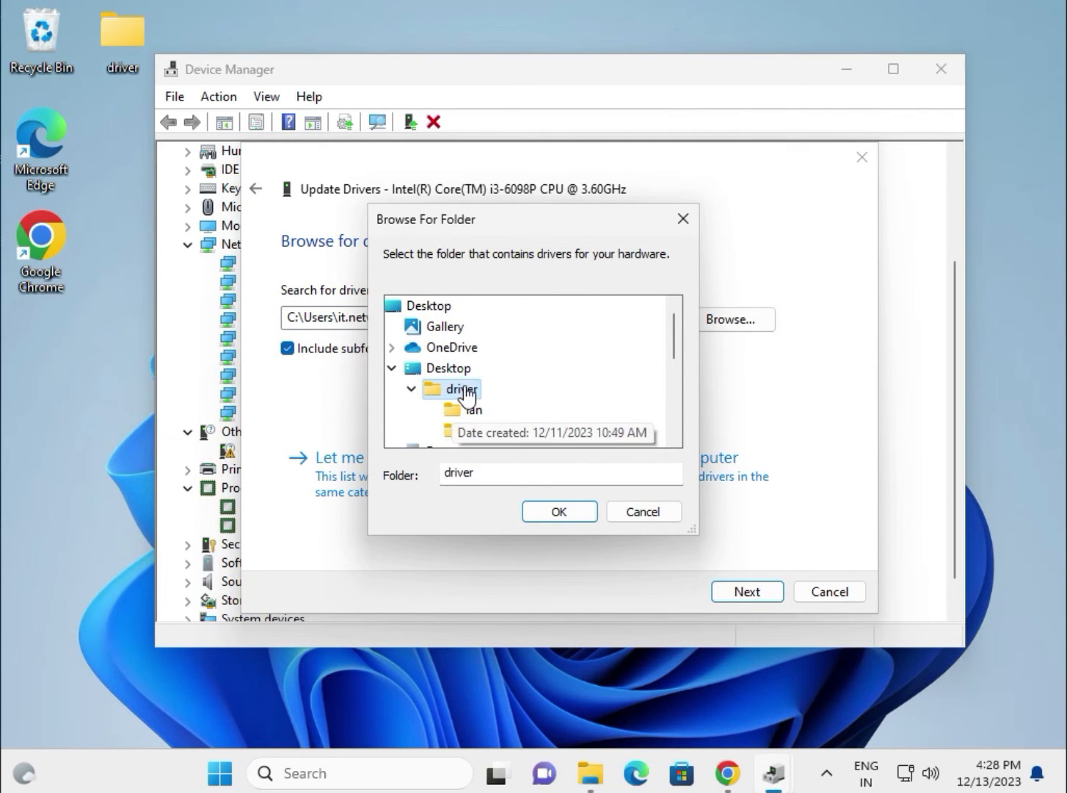
{"action": "left_click", "coordinate": [558, 511]}
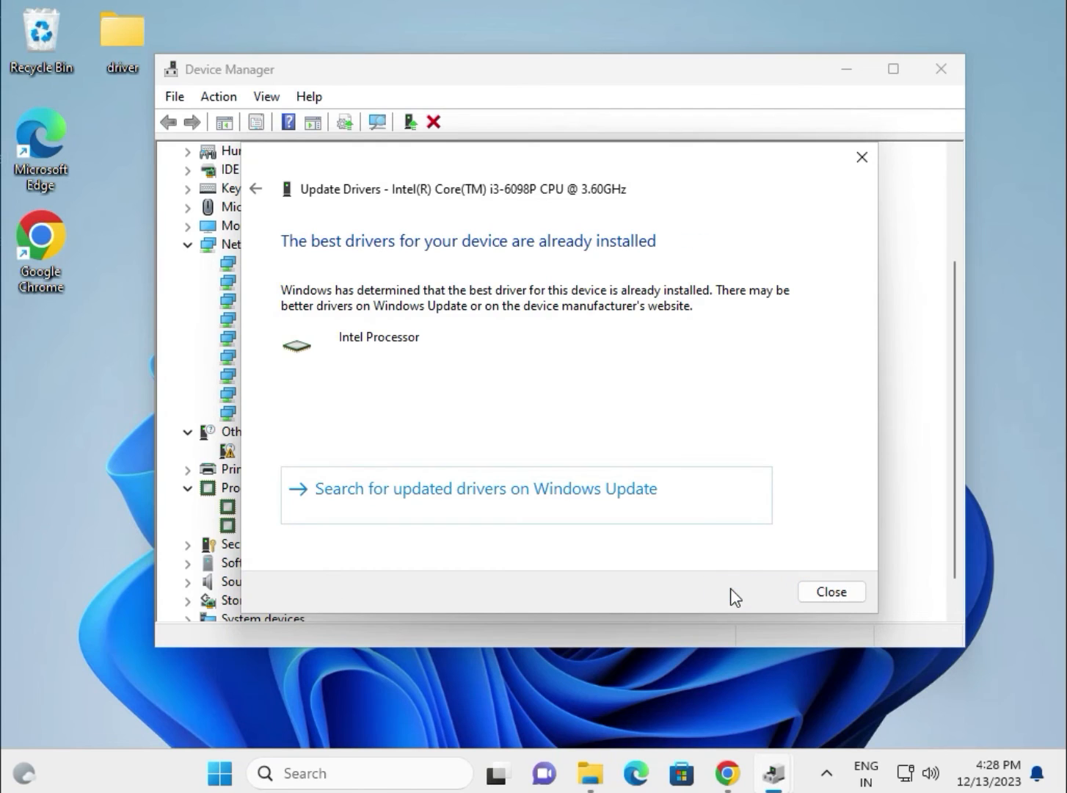
{"action": "left_click", "coordinate": [831, 590]}
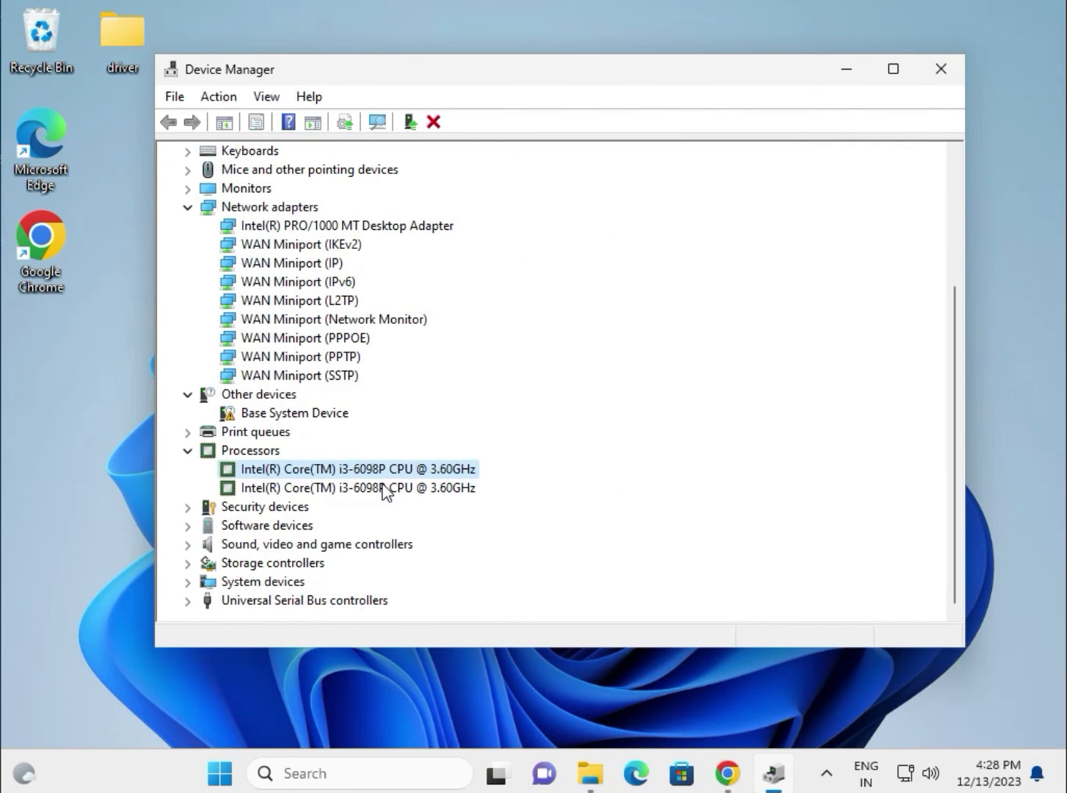
Step: Expand Sound, video and game controllers and USB controllers, reviewing the display and network adapters
{"action": "left_click", "coordinate": [188, 543]}
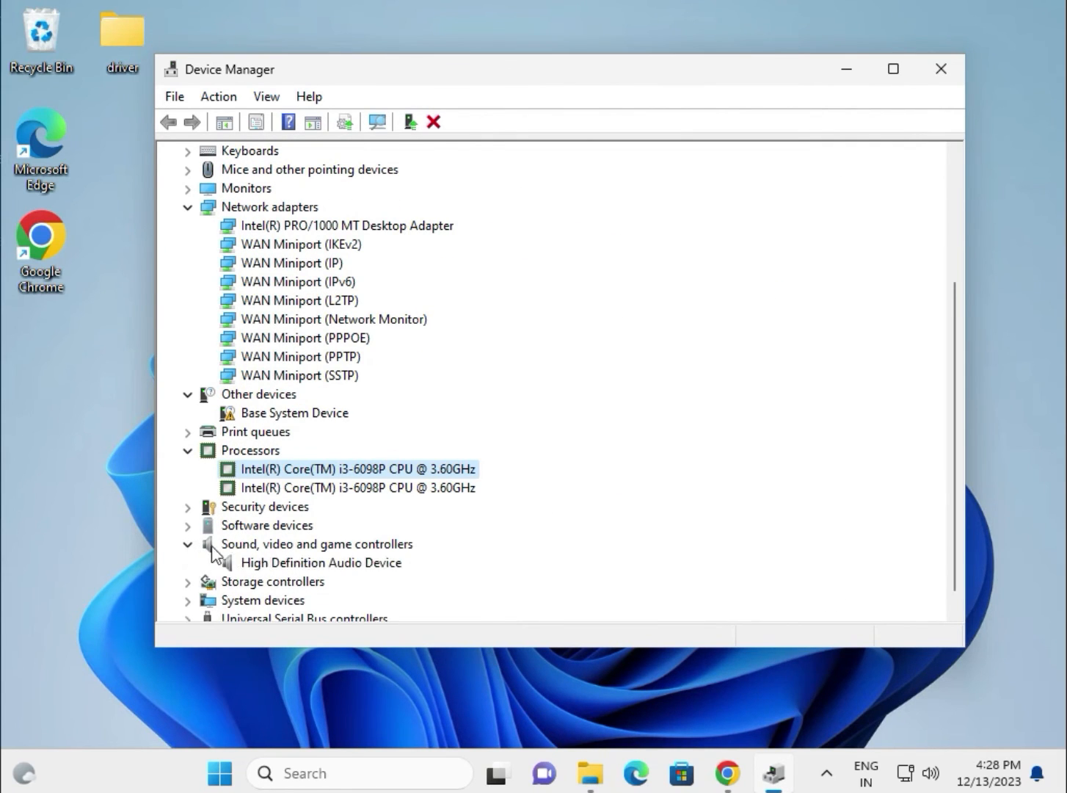
{"action": "left_click", "coordinate": [320, 562]}
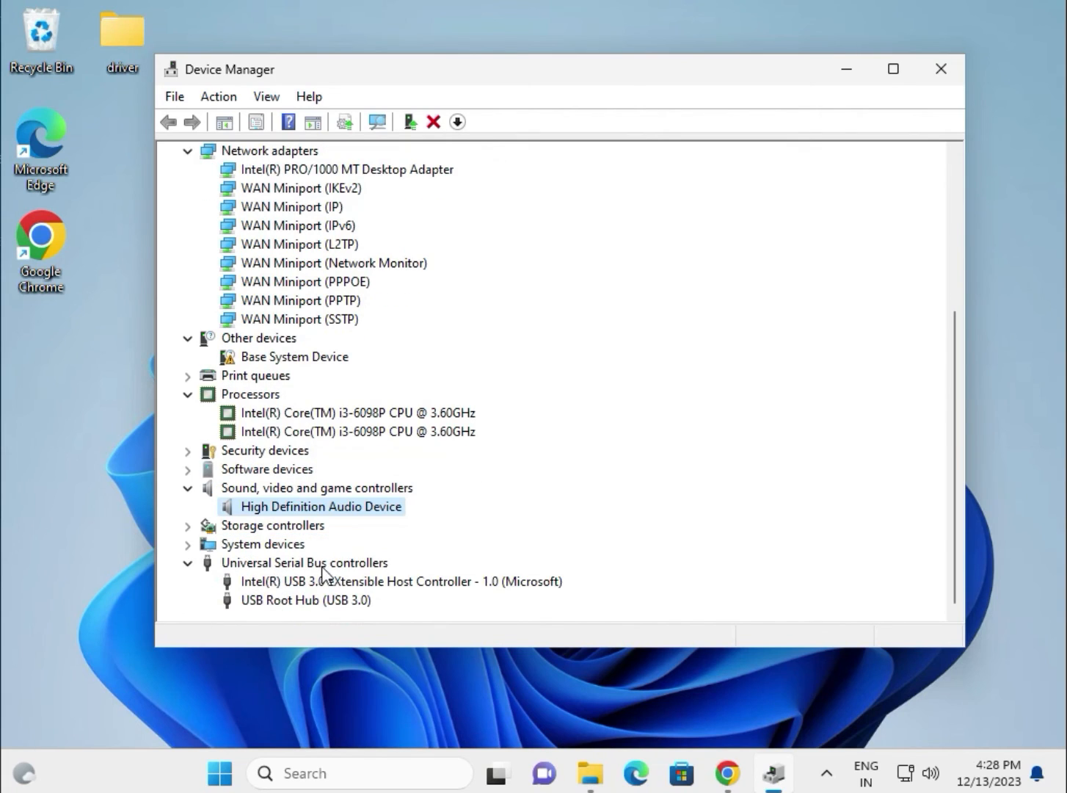
{"action": "mouse_move", "coordinate": [308, 604]}
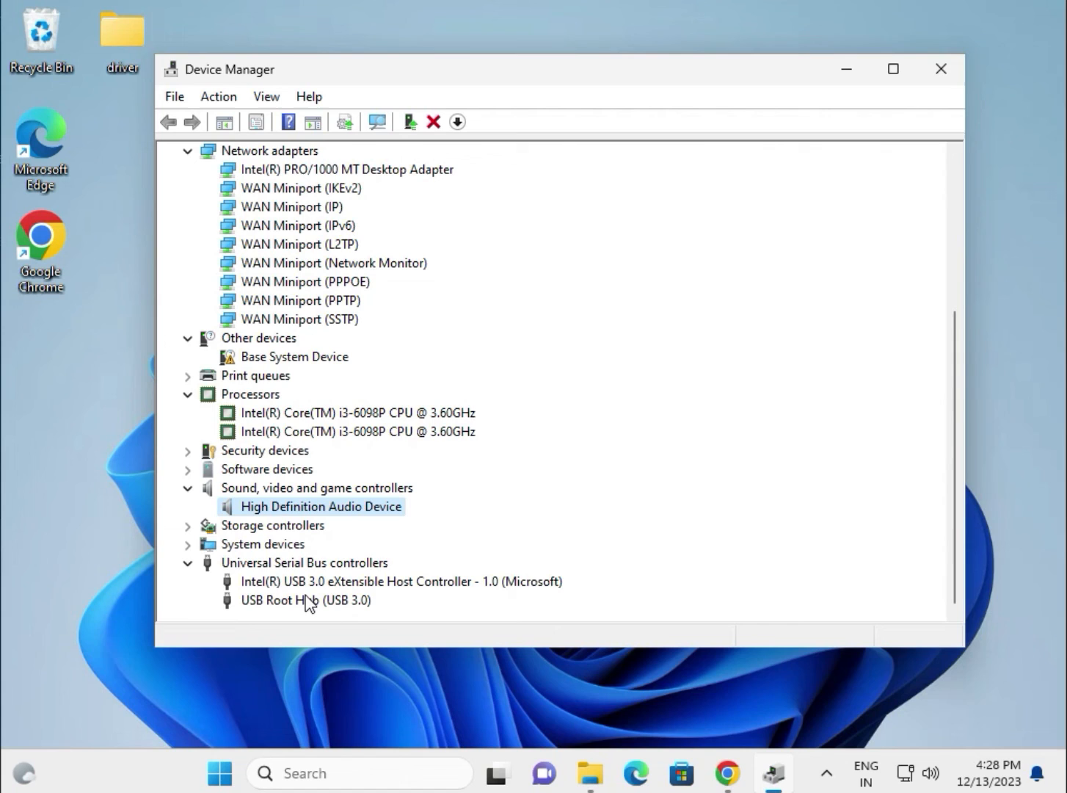
{"action": "scroll", "scroll_direction": "up", "scroll_amount": 3}
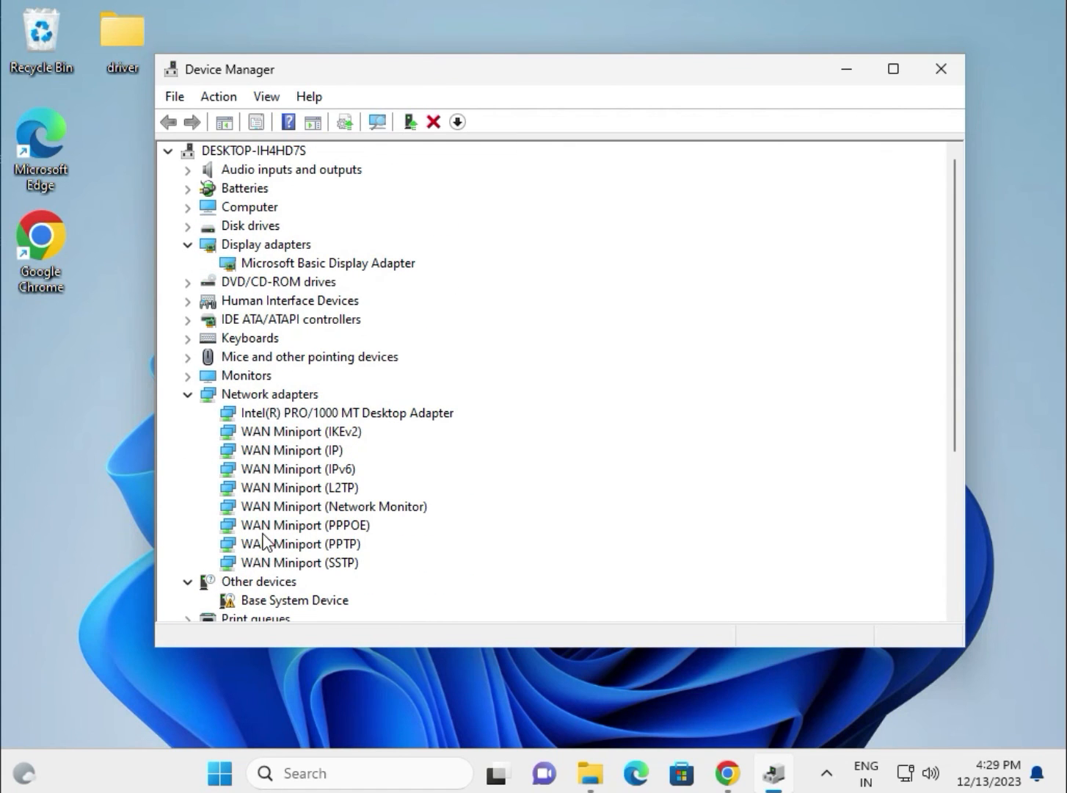
{"action": "mouse_move", "coordinate": [285, 375]}
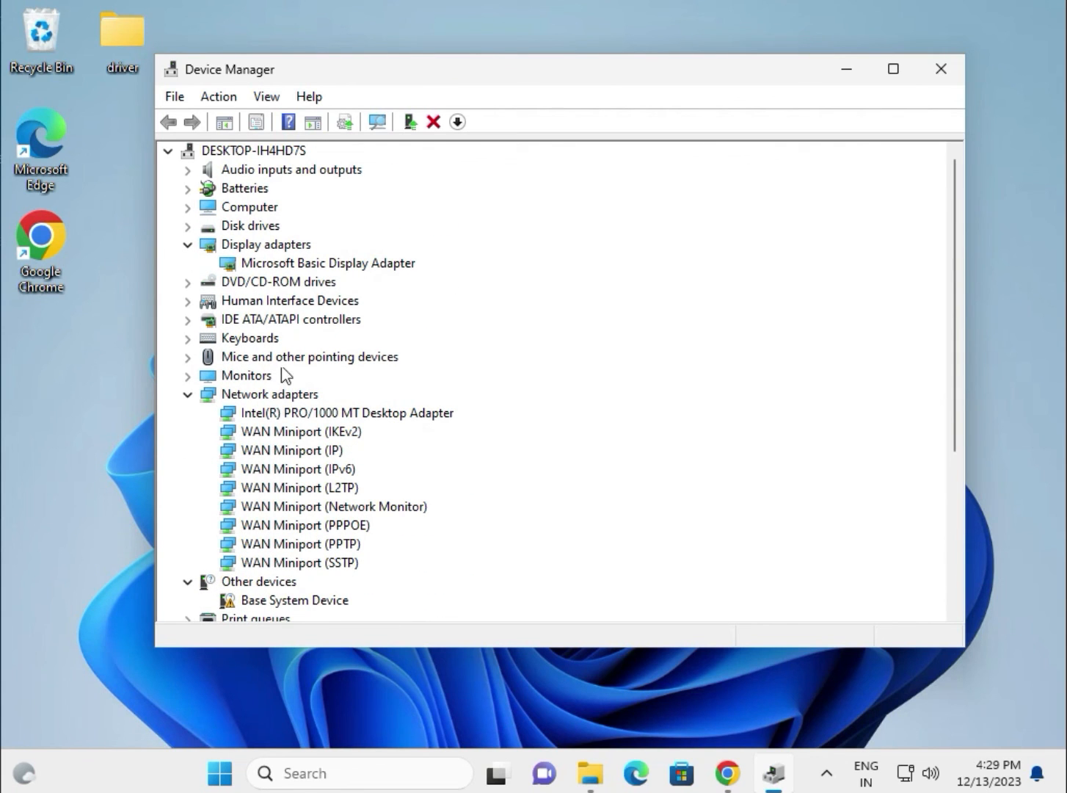
{"action": "left_click", "coordinate": [327, 263]}
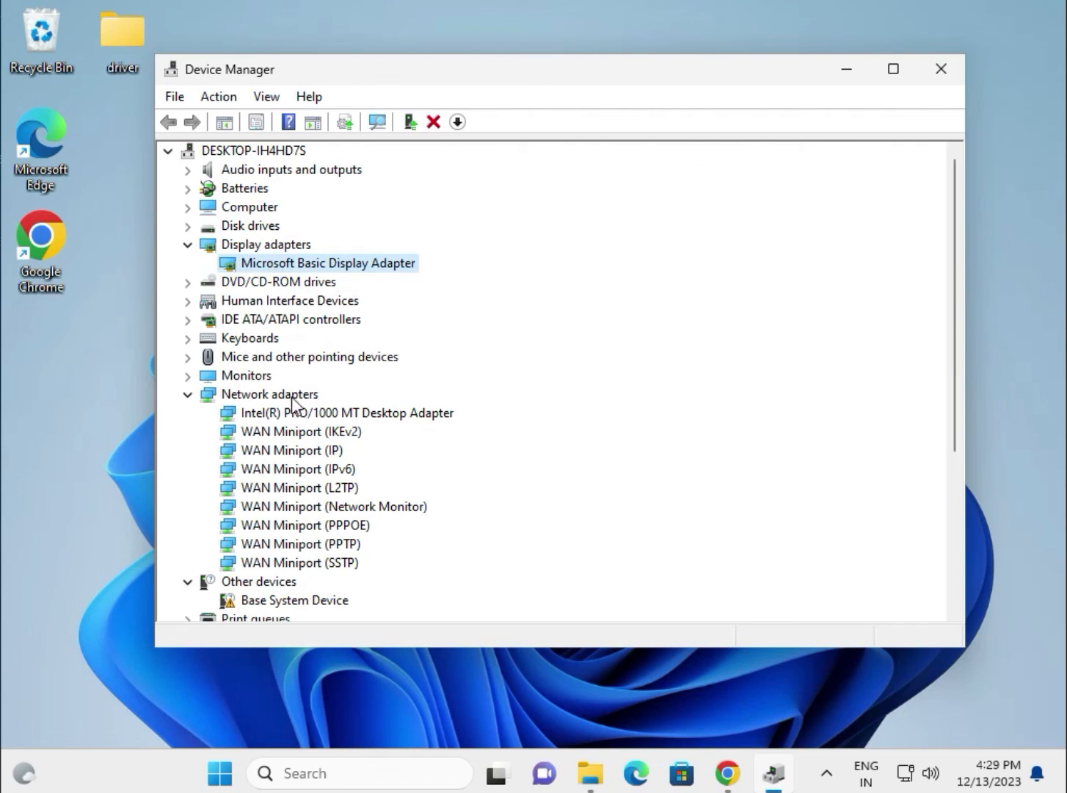
{"action": "left_click", "coordinate": [346, 411]}
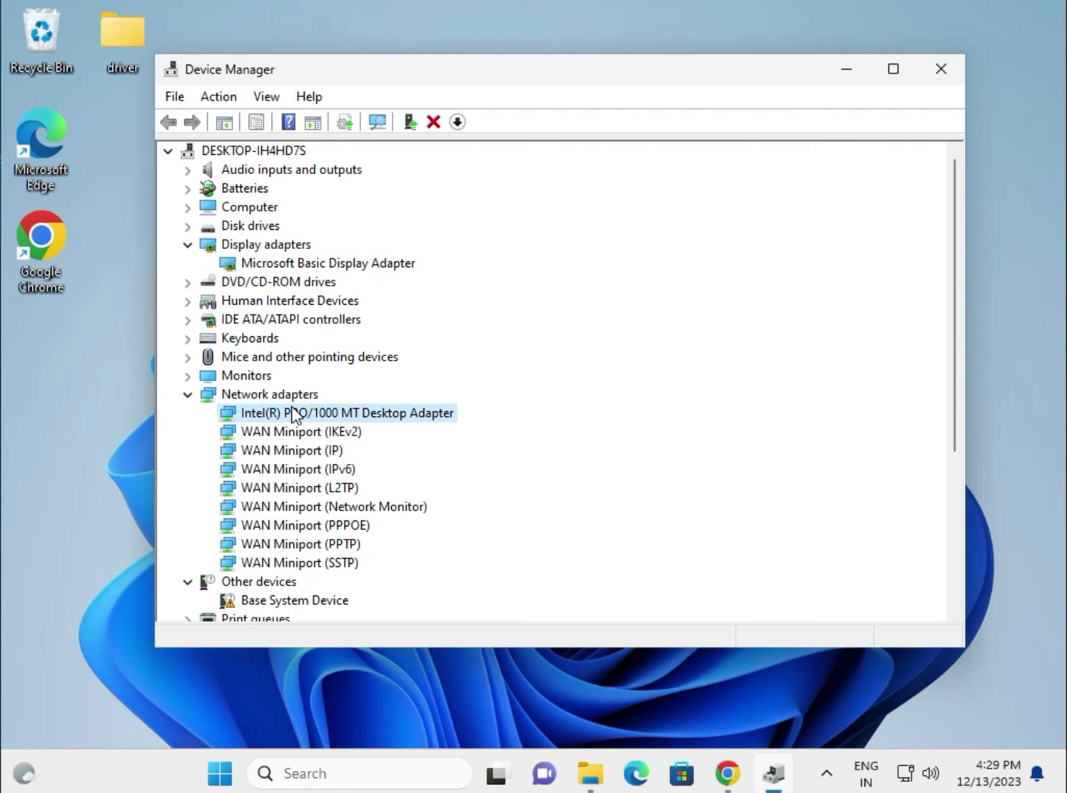
{"action": "scroll", "scroll_direction": "down", "scroll_amount": 3}
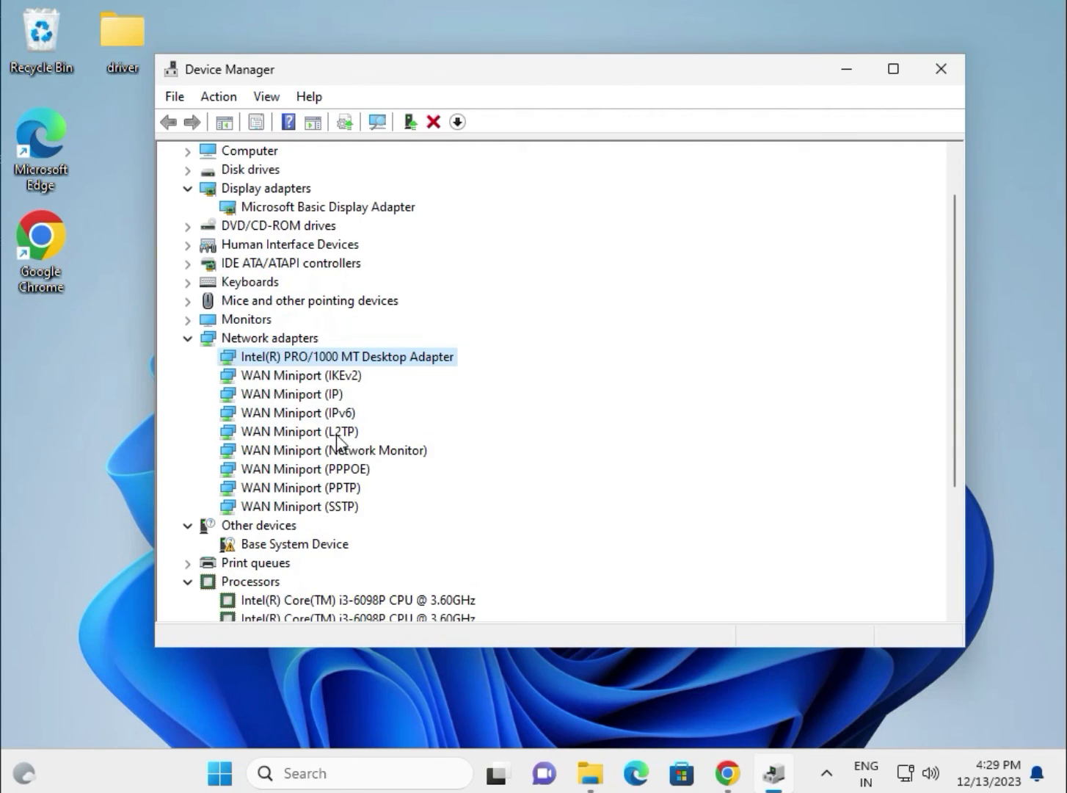
{"action": "scroll", "scroll_direction": "down", "scroll_amount": 3}
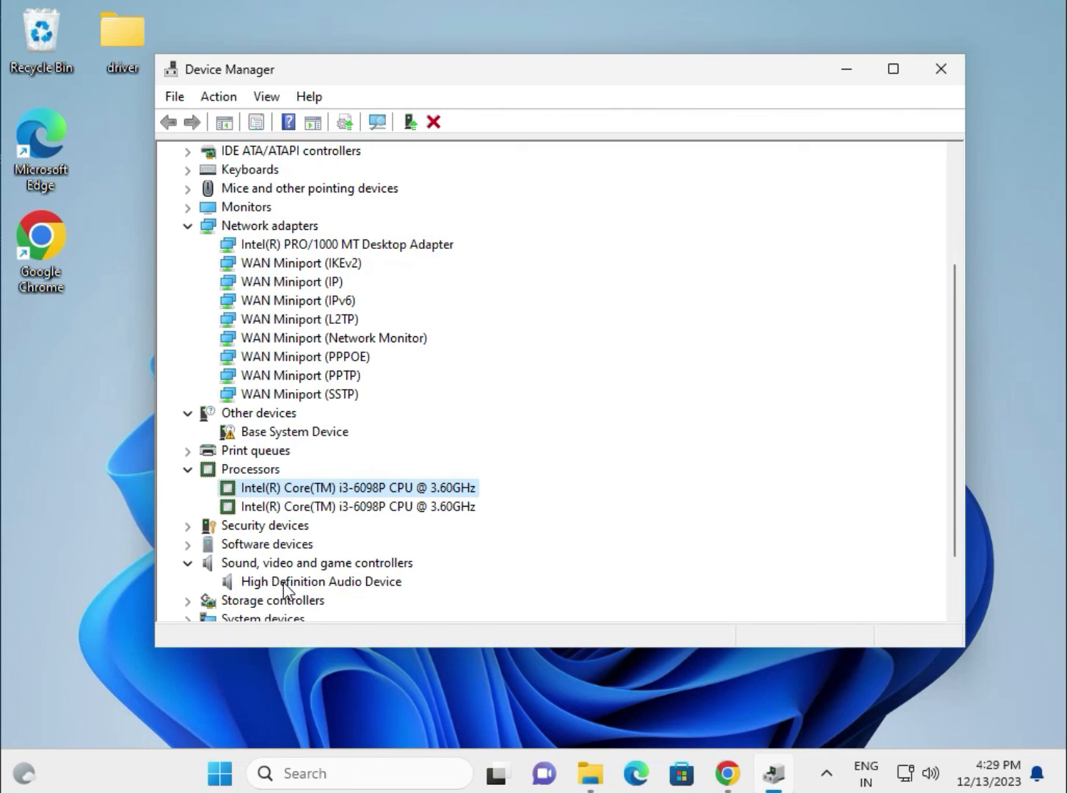
{"action": "mouse_move", "coordinate": [483, 470]}
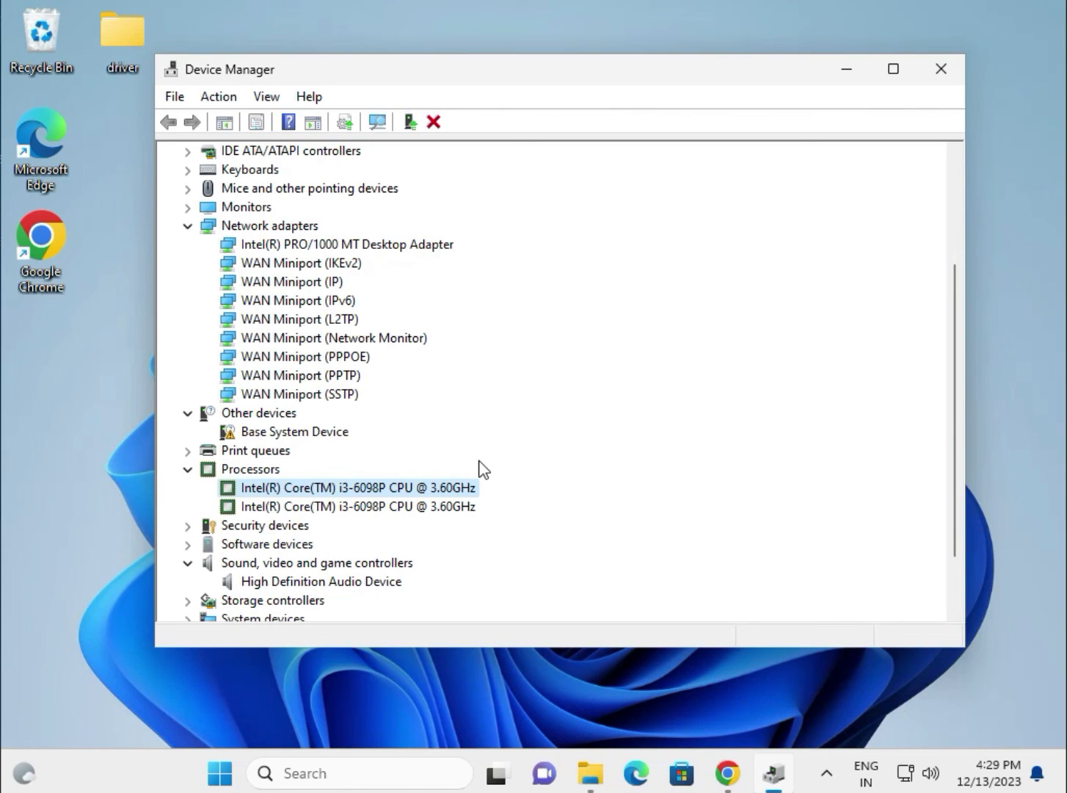
{"action": "mouse_move", "coordinate": [505, 461]}
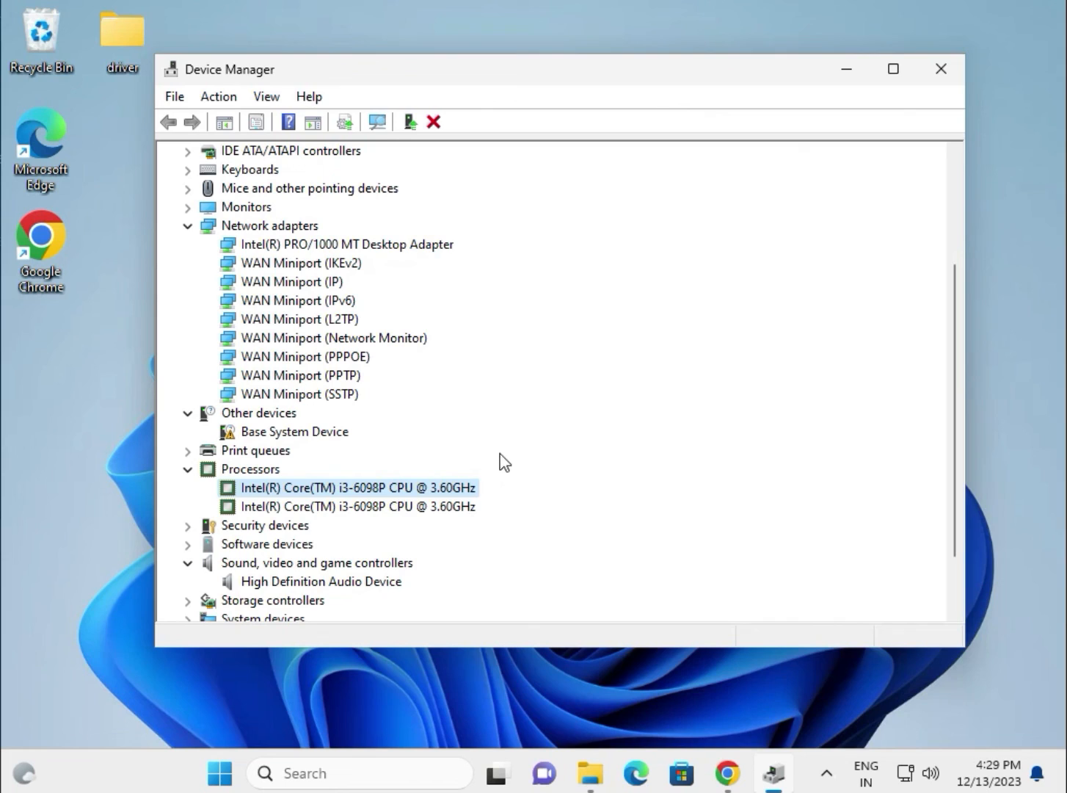